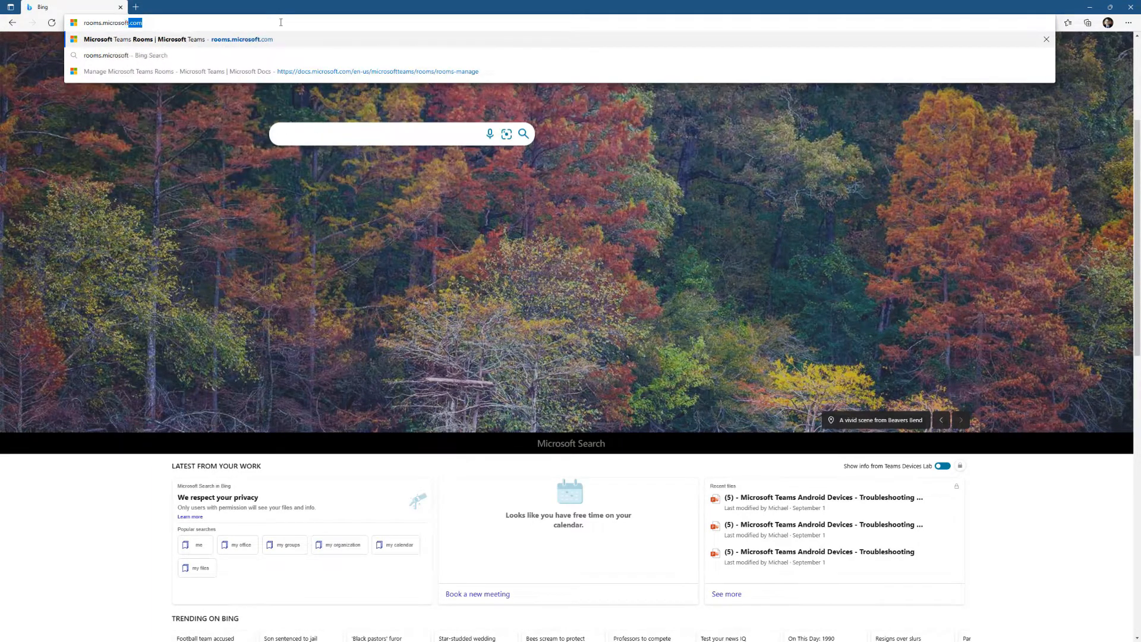
Step: Go to rooms.microsoft.com and start signing in, reaching the Microsoft account picker
{"action": "left_click", "coordinate": [145, 39]}
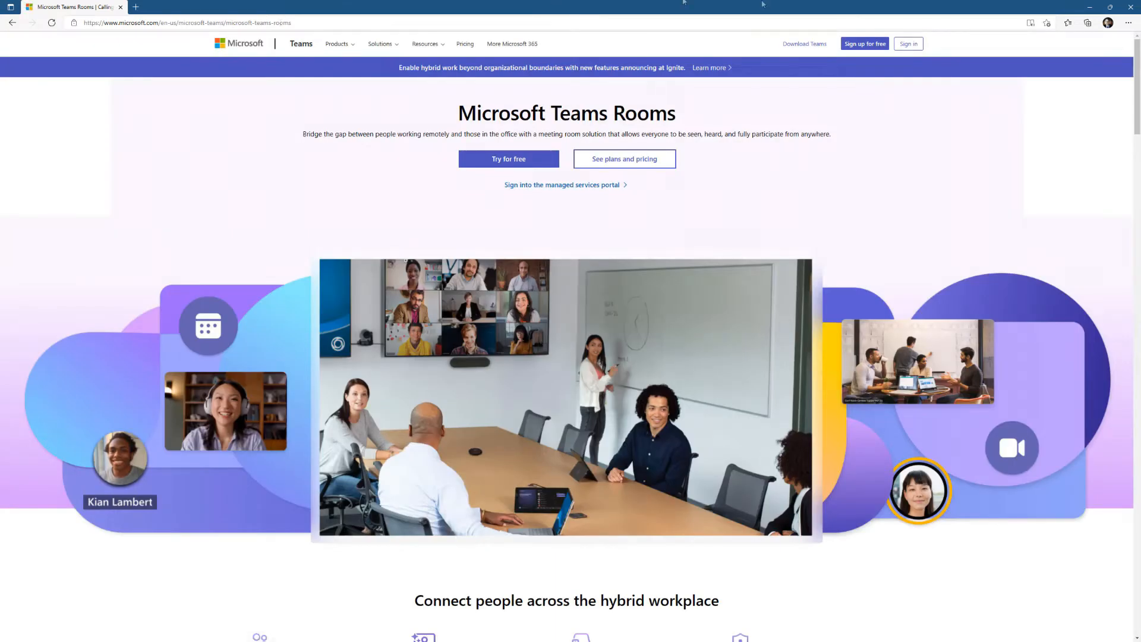
{"action": "left_click", "coordinate": [908, 44]}
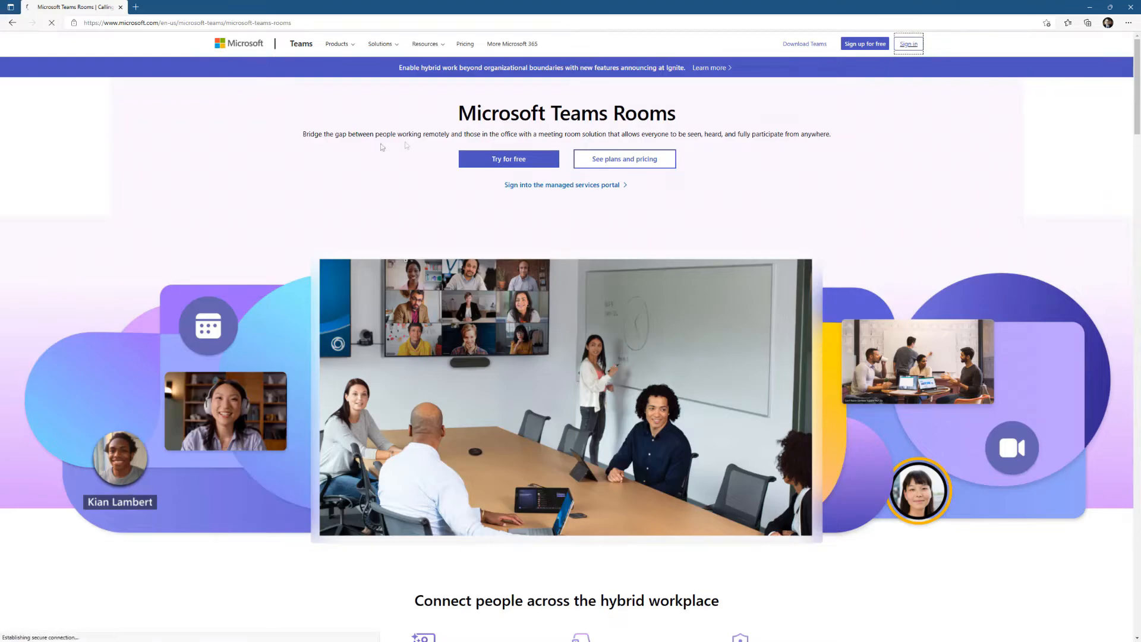
{"action": "left_click", "coordinate": [562, 184]}
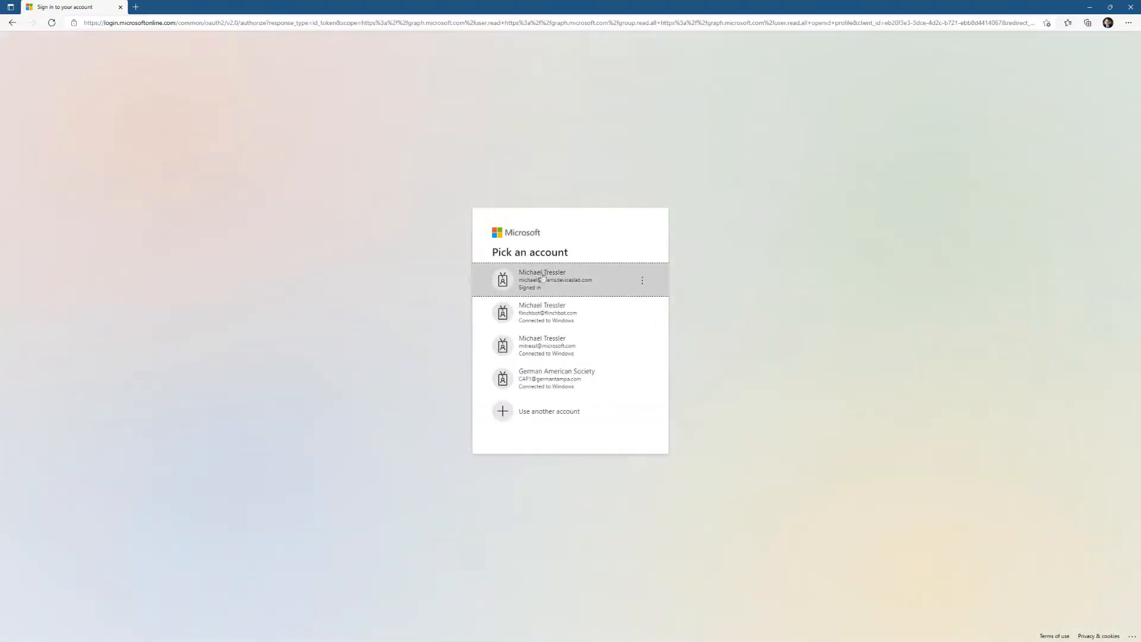
Step: Sign in with the already signed-in work account to reach the license terms
{"action": "left_click", "coordinate": [570, 279]}
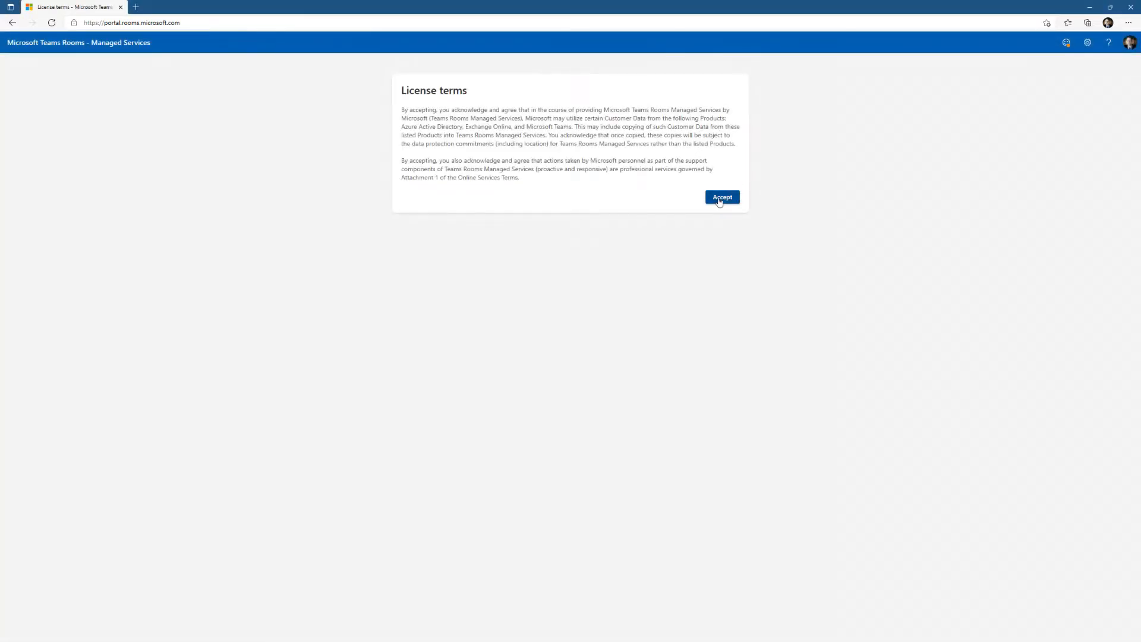
{"action": "left_click", "coordinate": [721, 197]}
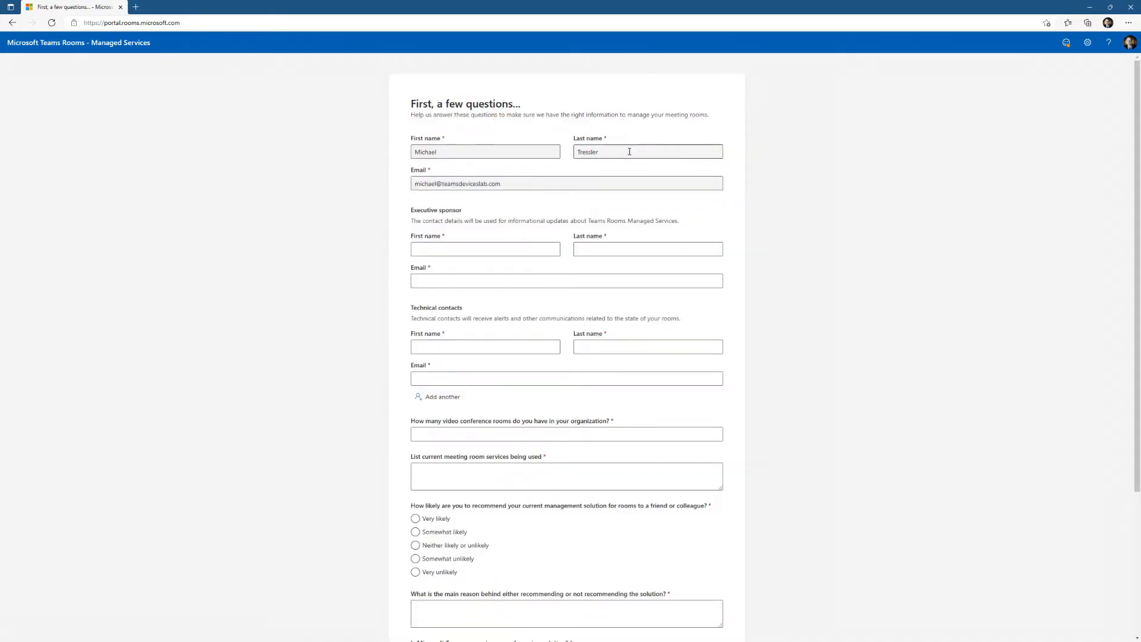
{"action": "left_click", "coordinate": [485, 249]}
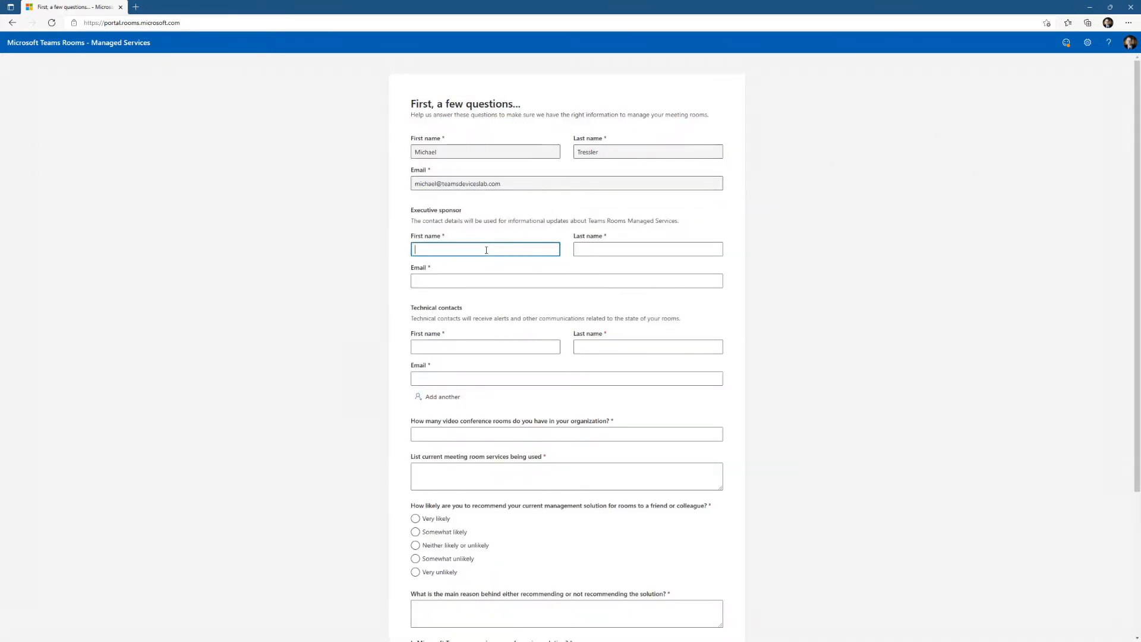
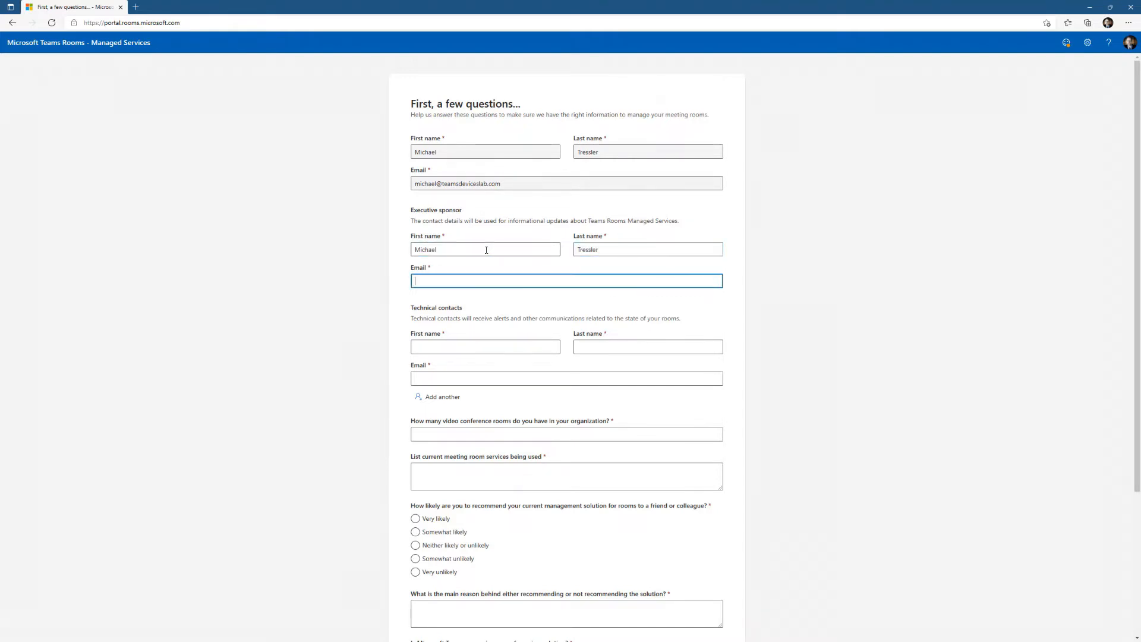
{"action": "type", "text": "micha"}
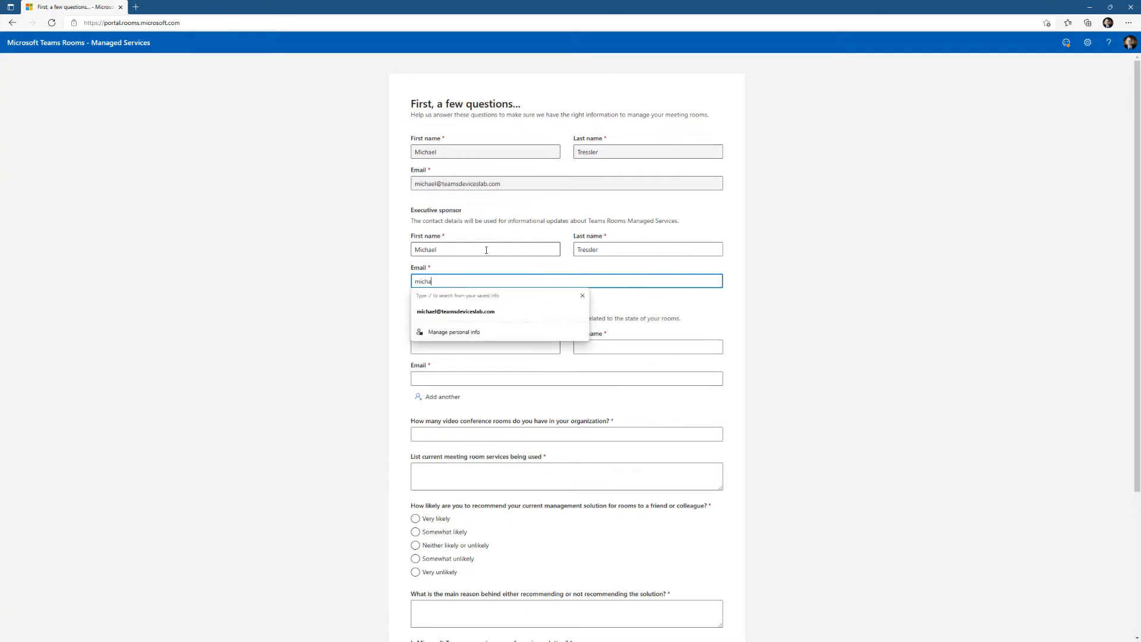
{"action": "left_click", "coordinate": [456, 310]}
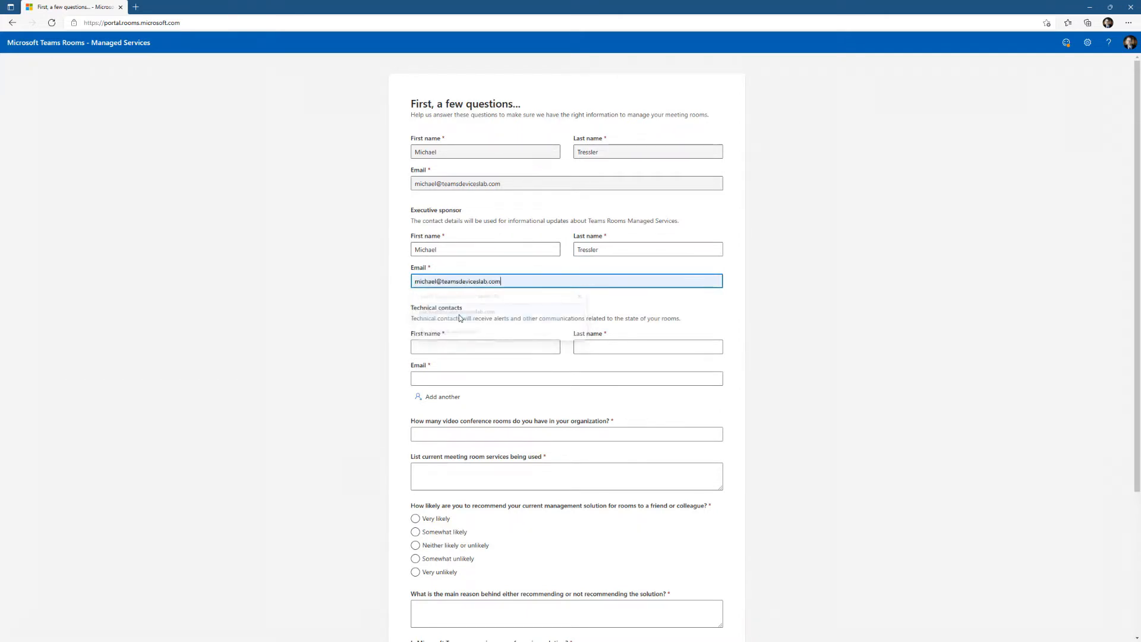
Step: Enter the technical contact email, Microsoft Teams as primary solution with Yes, and submit the questionnaire
{"action": "type", "text": "Mic"}
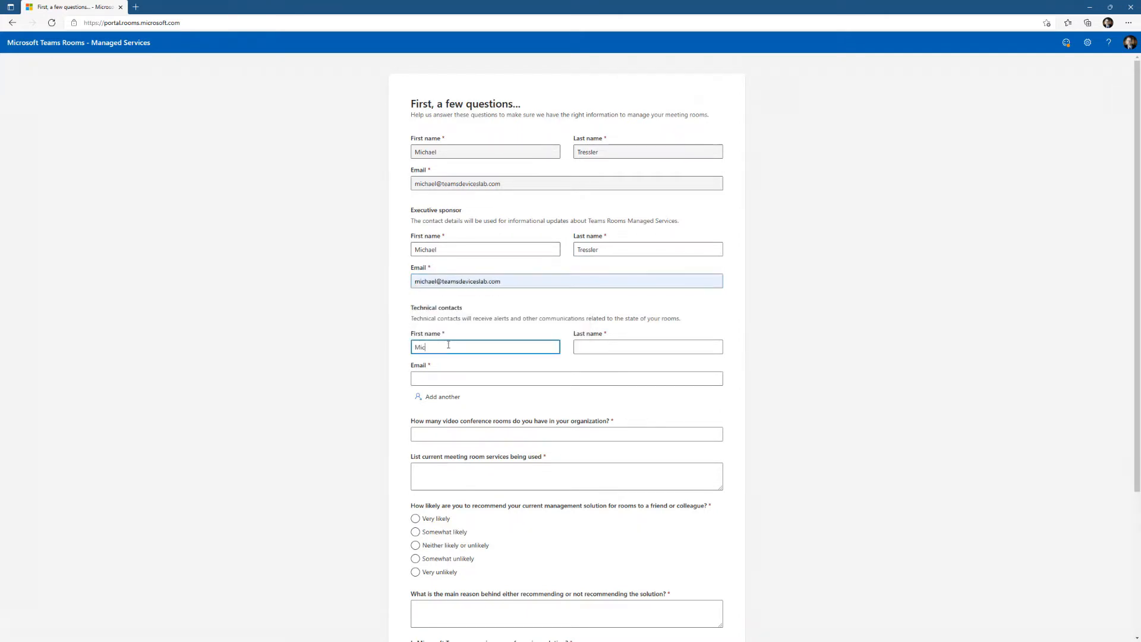
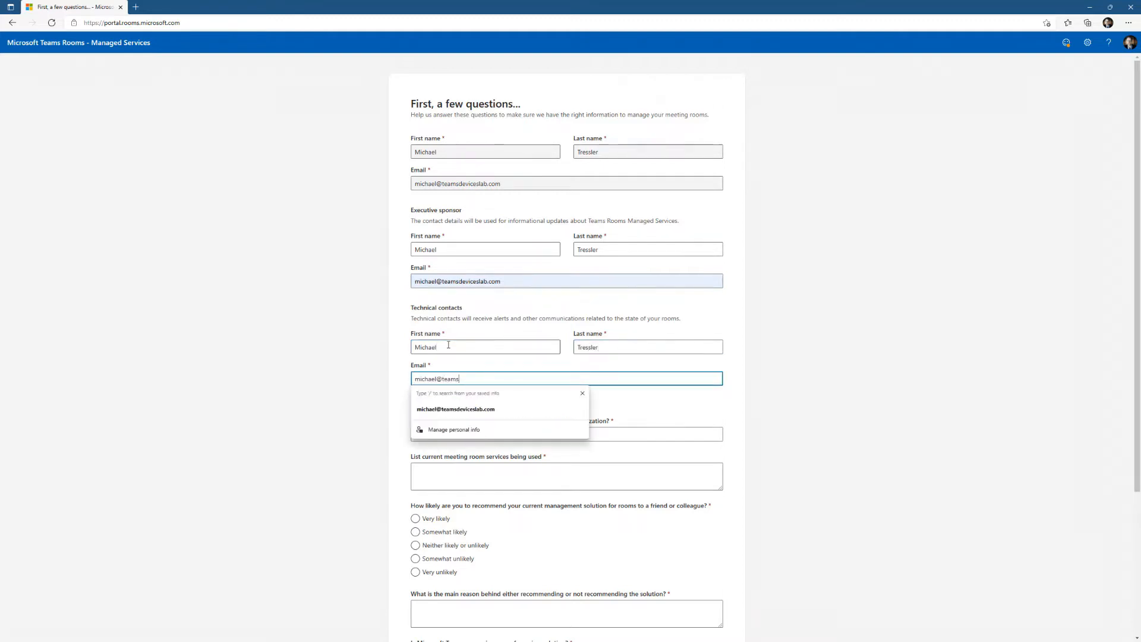
{"action": "left_click", "coordinate": [455, 408]}
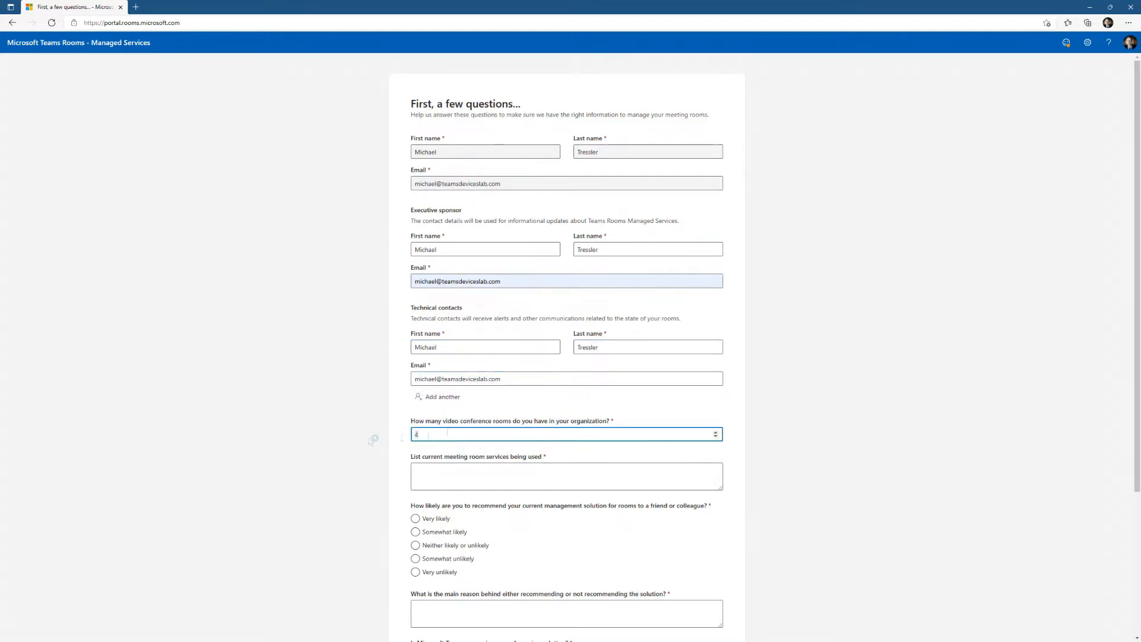
{"action": "type", "text": "Microsoft Teams"}
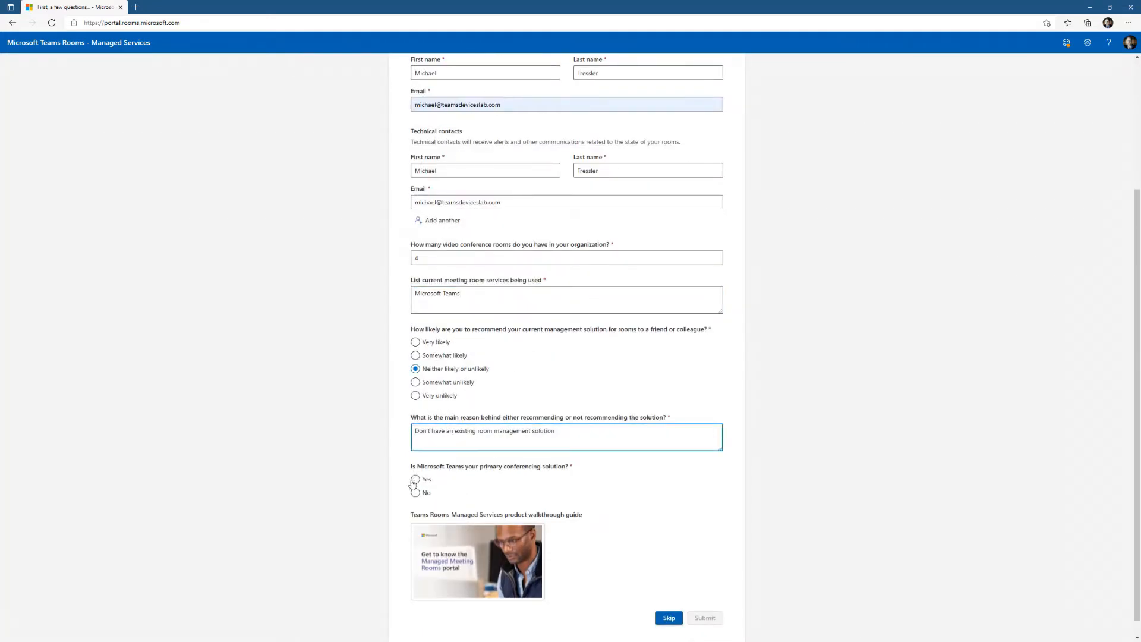
{"action": "left_click", "coordinate": [415, 479]}
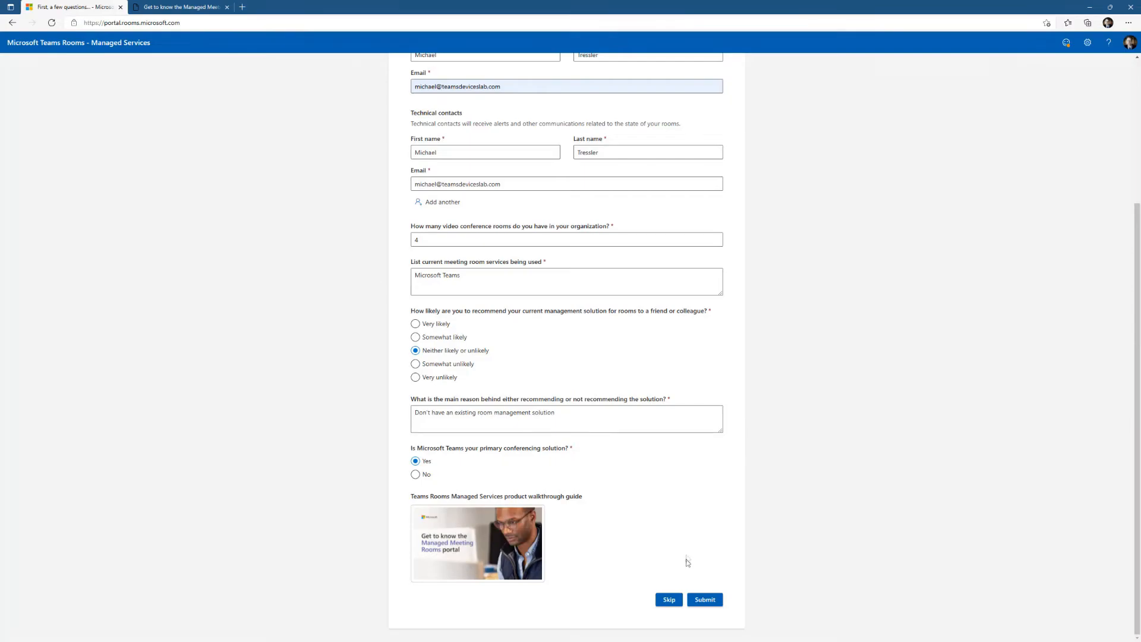
{"action": "left_click", "coordinate": [703, 599]}
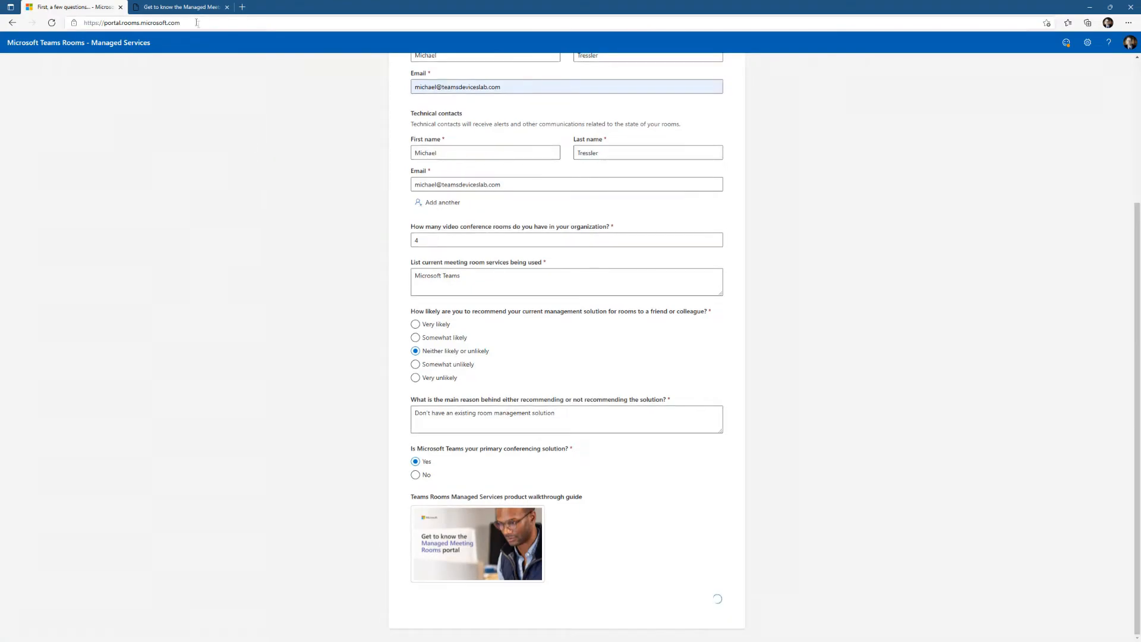
Step: View the 'Get to know the Managed Meeting Rooms portal' guide, then return to the portal Home
{"action": "left_click", "coordinate": [477, 543]}
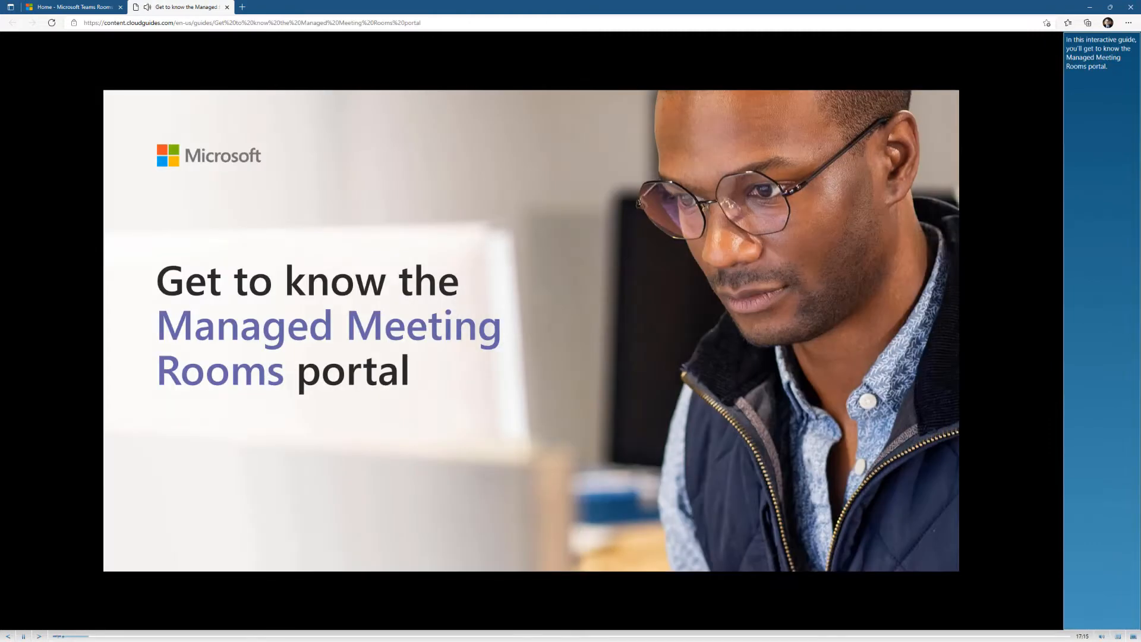
{"action": "left_click", "coordinate": [73, 7]}
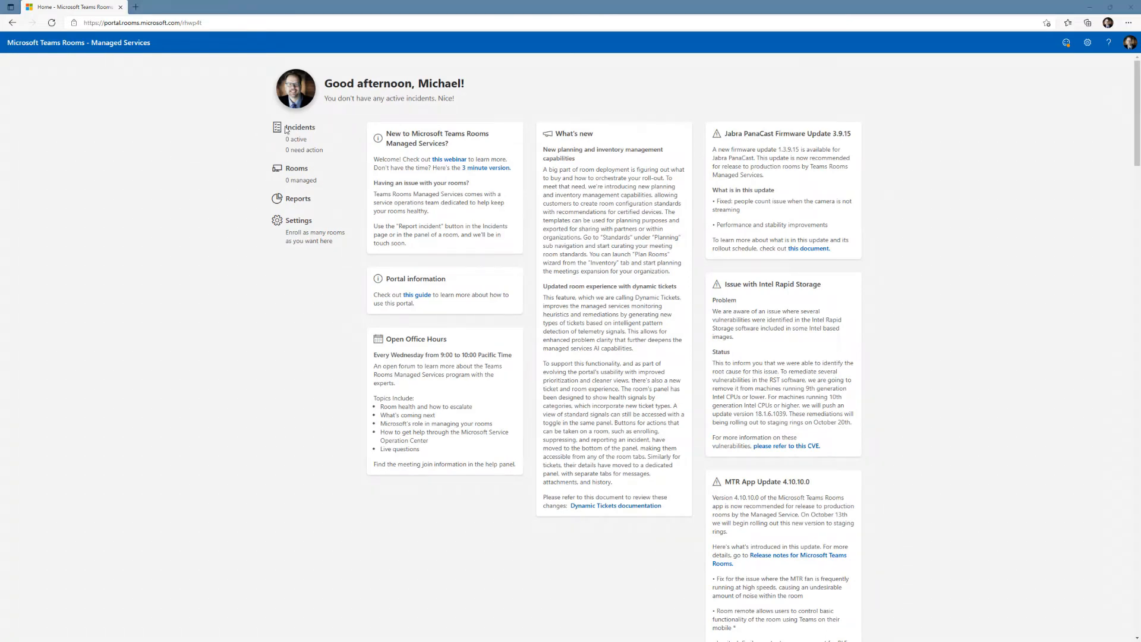
{"action": "mouse_move", "coordinate": [232, 85]}
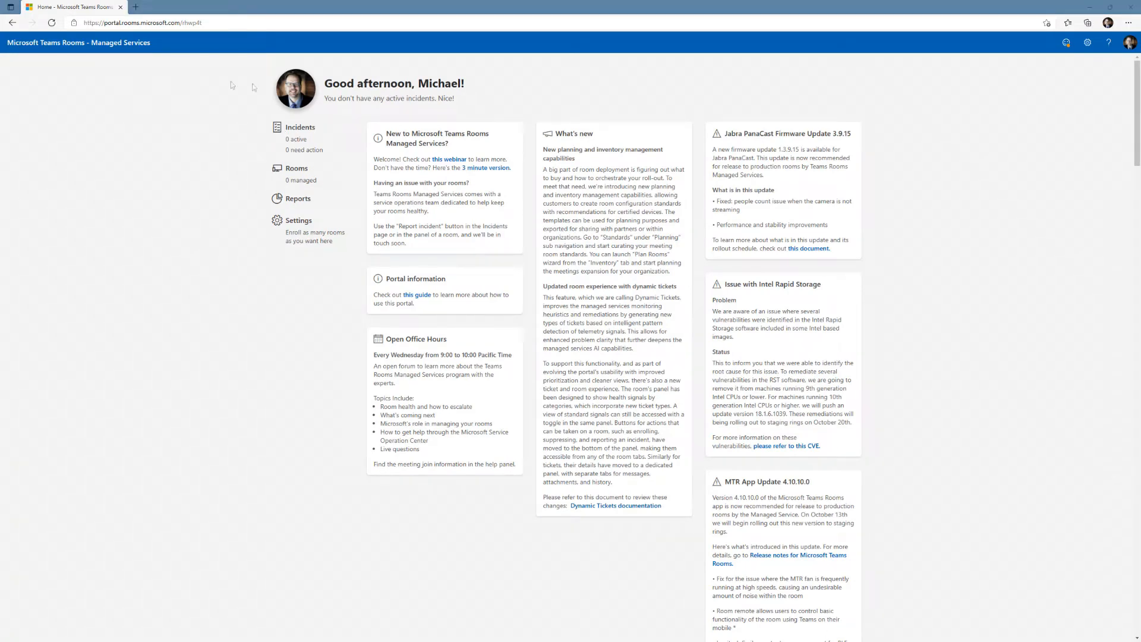
Step: Go to the portal Settings page and expand its General, Roles and Security subsections
{"action": "left_click", "coordinate": [298, 221]}
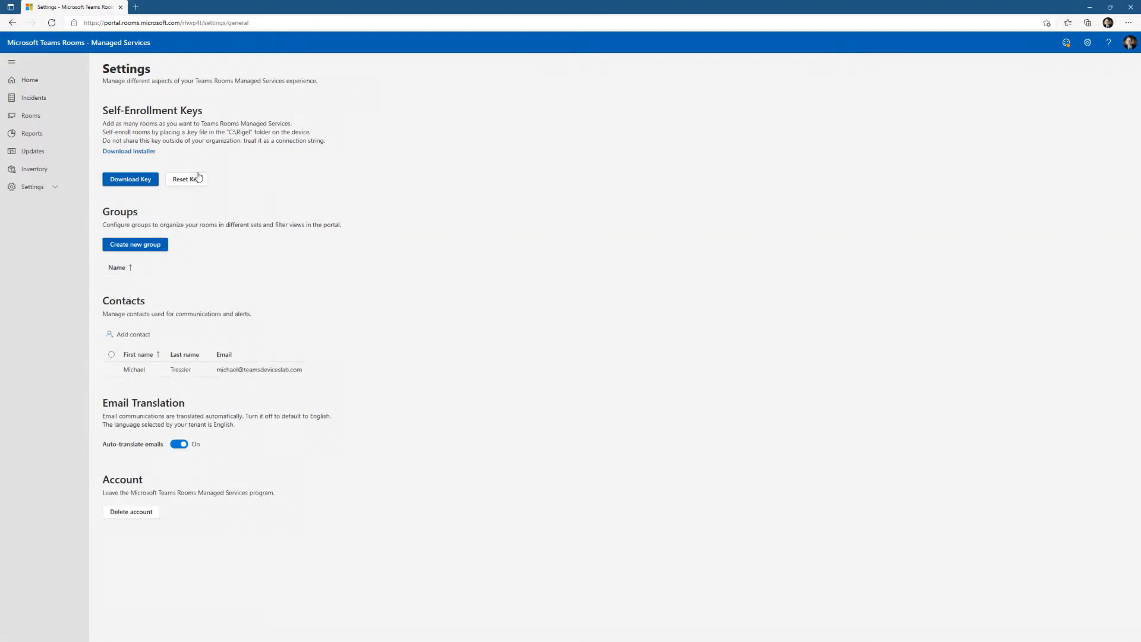
{"action": "mouse_move", "coordinate": [204, 281]}
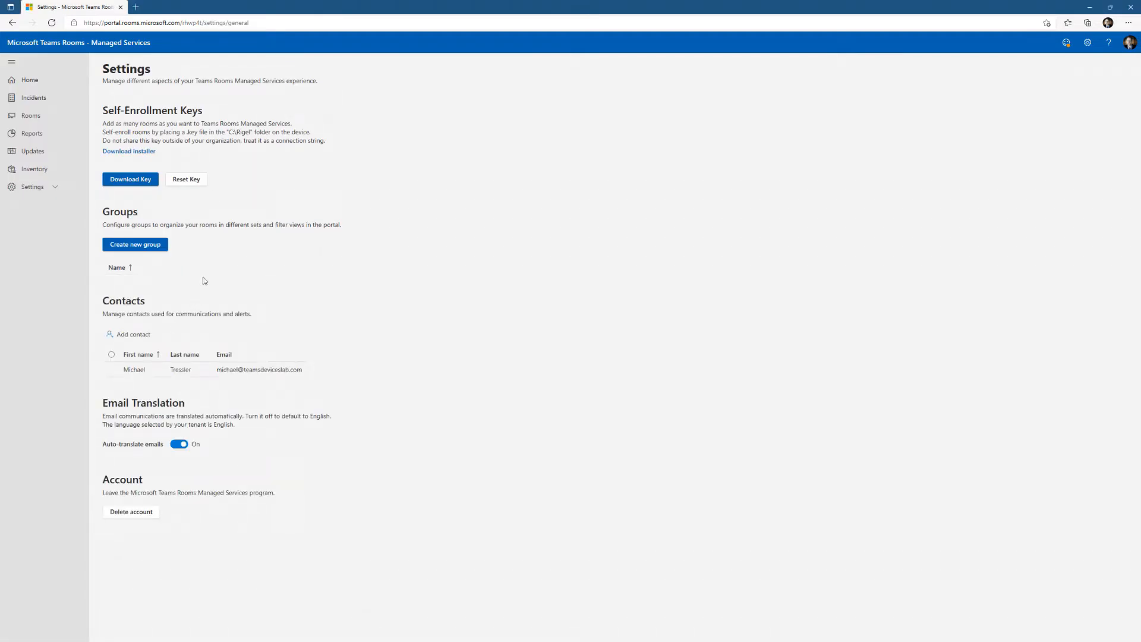
{"action": "left_click", "coordinate": [32, 187]}
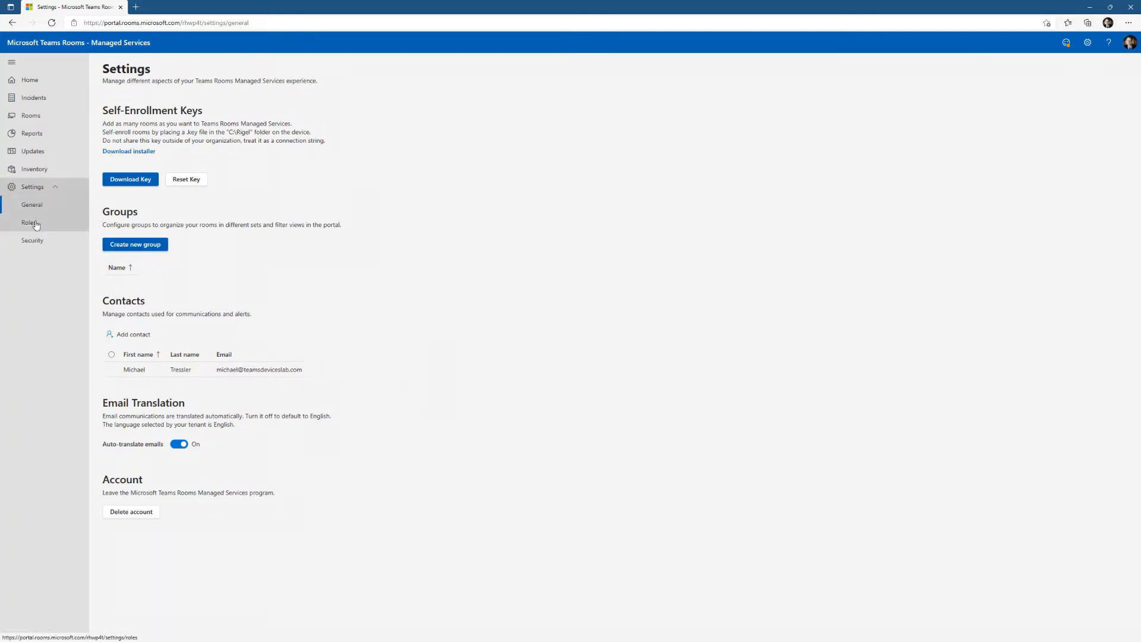
Step: View the Managed Service Administrator role's assignments under Settings > Roles
{"action": "left_click", "coordinate": [31, 222]}
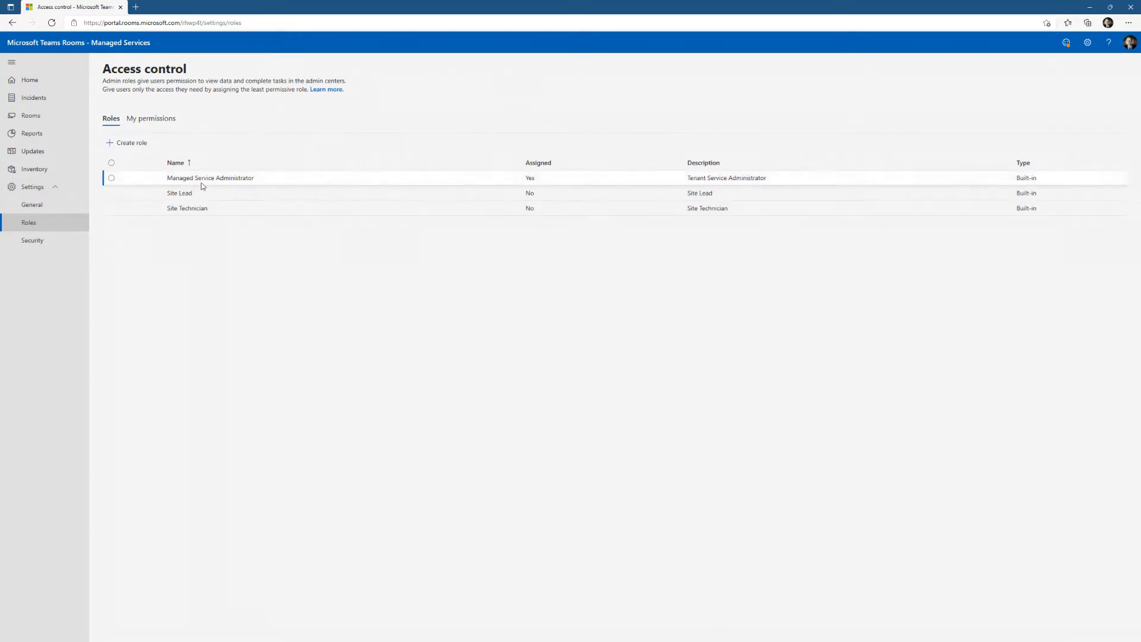
{"action": "left_click", "coordinate": [211, 177]}
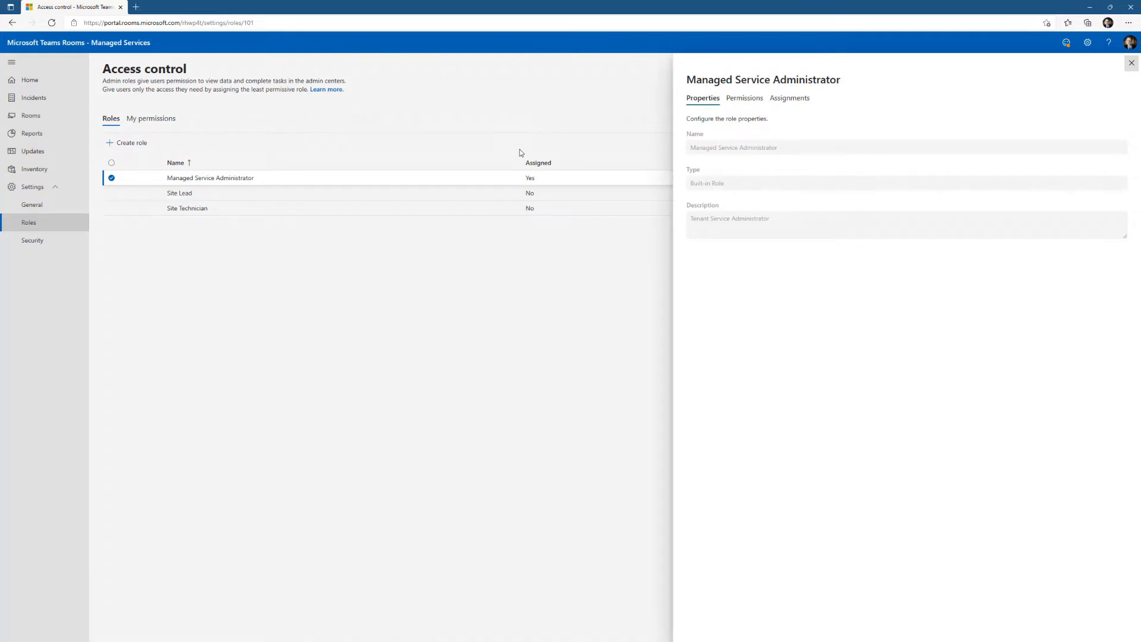
{"action": "mouse_move", "coordinate": [622, 132]}
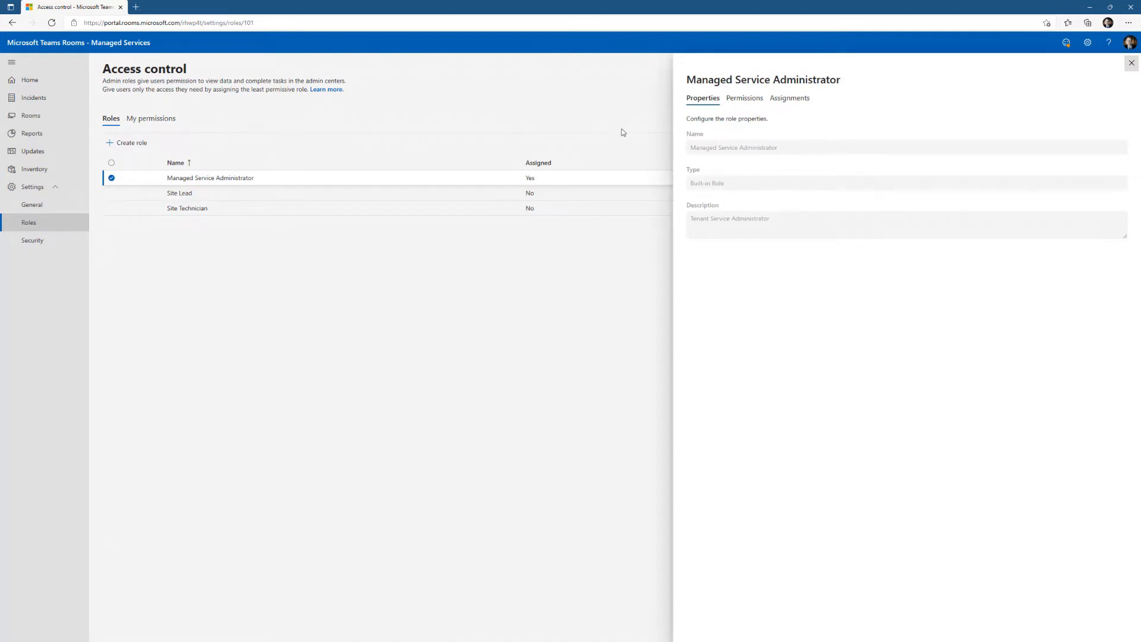
{"action": "left_click", "coordinate": [789, 98]}
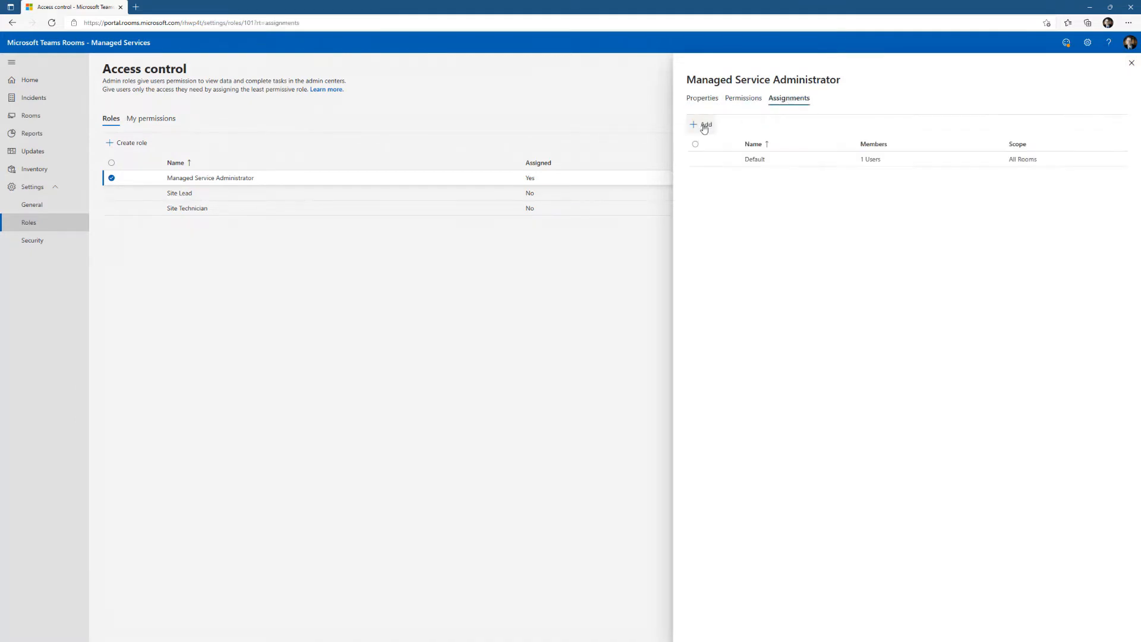
Step: Start a new role assignment named 'Teams Devices Lab'
{"action": "left_click", "coordinate": [702, 124]}
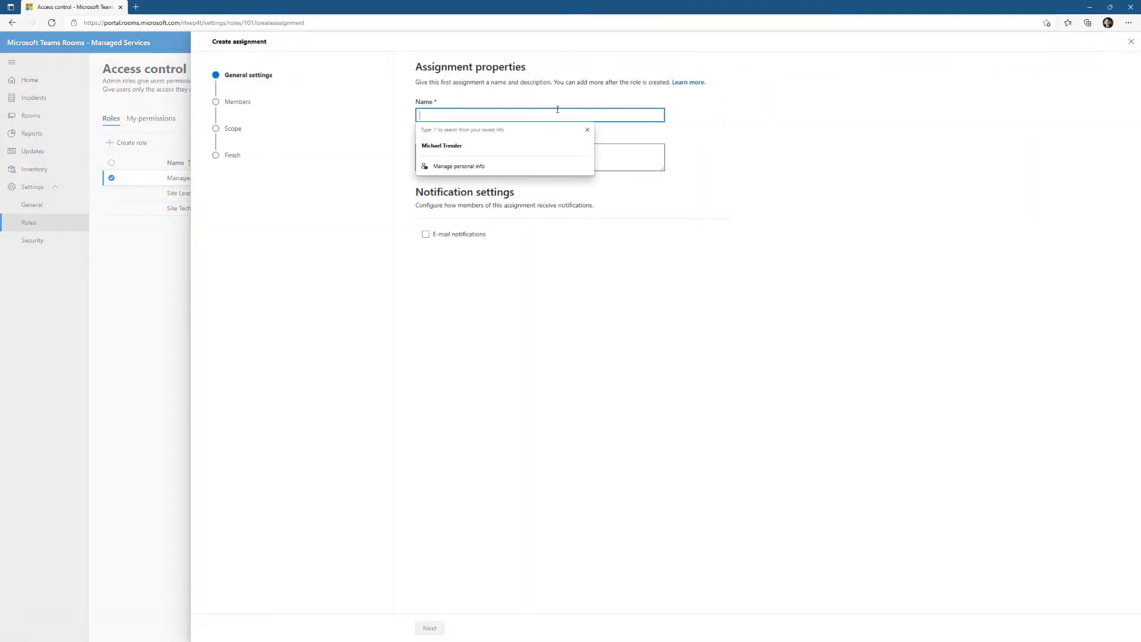
{"action": "type", "text": "Teams Devies Lab A"}
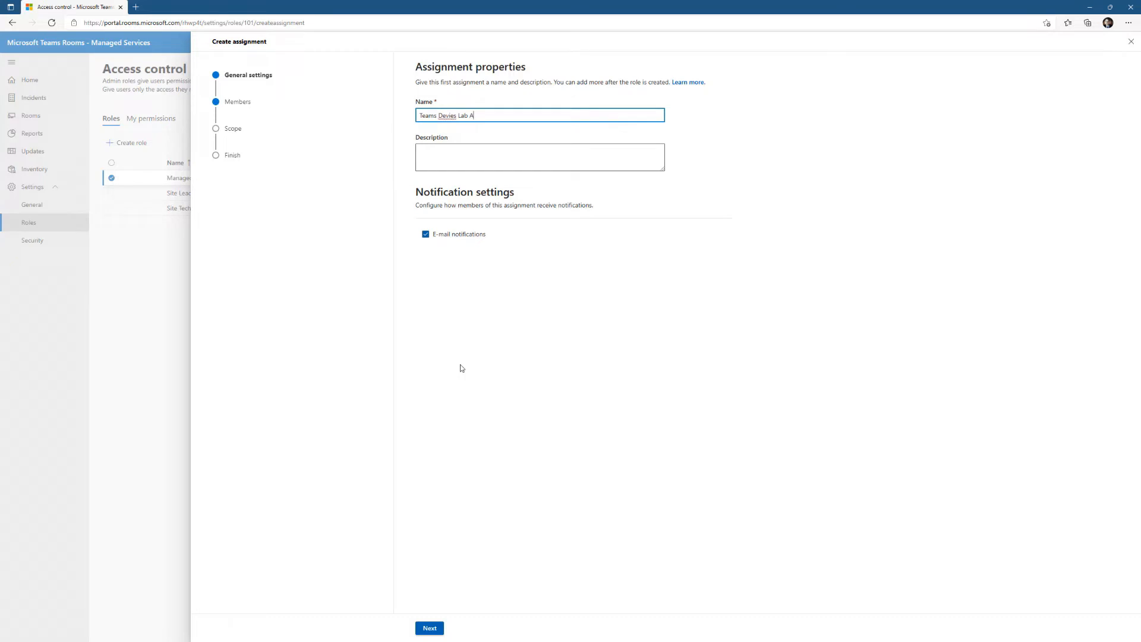
{"action": "type", "text": "c"}
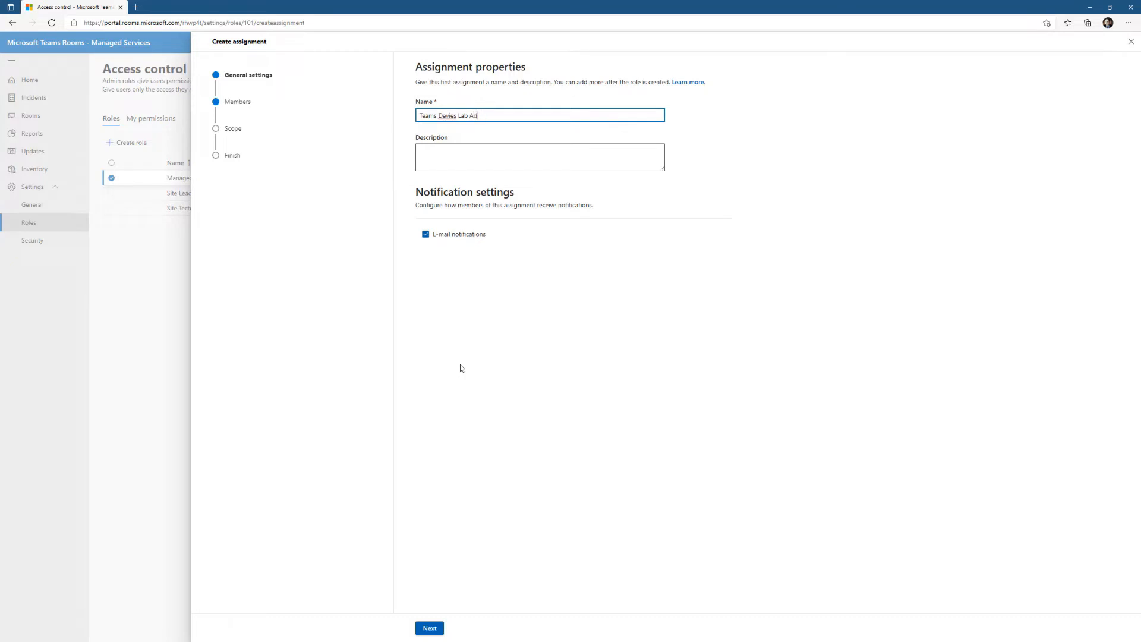
{"action": "key", "text": "Backspace"}
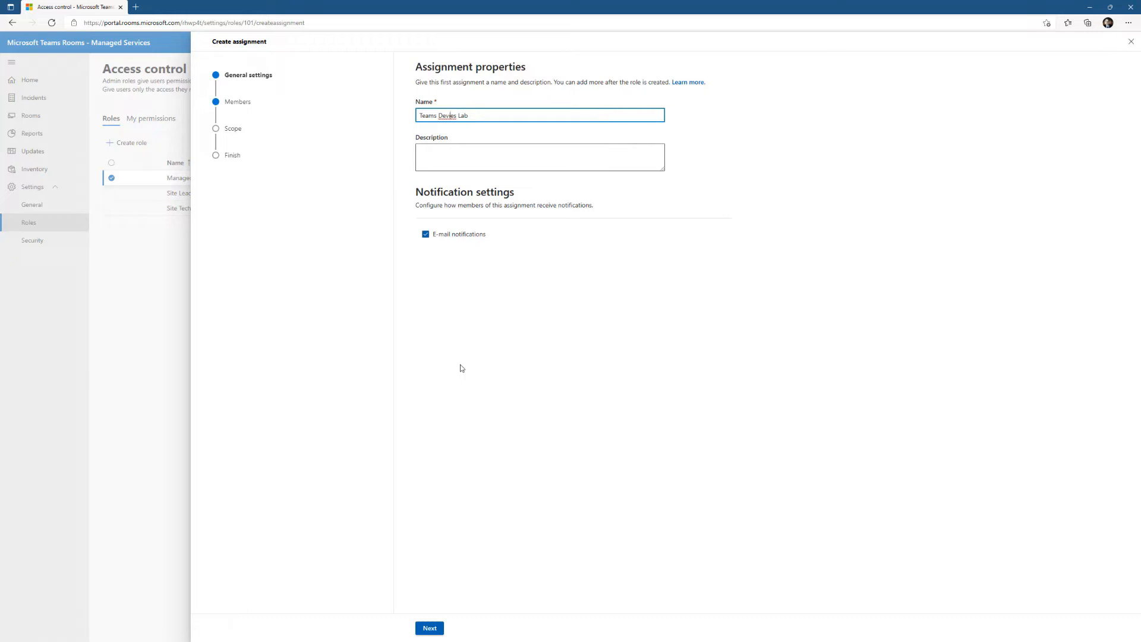
Step: Describe the assignment as 'Global Teams Devices Lab administrators'
{"action": "left_click", "coordinate": [538, 157]}
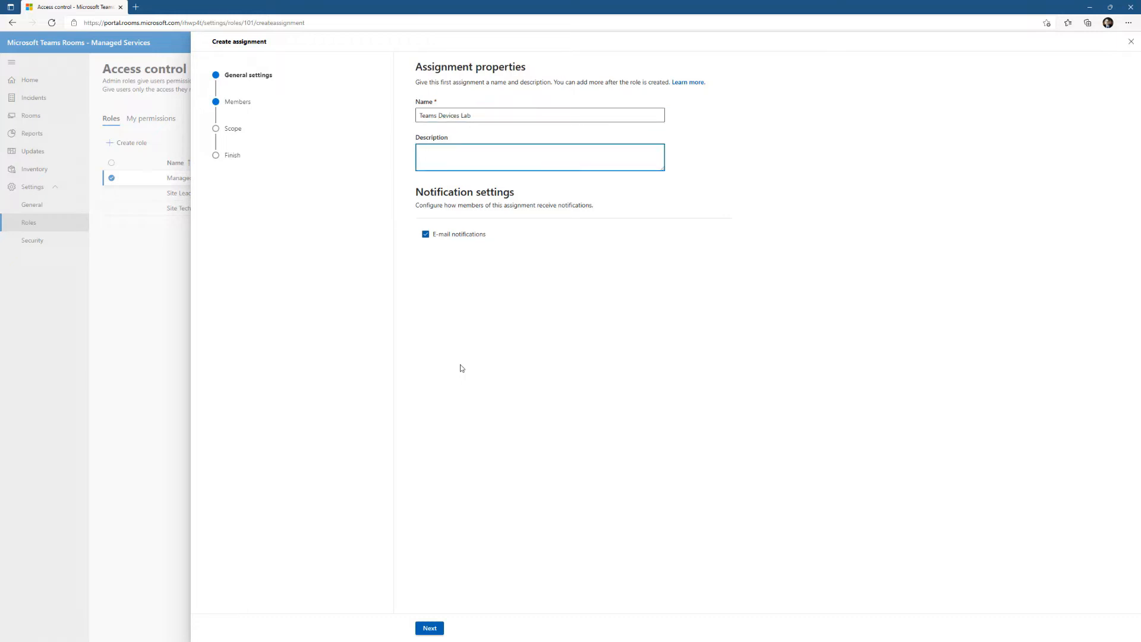
{"action": "type", "text": "AI"}
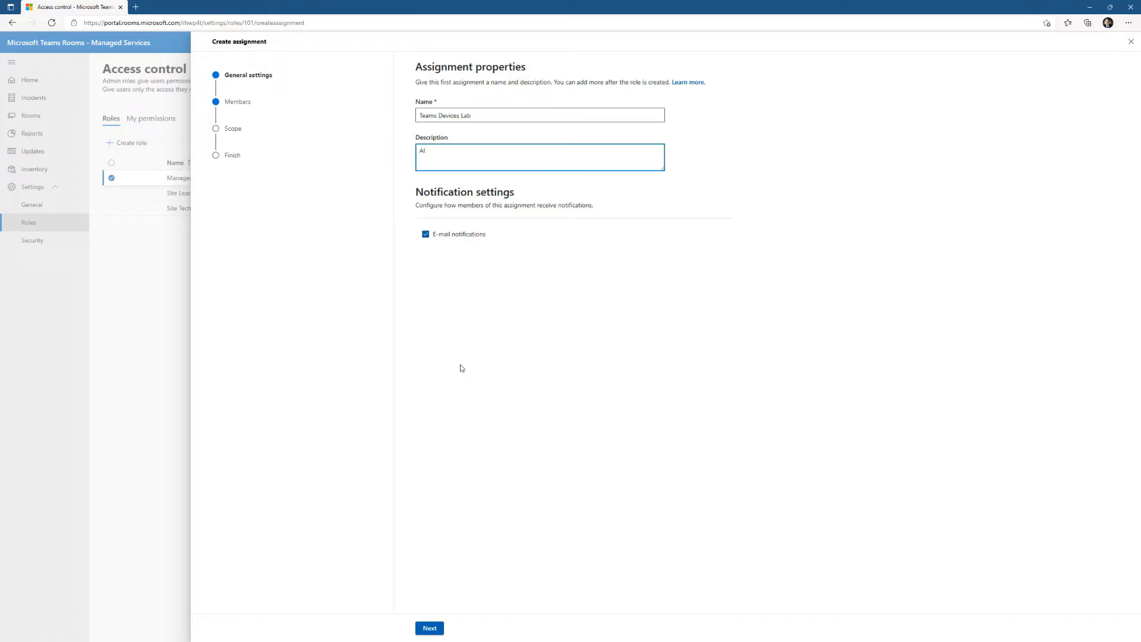
{"action": "type", "text": "Global Team"}
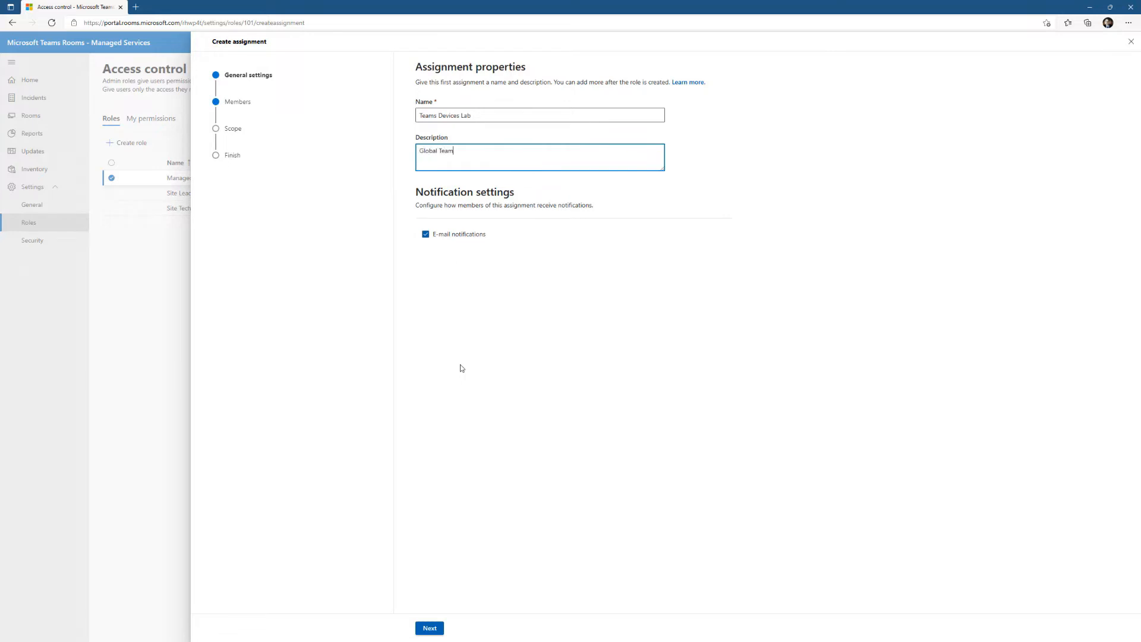
{"action": "type", "text": "s Devices"}
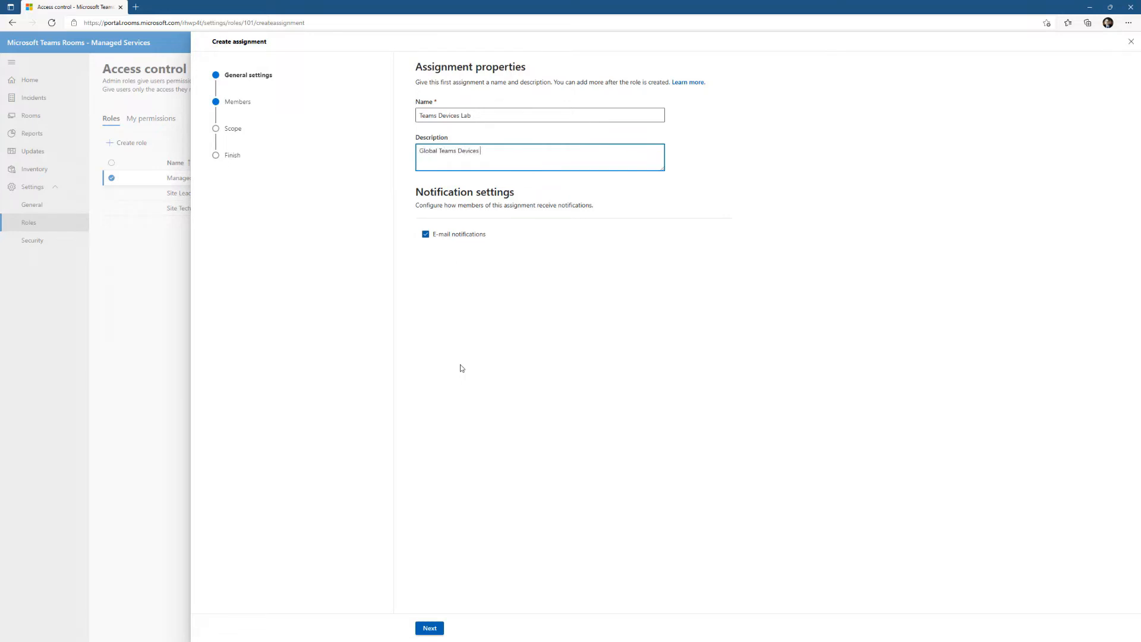
{"action": "type", "text": "Lab administra"}
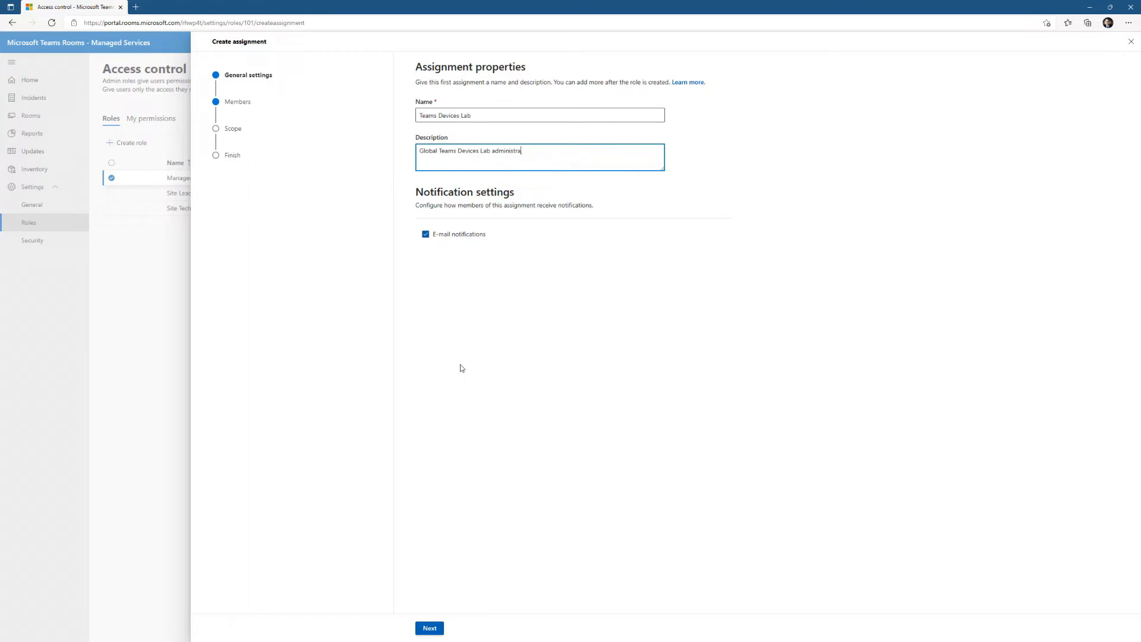
{"action": "type", "text": "or"}
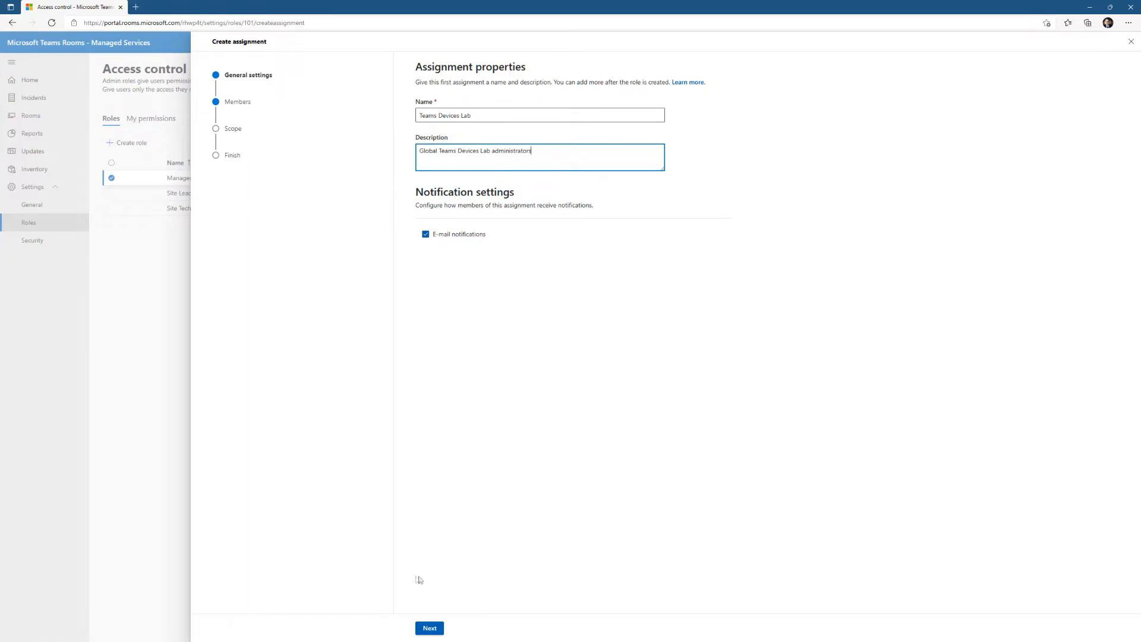
{"action": "type", "text": "s"}
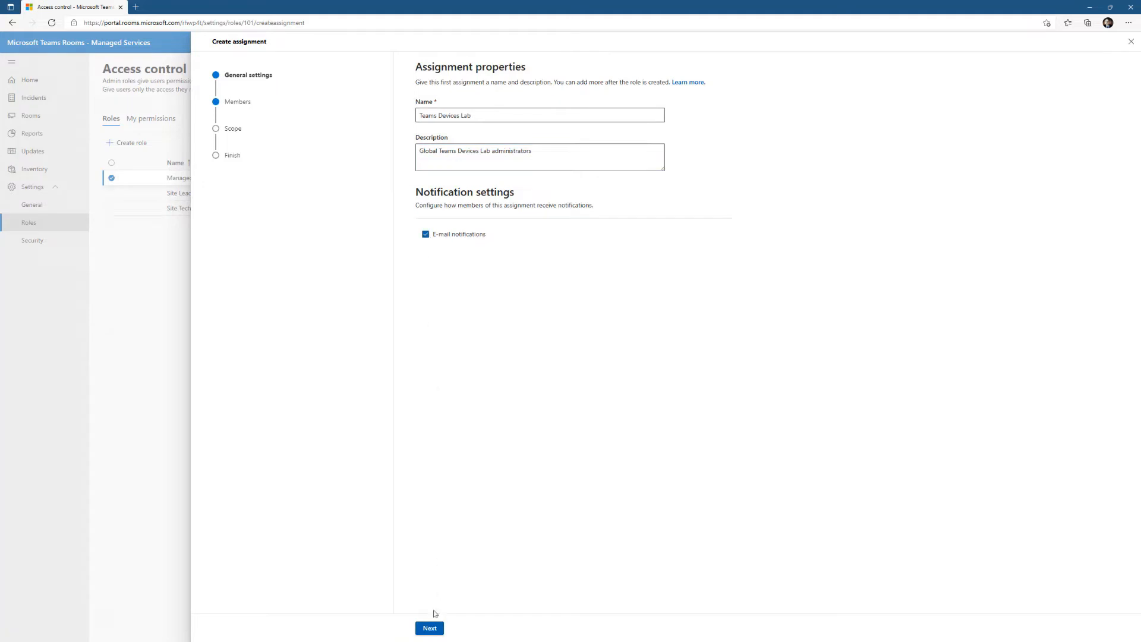
Step: Search and add the users as members of the assignment, then continue to the all-rooms scope
{"action": "left_click", "coordinate": [429, 628]}
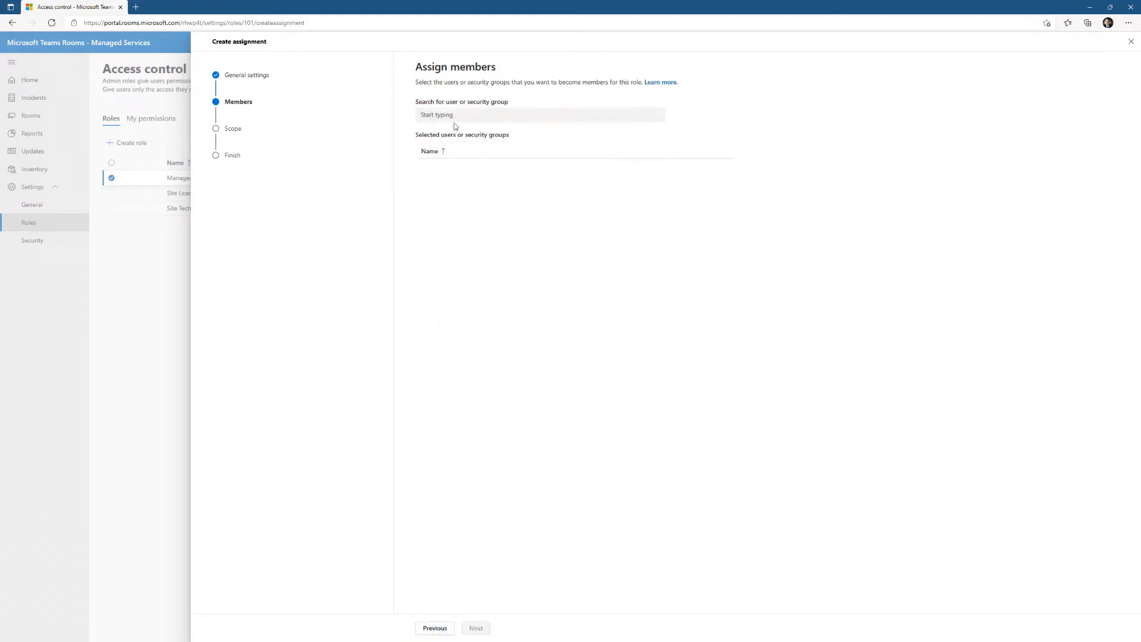
{"action": "type", "text": "michael"}
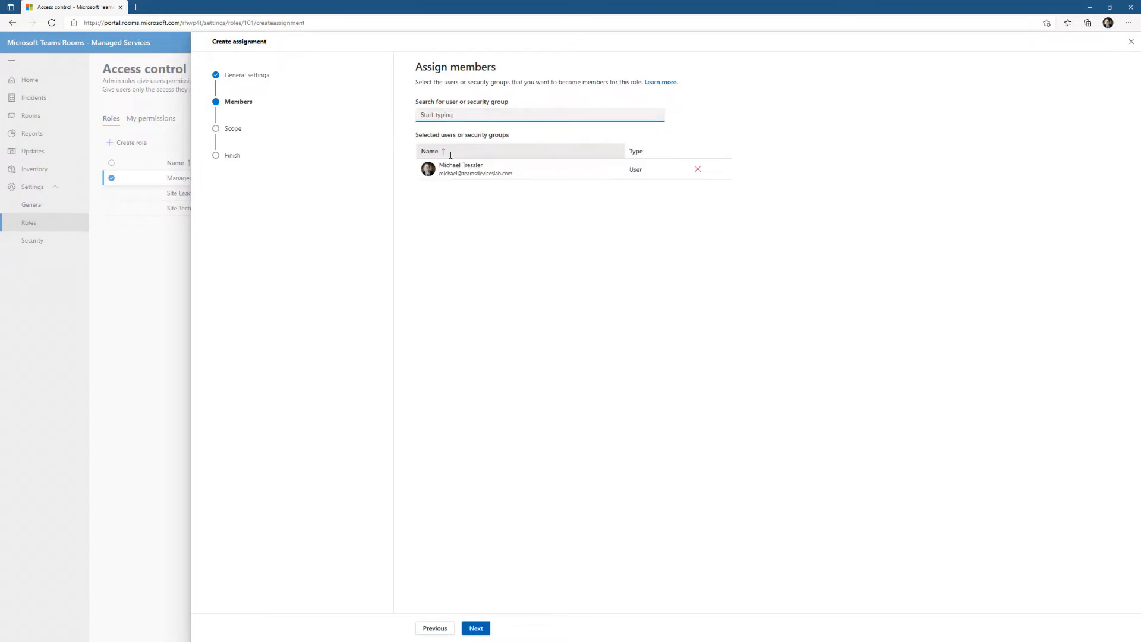
{"action": "type", "text": "ac"}
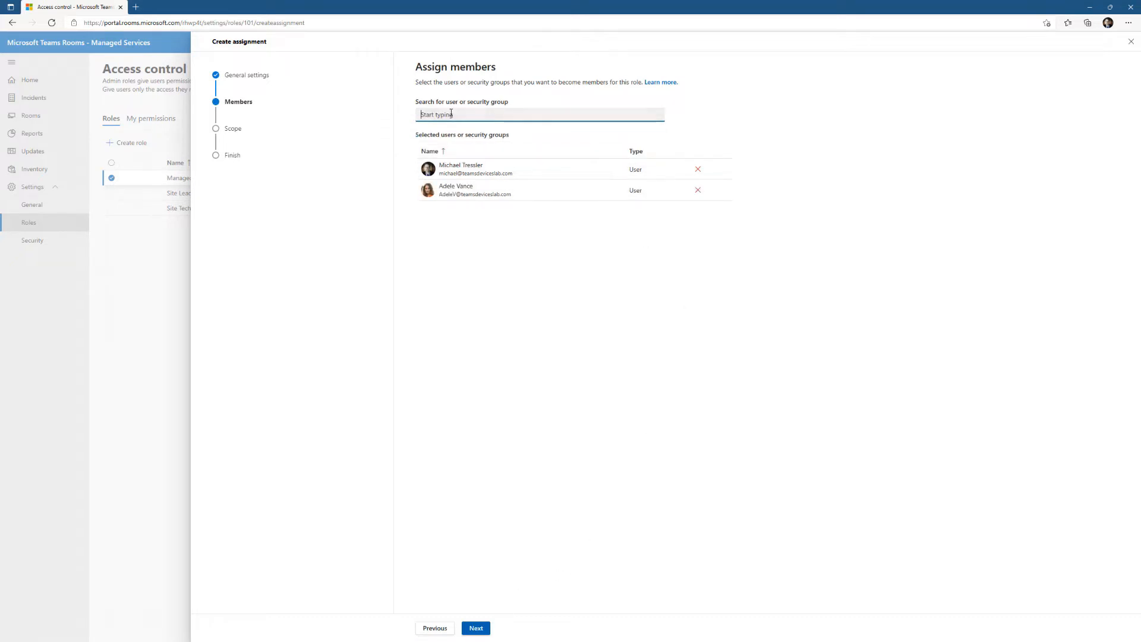
{"action": "type", "text": "nestor"}
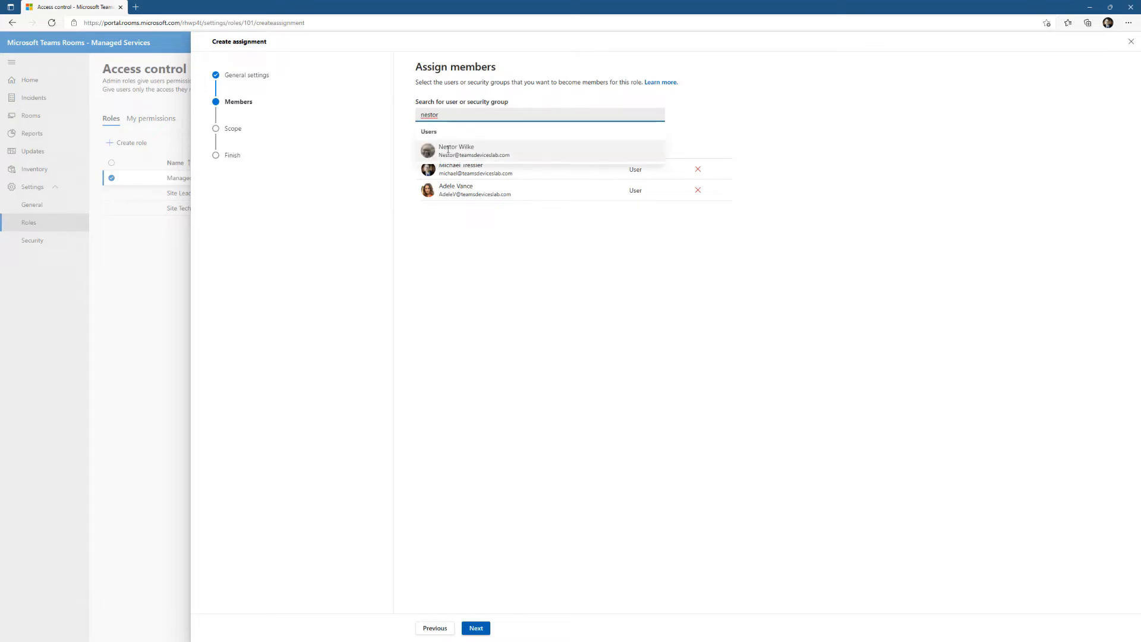
{"action": "left_click", "coordinate": [456, 150]}
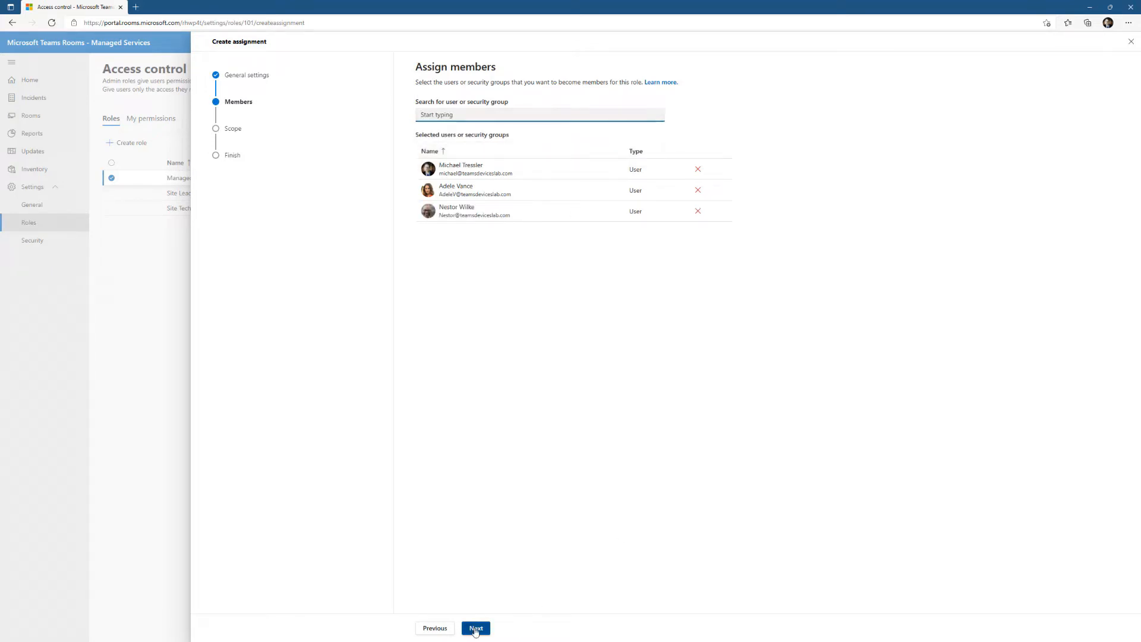
{"action": "left_click", "coordinate": [475, 628]}
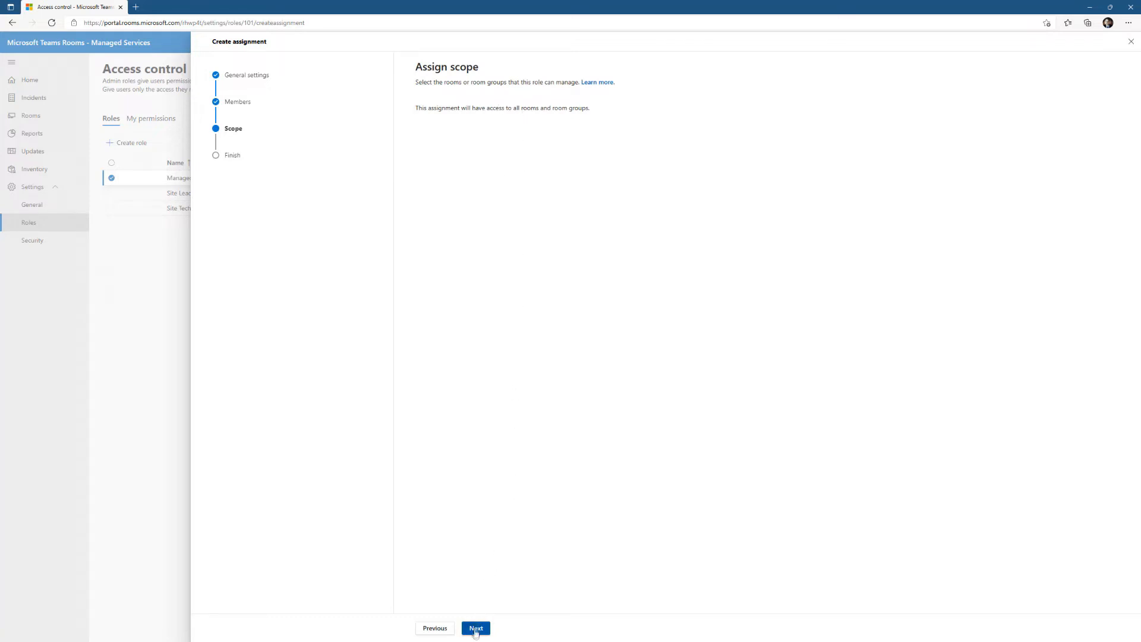
Step: Review and add the Teams Devices Lab assignment to the role, then return to Home
{"action": "left_click", "coordinate": [475, 628]}
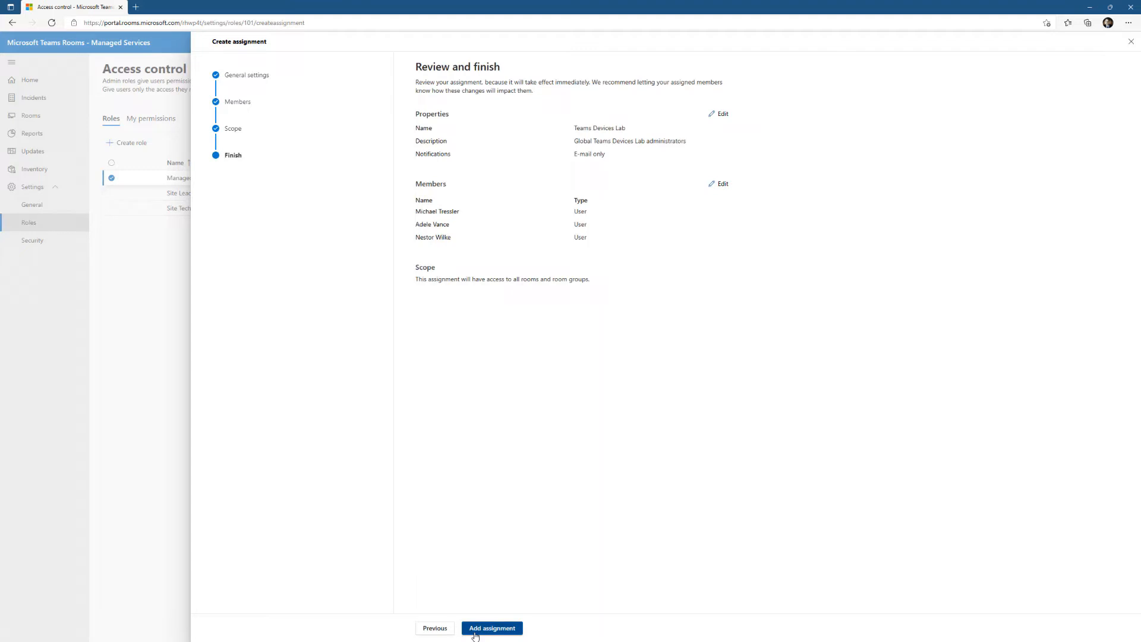
{"action": "left_click", "coordinate": [491, 628]}
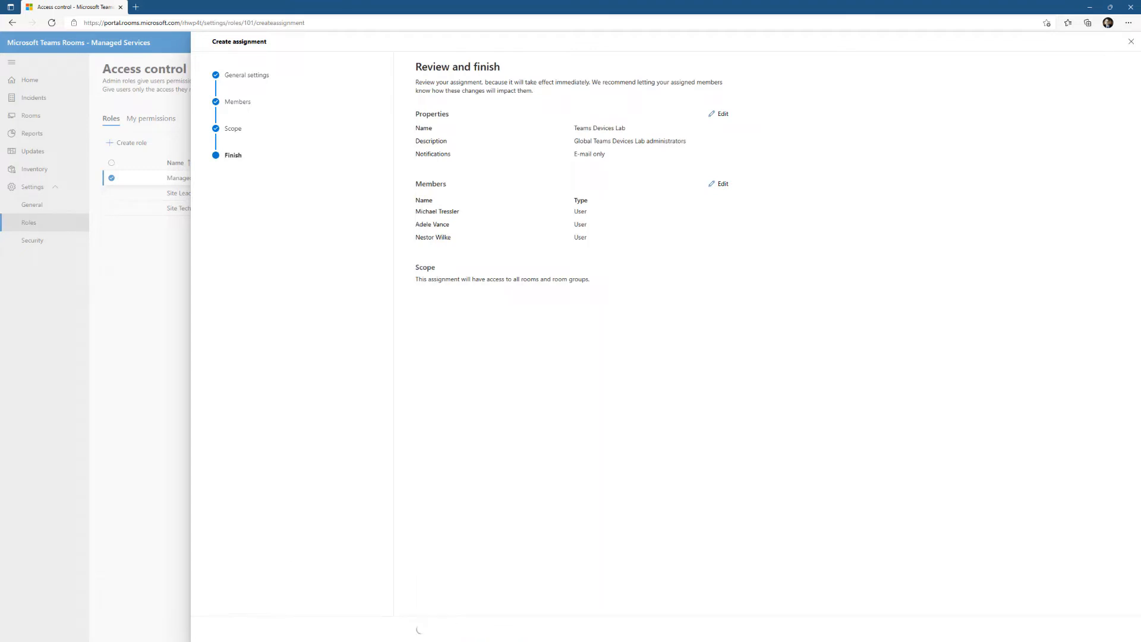
{"action": "left_click", "coordinate": [419, 630]}
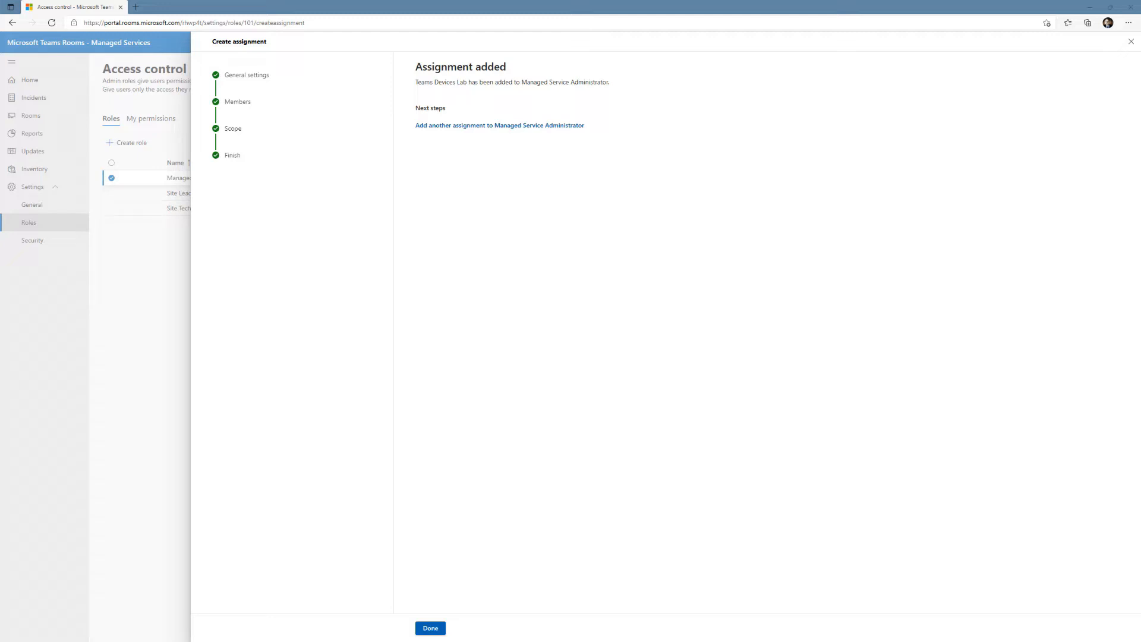
{"action": "mouse_move", "coordinate": [121, 110]}
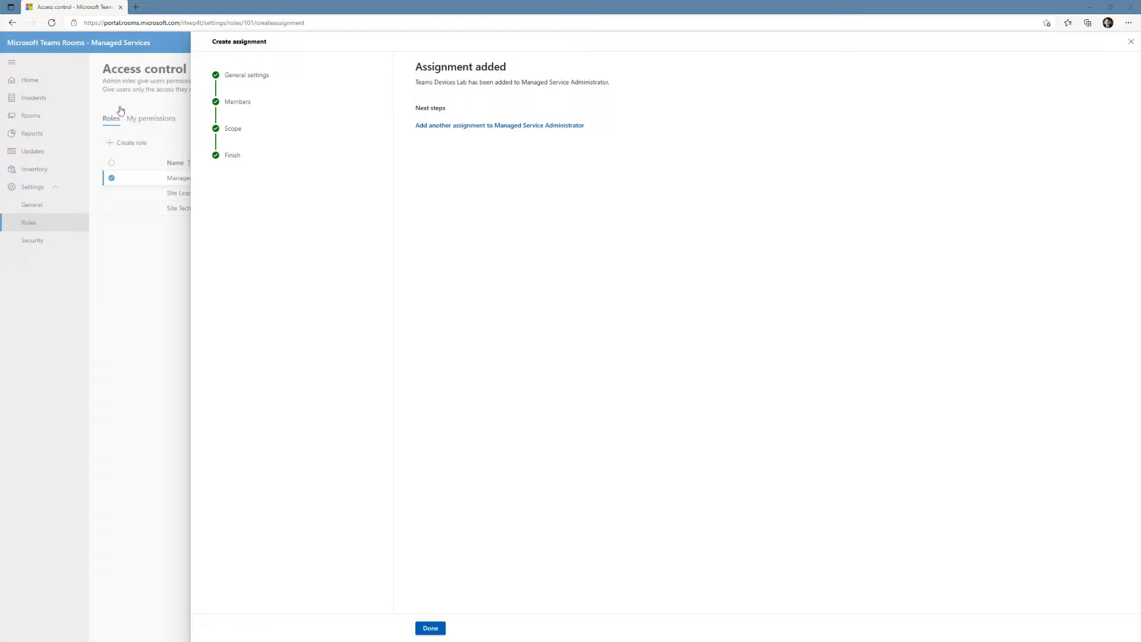
{"action": "left_click", "coordinate": [429, 628]}
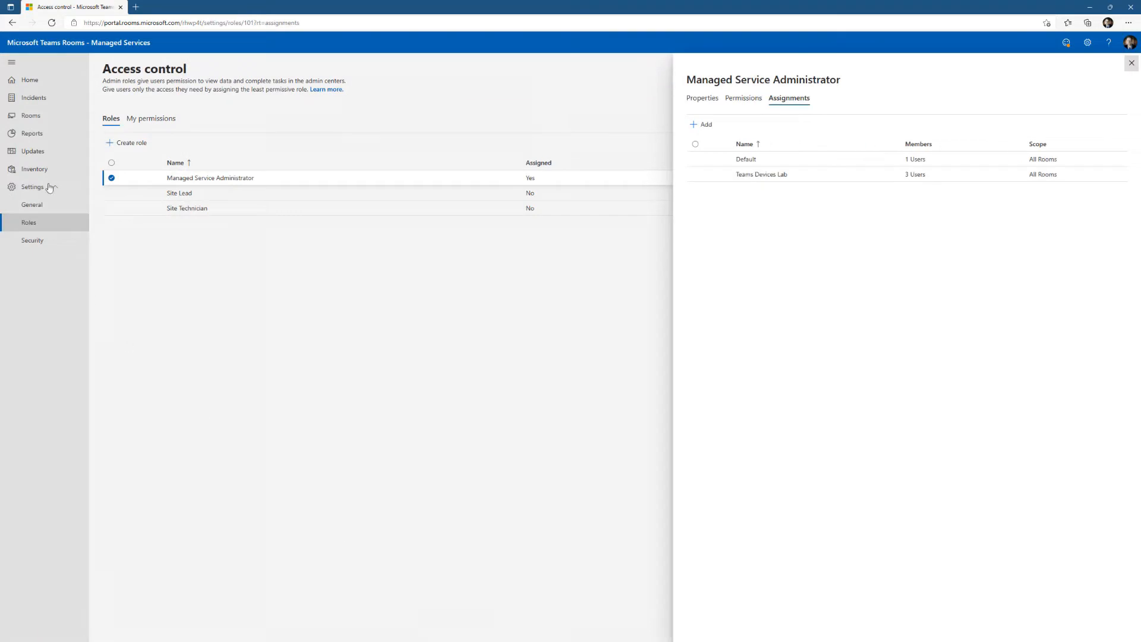
{"action": "left_click", "coordinate": [29, 79]}
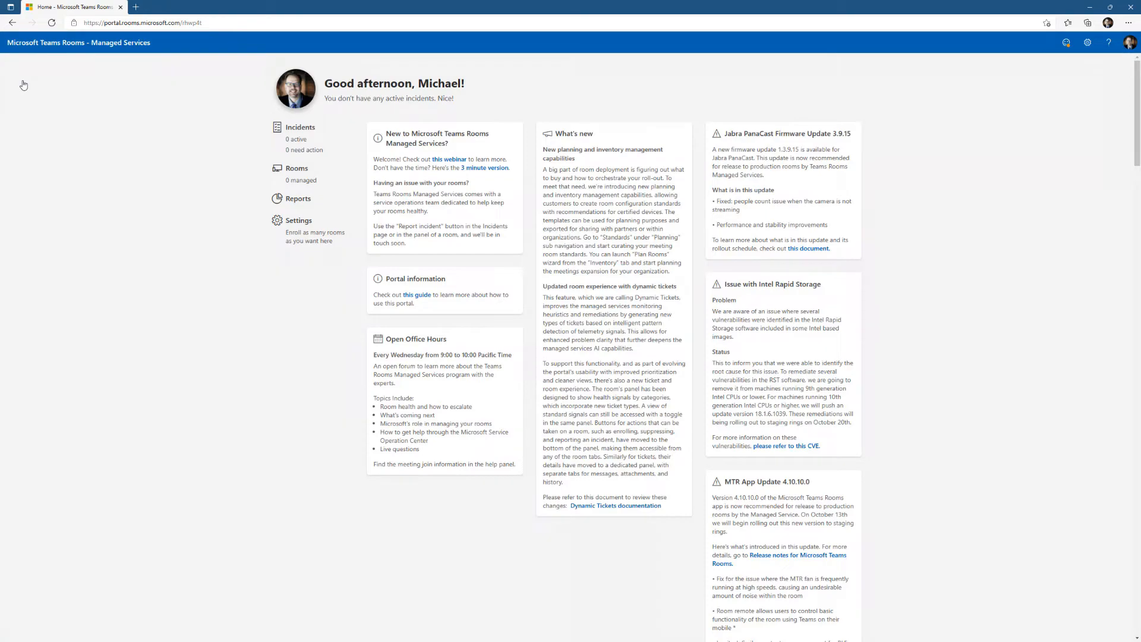
{"action": "mouse_move", "coordinate": [29, 82]}
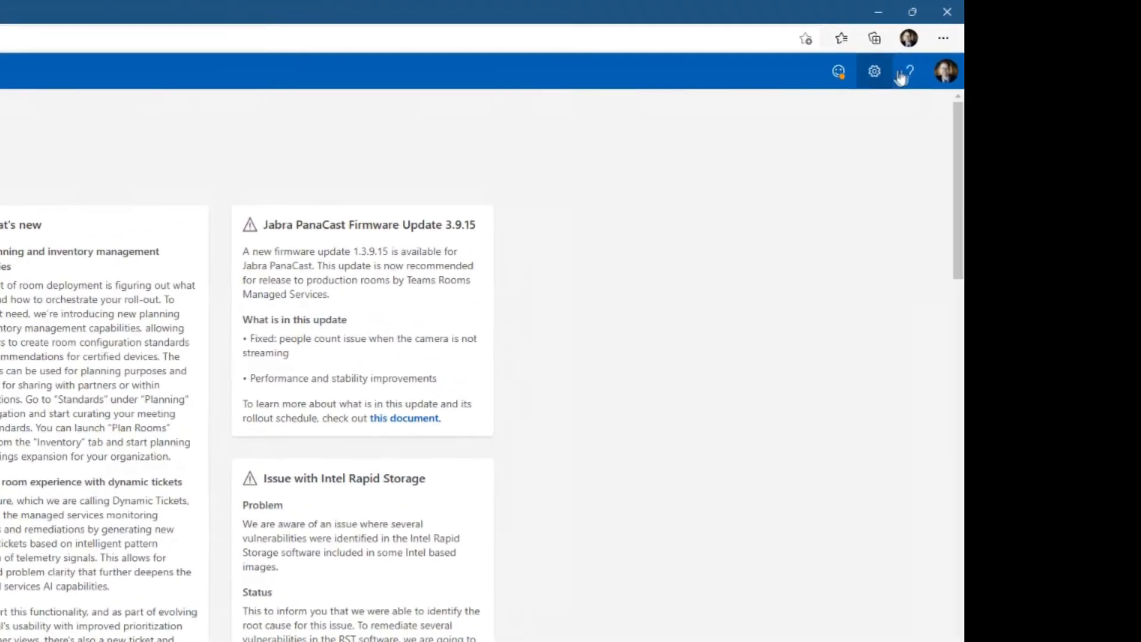
Step: Show the portal's Help panel with the agent installer links
{"action": "left_click", "coordinate": [905, 71]}
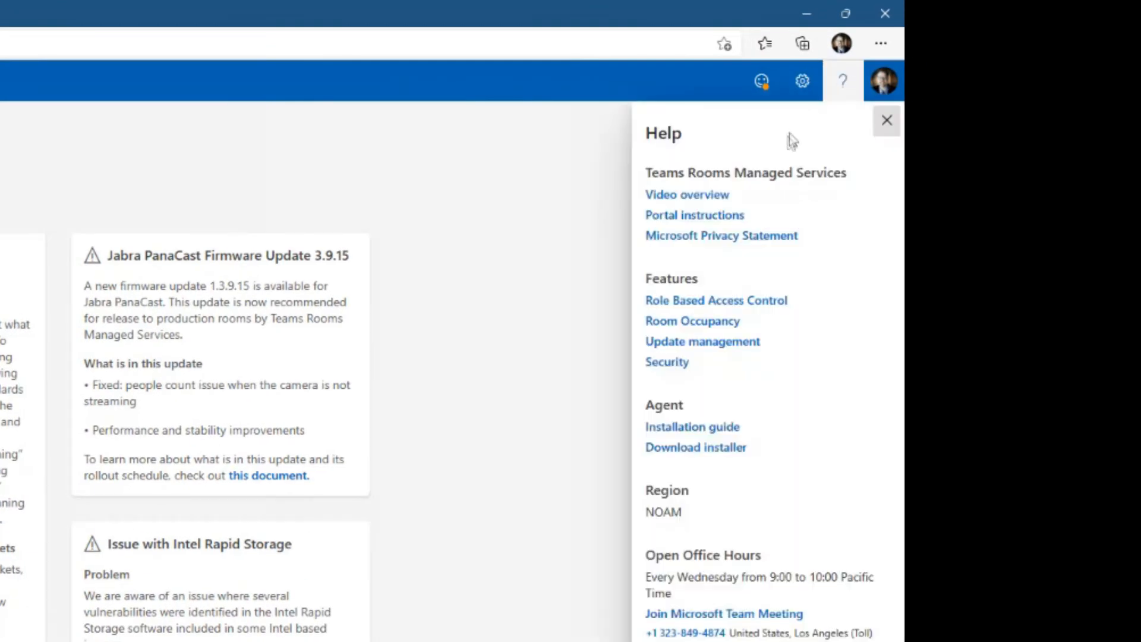
{"action": "mouse_move", "coordinate": [790, 147]}
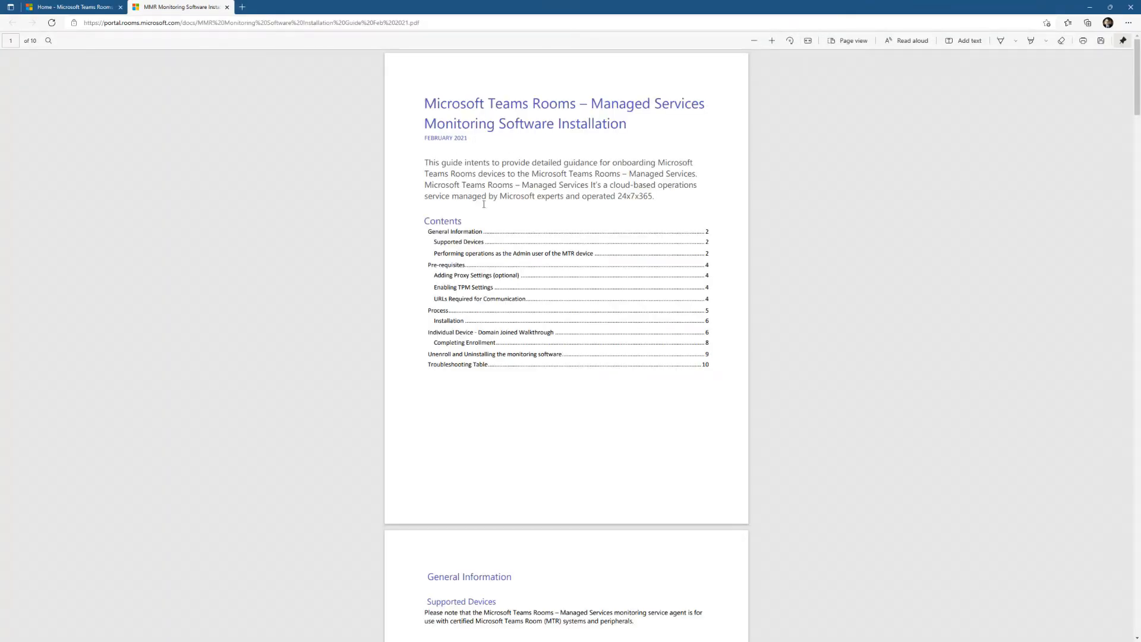
Step: Scroll the installation guide past Pre-requisites and allowed hosts to the Process enrollment steps
{"action": "scroll", "scroll_direction": "down", "scroll_amount": 3}
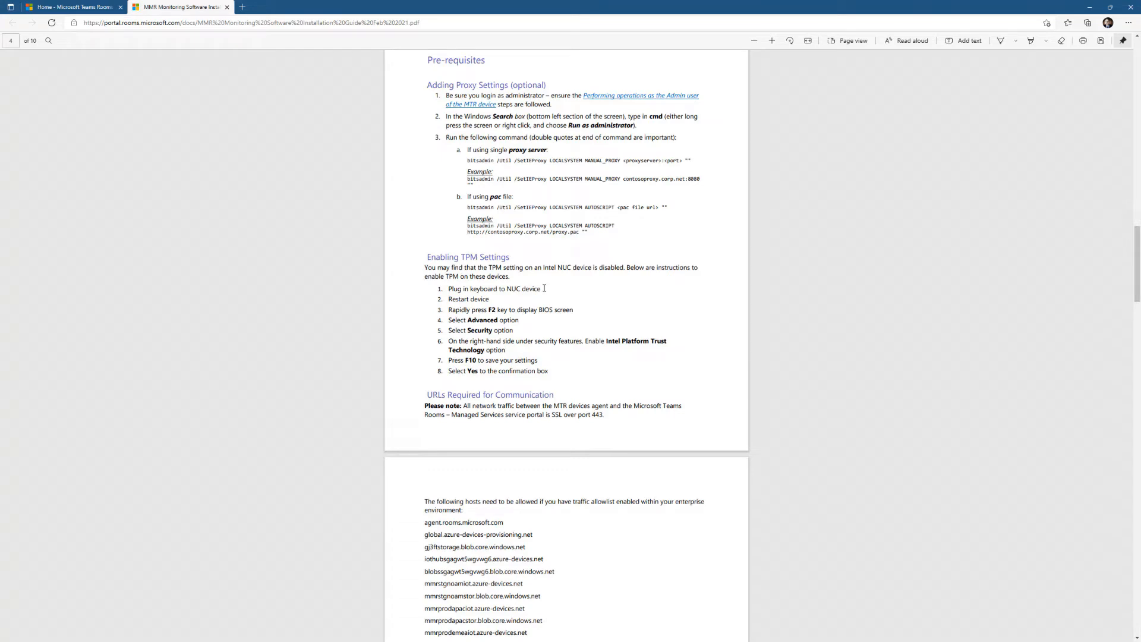
{"action": "scroll", "scroll_direction": "down", "scroll_amount": 3}
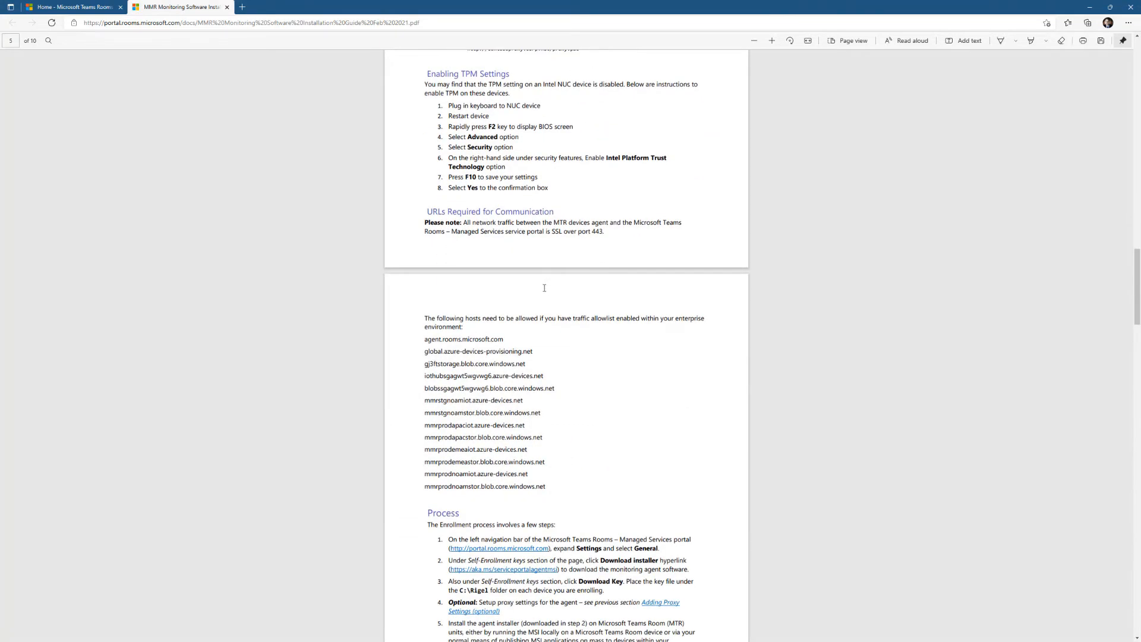
{"action": "scroll", "scroll_direction": "down", "scroll_amount": 3}
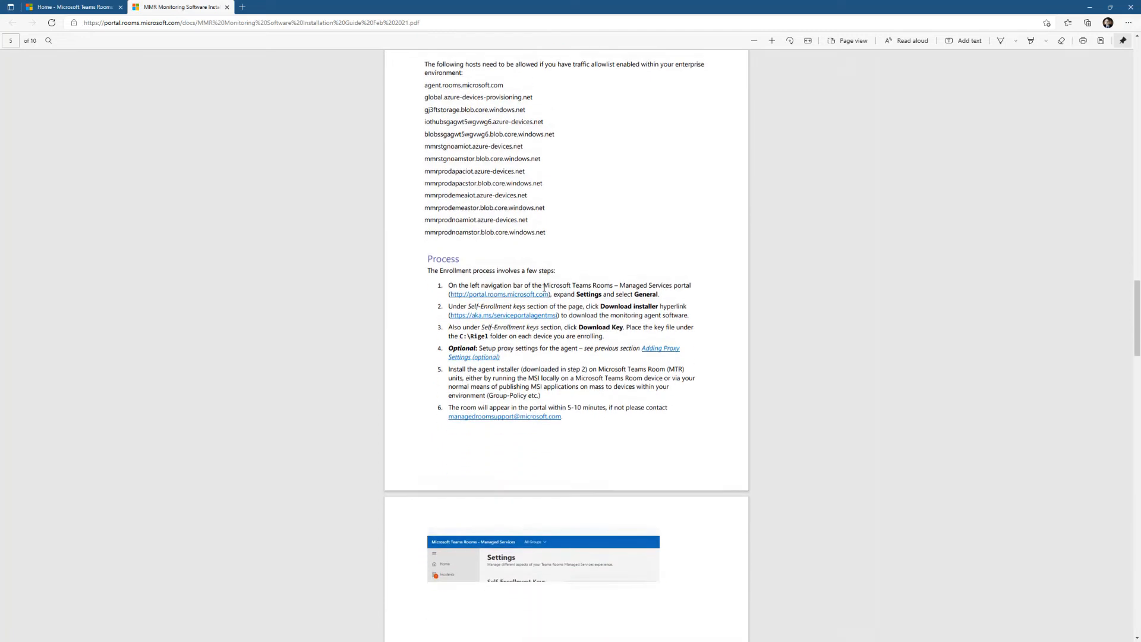
{"action": "scroll", "scroll_direction": "down", "scroll_amount": 3}
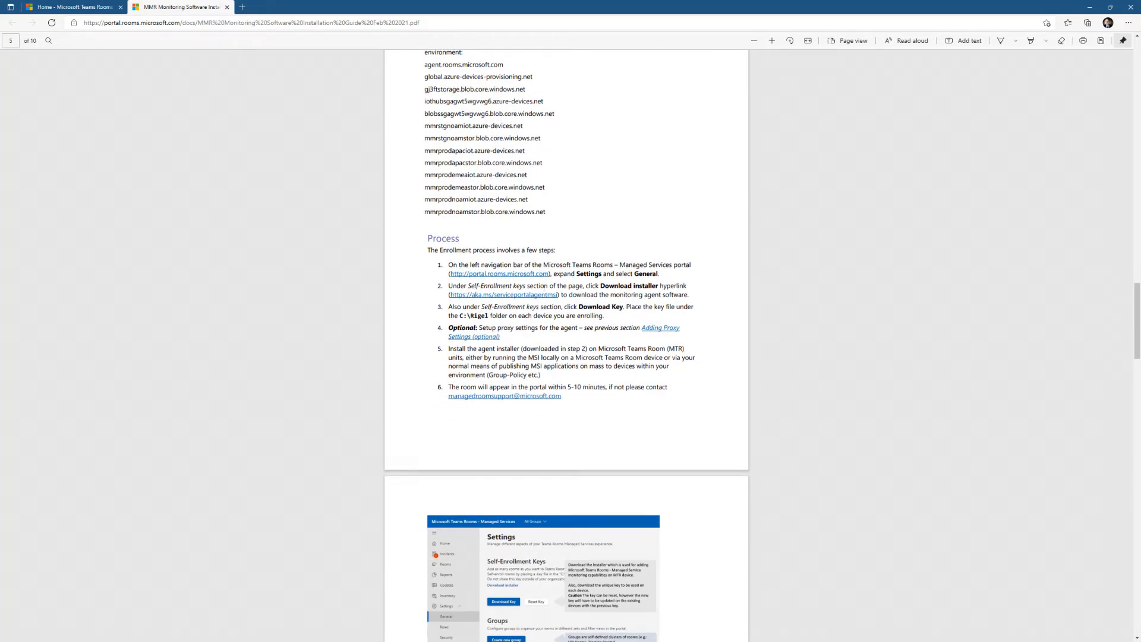
{"action": "mouse_move", "coordinate": [206, 274]}
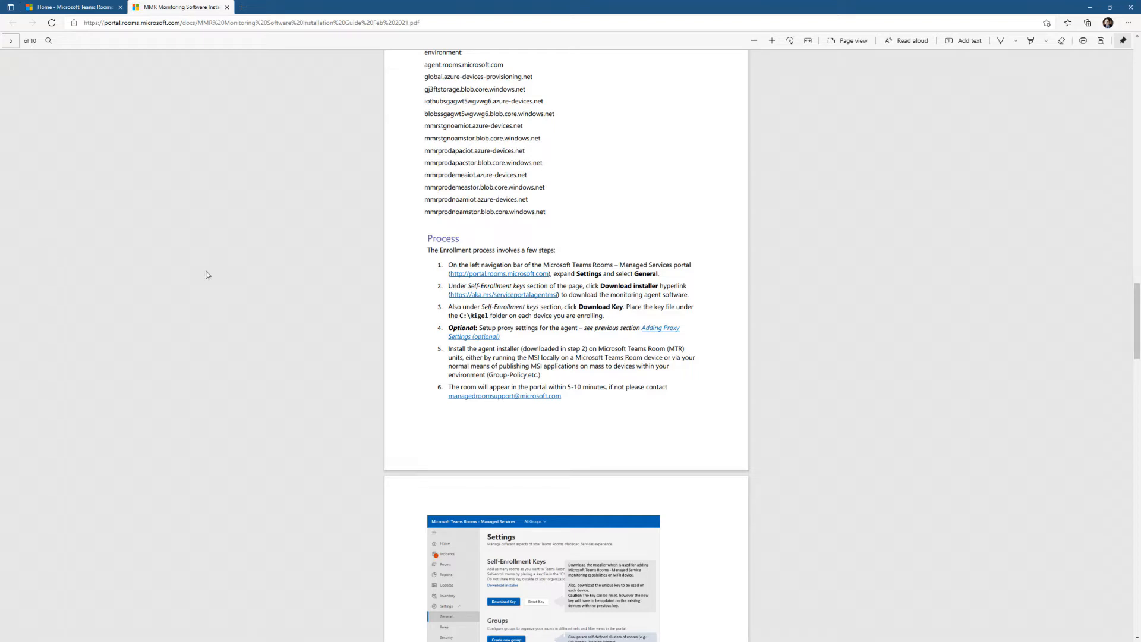
{"action": "mouse_move", "coordinate": [235, 247]}
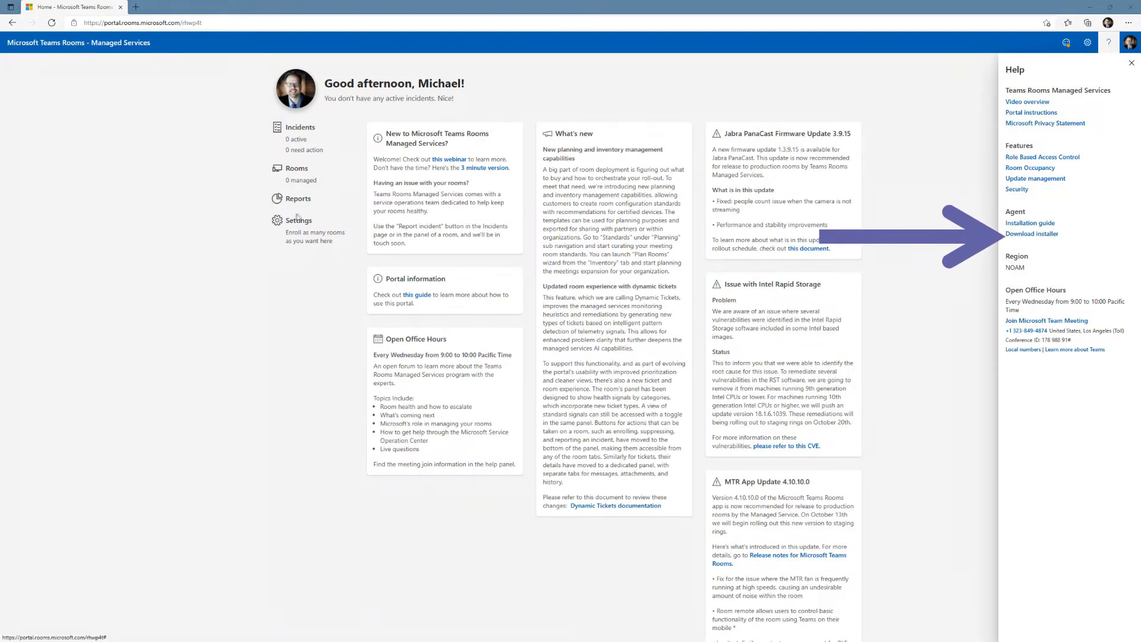
Step: Download the agent installer and self-enrollment key from Settings > General, then move to the room's remote session
{"action": "left_click", "coordinate": [297, 219]}
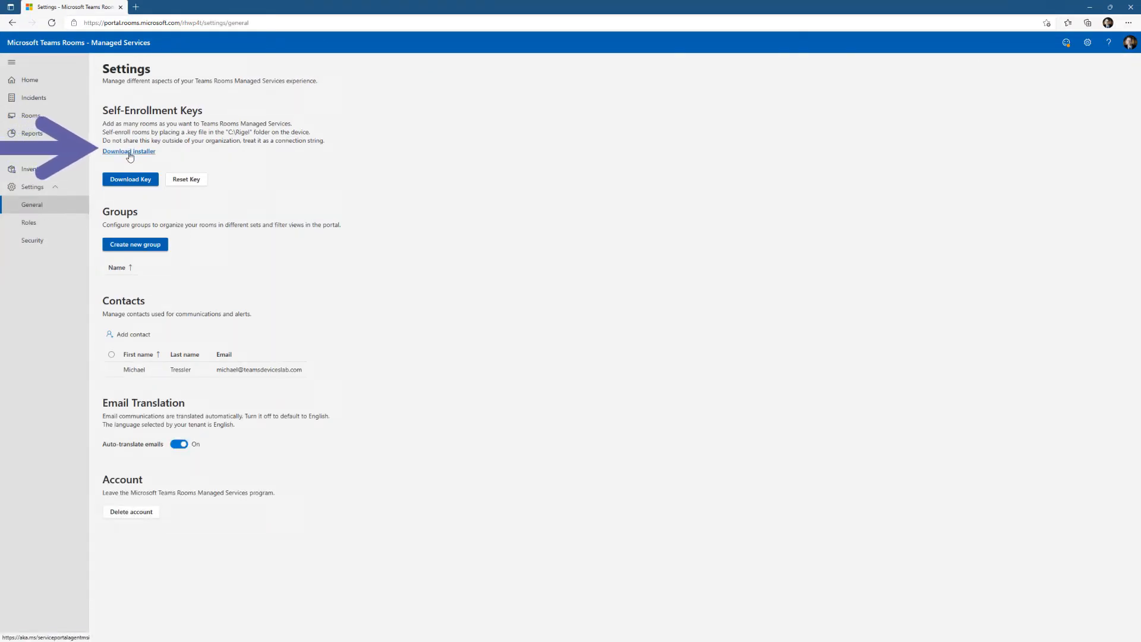
{"action": "left_click", "coordinate": [128, 151]}
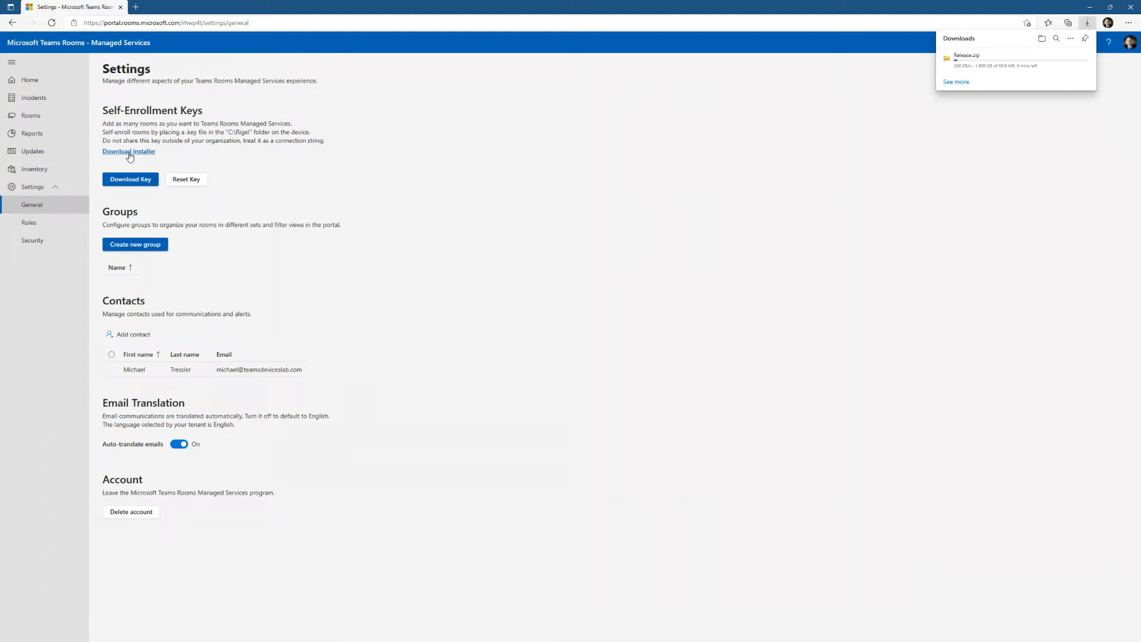
{"action": "mouse_move", "coordinate": [1006, 75]}
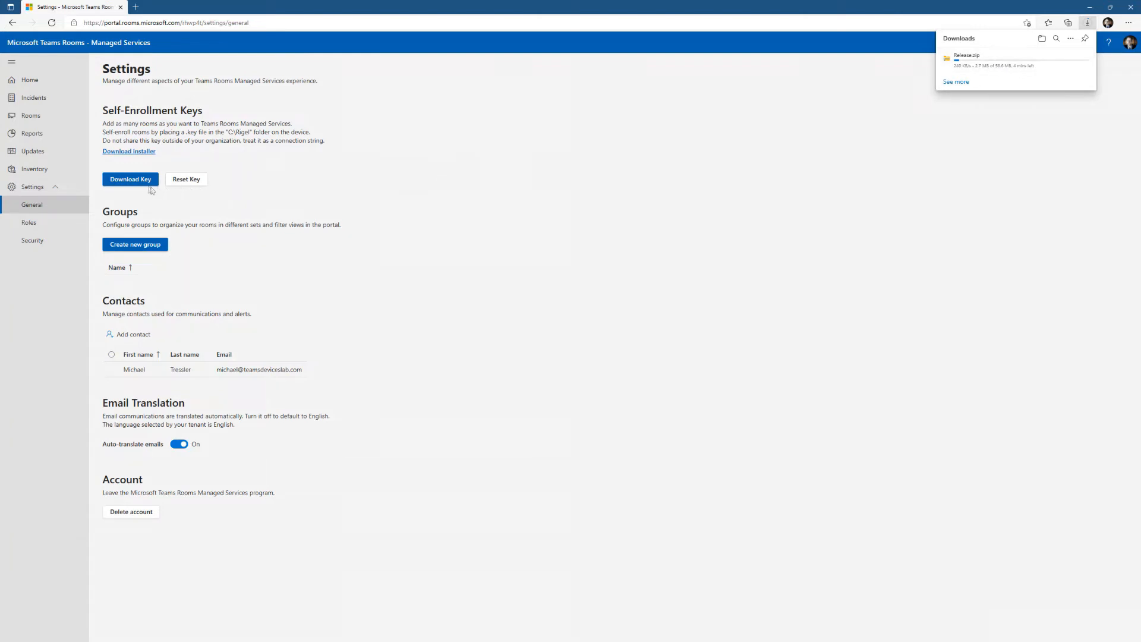
{"action": "left_click", "coordinate": [131, 180]}
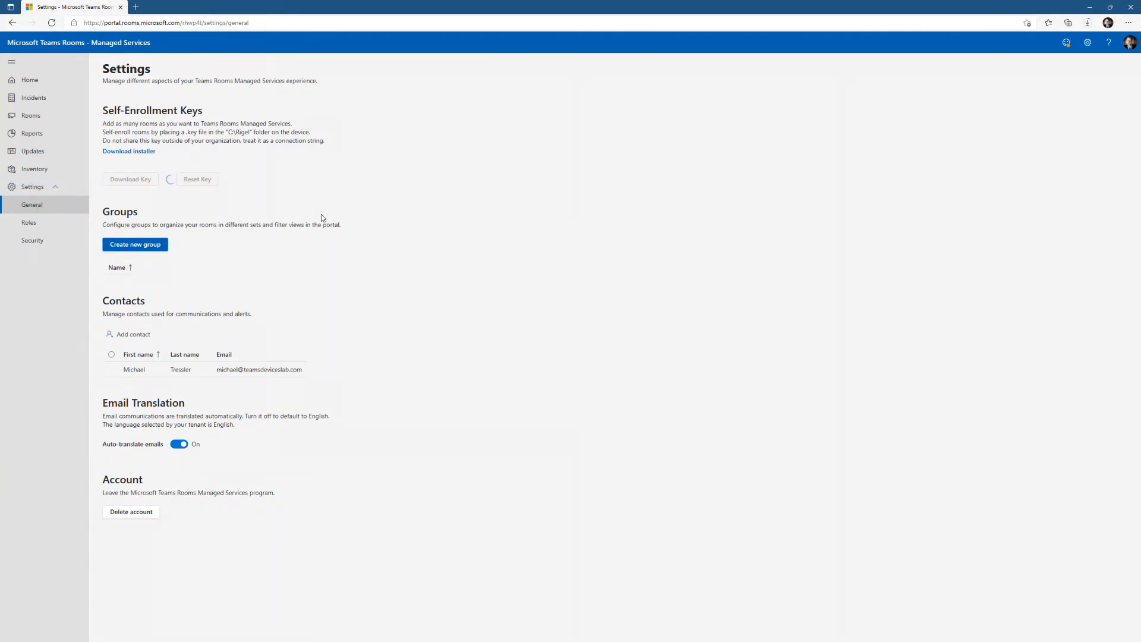
{"action": "mouse_move", "coordinate": [226, 237]}
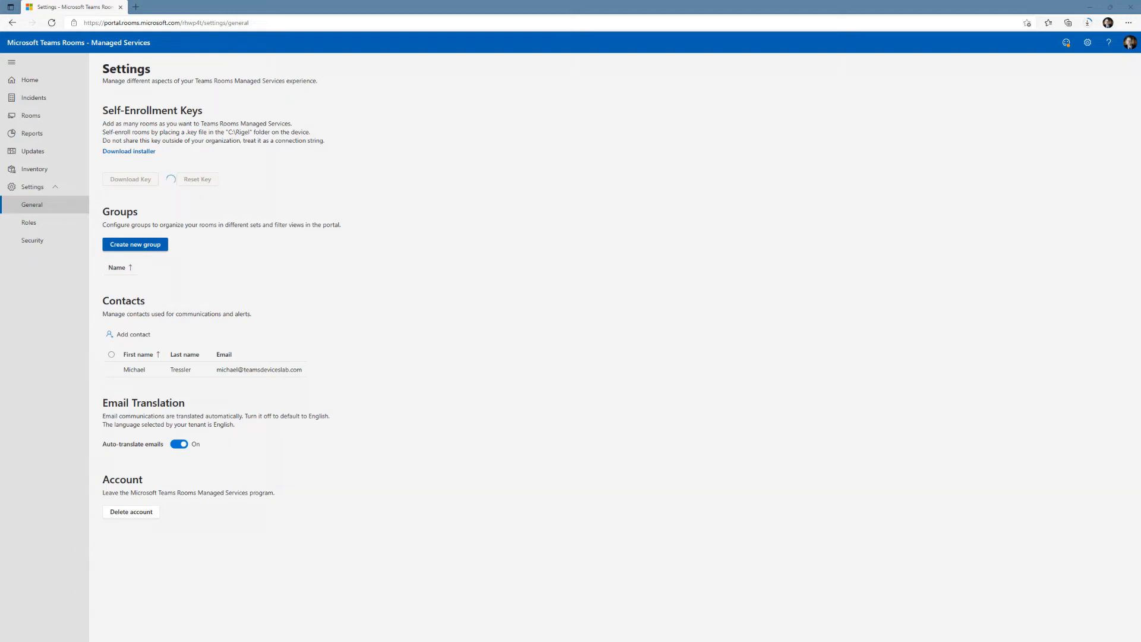
{"action": "left_click", "coordinate": [131, 179]}
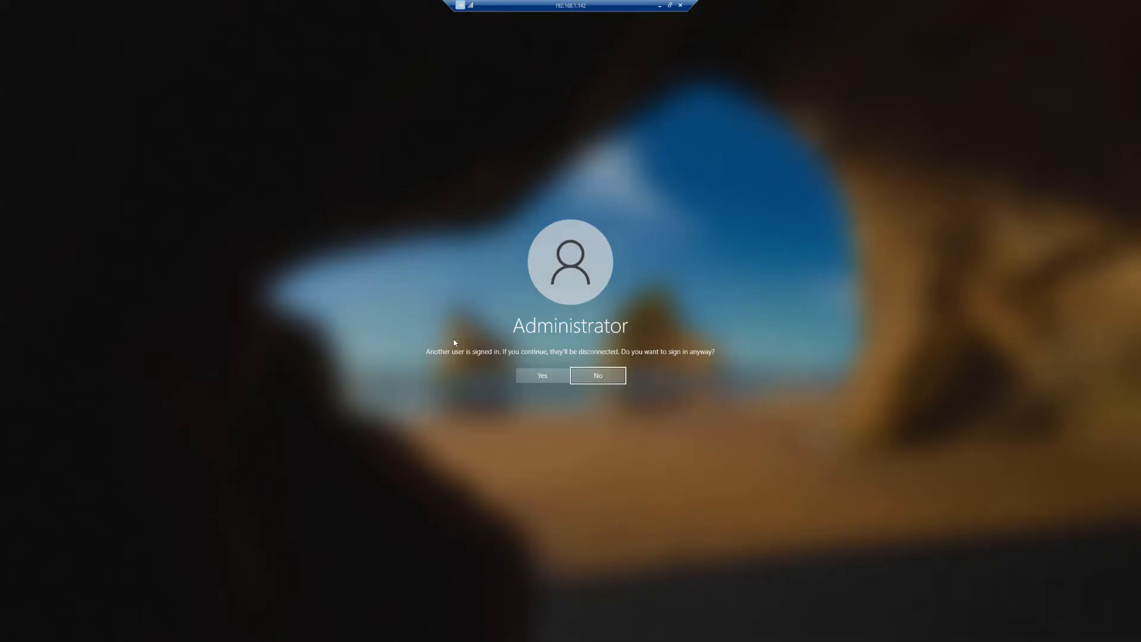
Step: Sign in as Administrator anyway and bring up the room device's Downloads folder with mmr-rhwp4t.key
{"action": "left_click", "coordinate": [542, 375]}
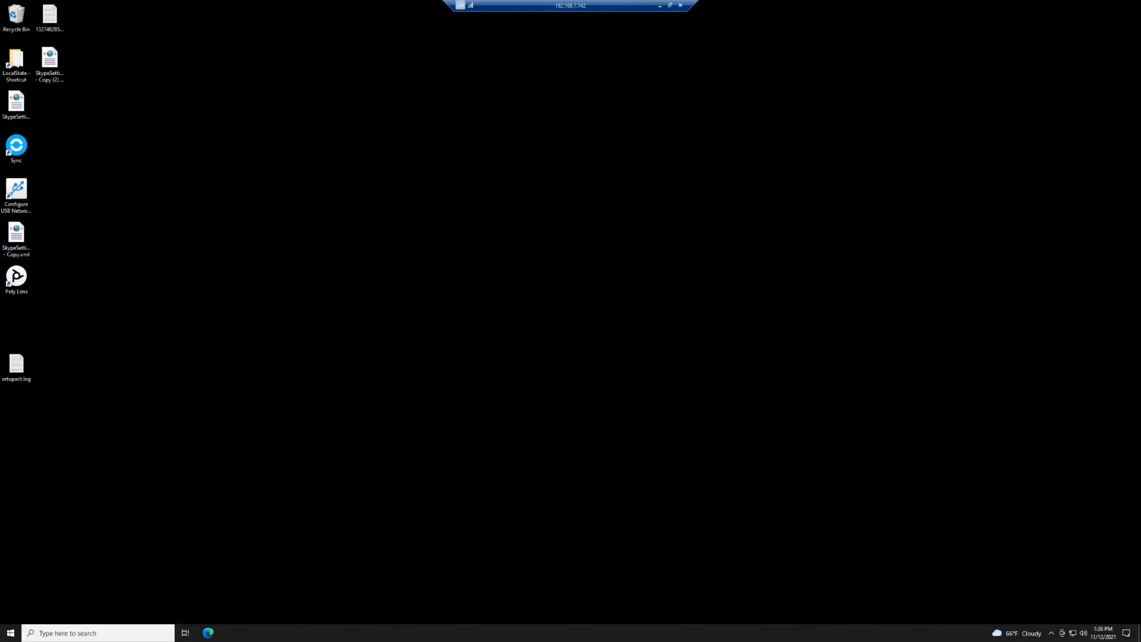
{"action": "right_click", "coordinate": [11, 633]}
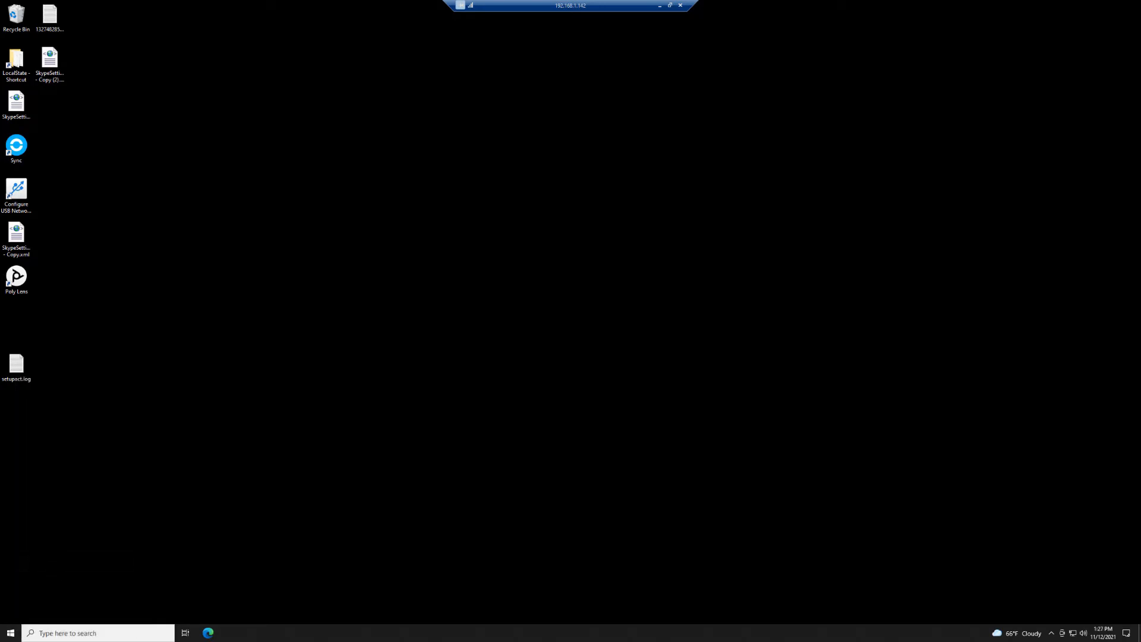
{"action": "left_click", "coordinate": [229, 632]}
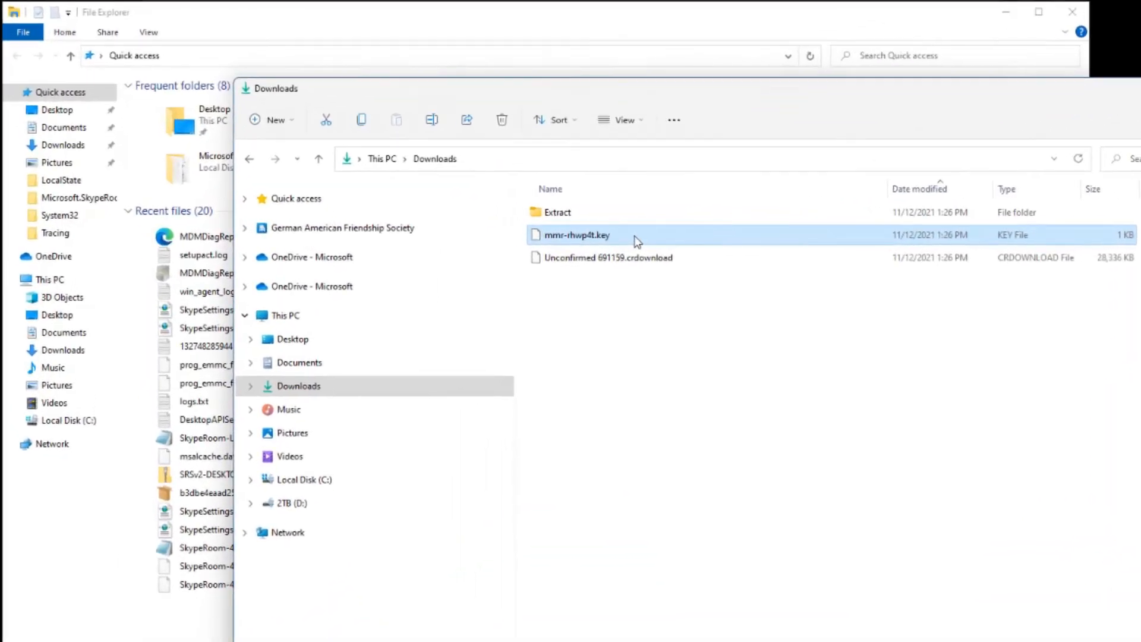
Step: Copy mmr-rhwp4t.key from Downloads into C:\Rigel
{"action": "right_click", "coordinate": [575, 234]}
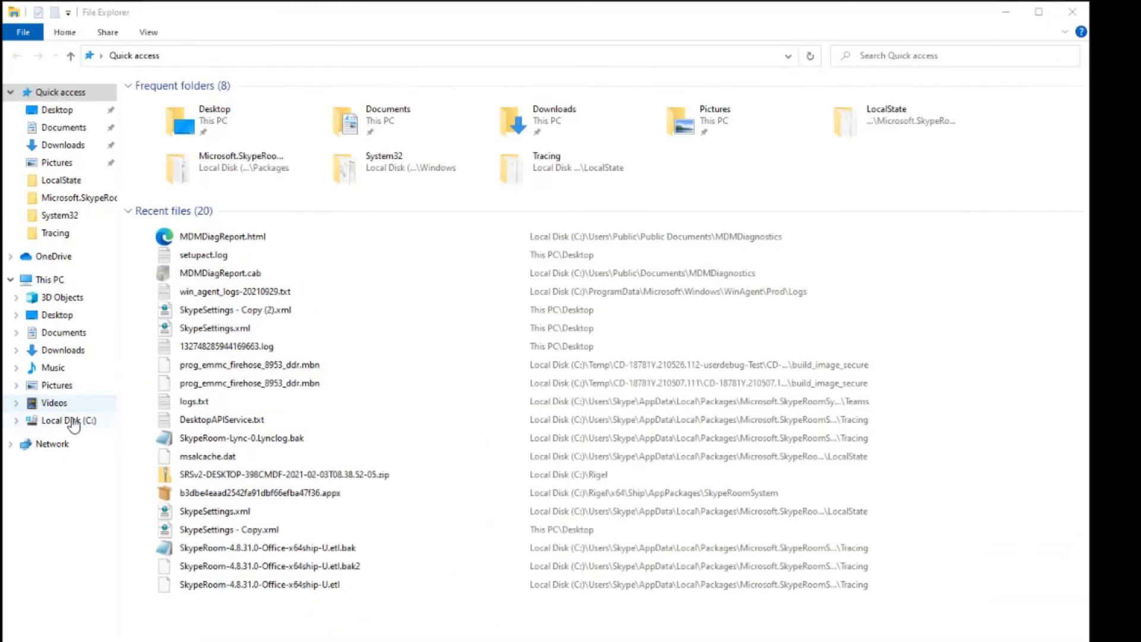
{"action": "left_click", "coordinate": [69, 420]}
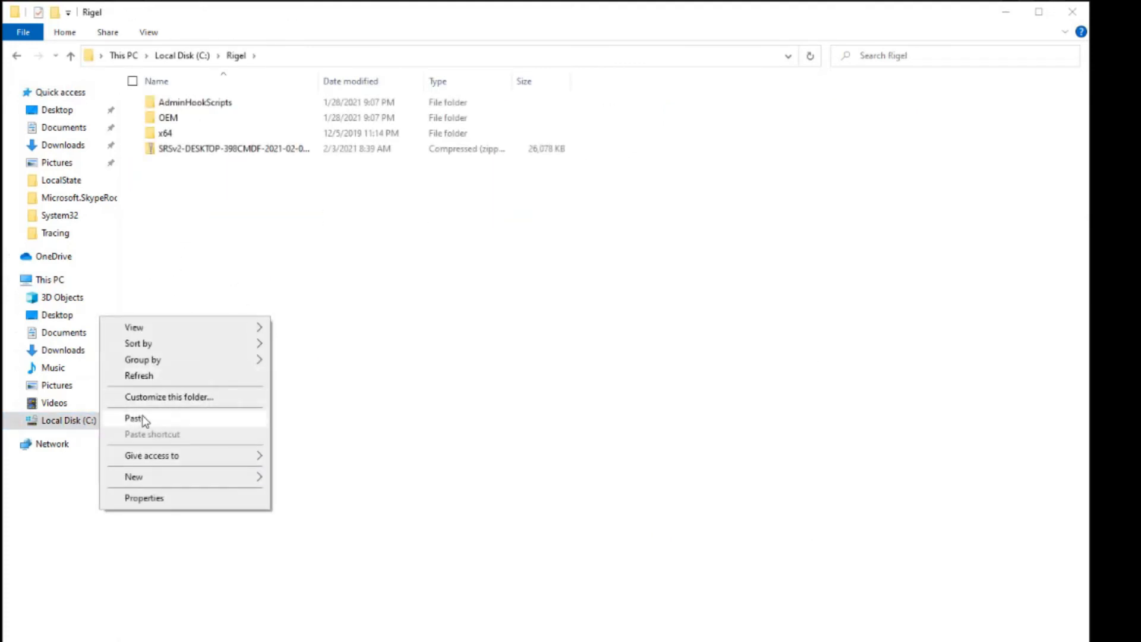
{"action": "left_click", "coordinate": [134, 417]}
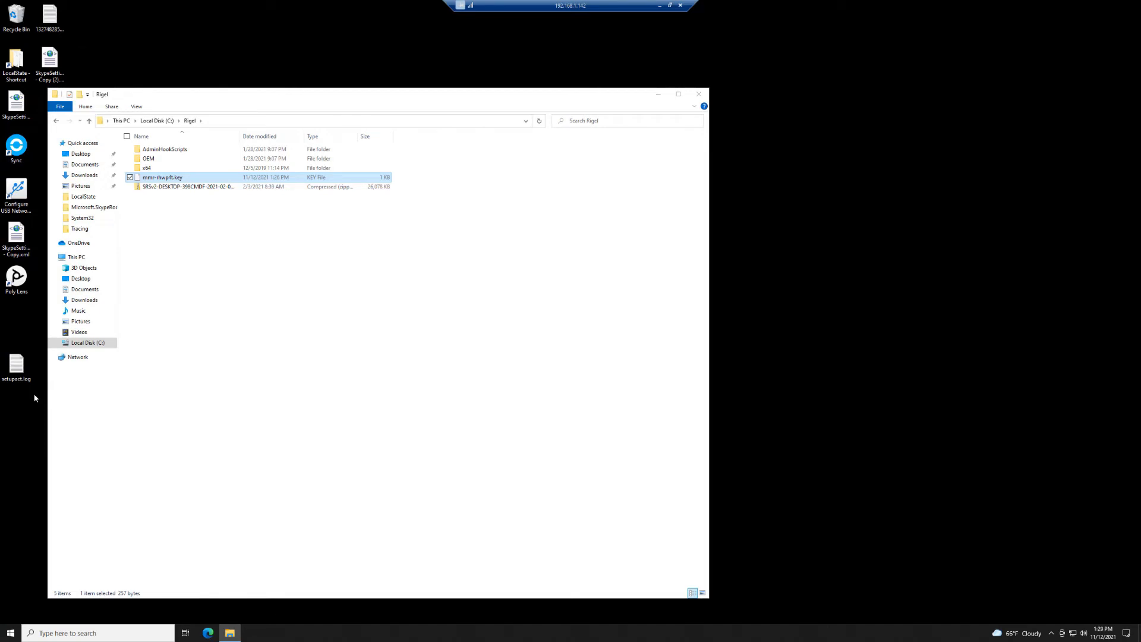
Step: Paste Release.zip onto the desktop and extract all, revealing ManagedRoomsInstaller.msi in the Release folder
{"action": "right_click", "coordinate": [34, 398]}
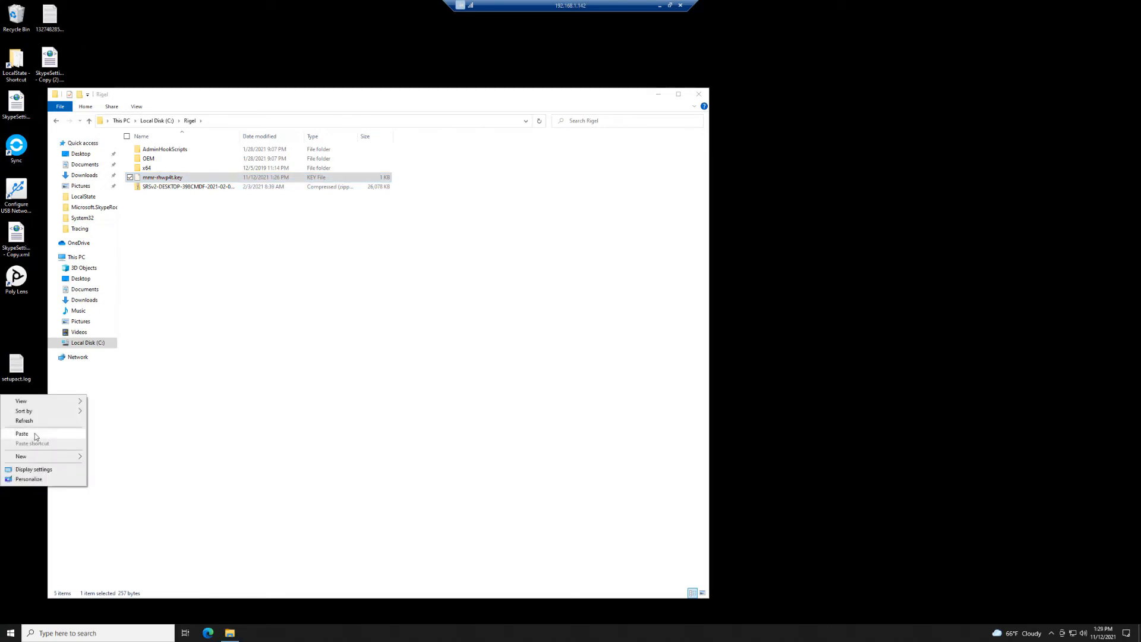
{"action": "left_click", "coordinate": [21, 433]}
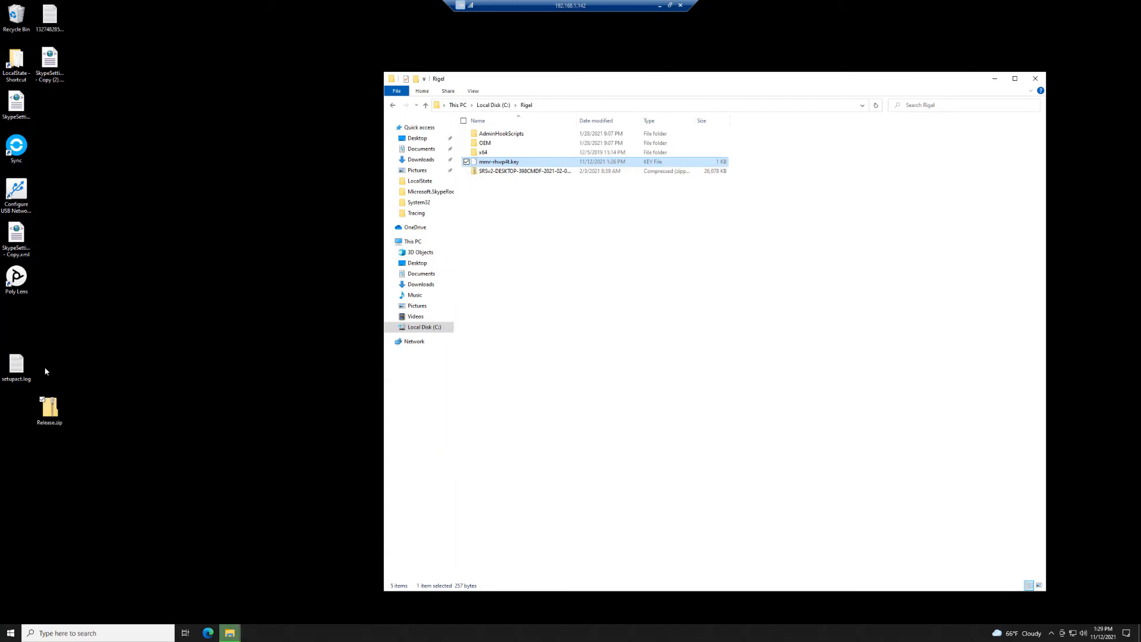
{"action": "right_click", "coordinate": [49, 408]}
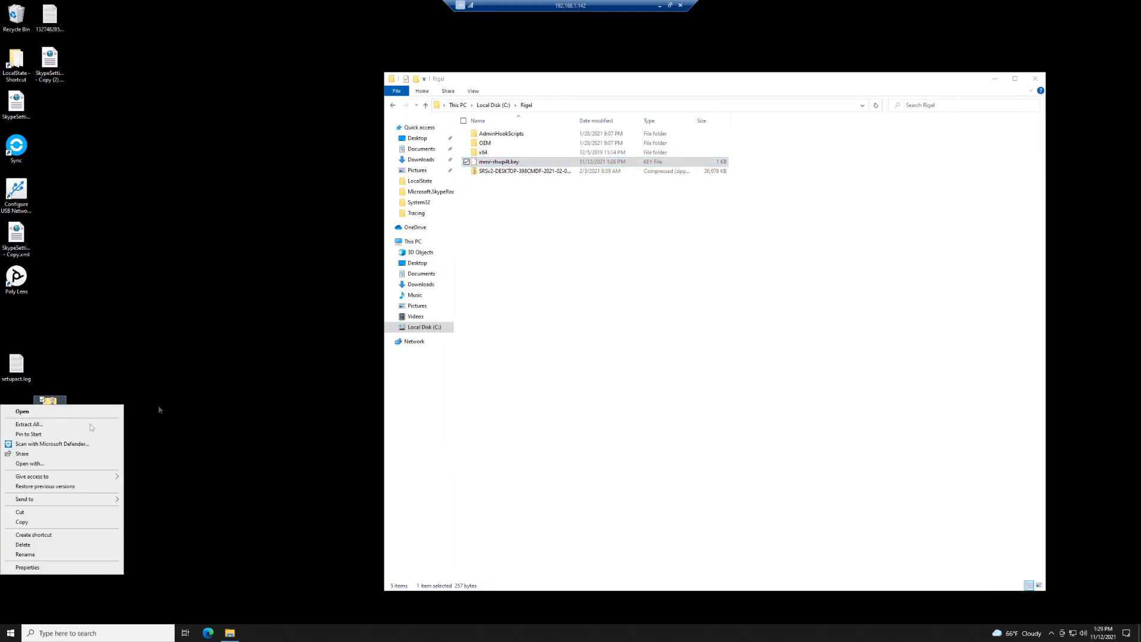
{"action": "left_click", "coordinate": [28, 423]}
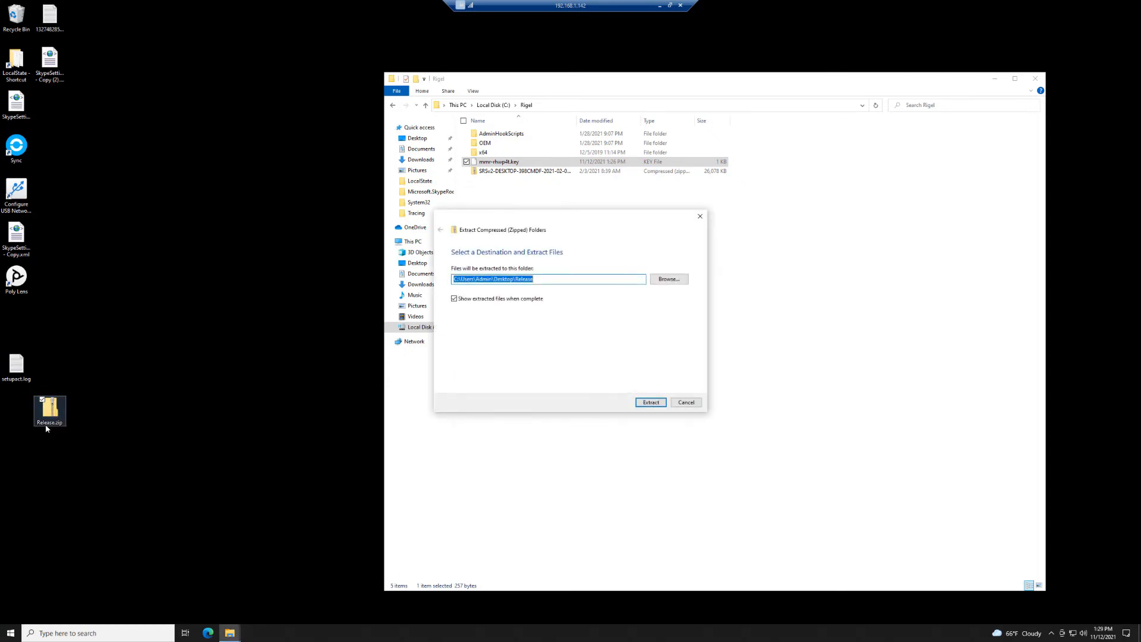
{"action": "left_click", "coordinate": [649, 402]}
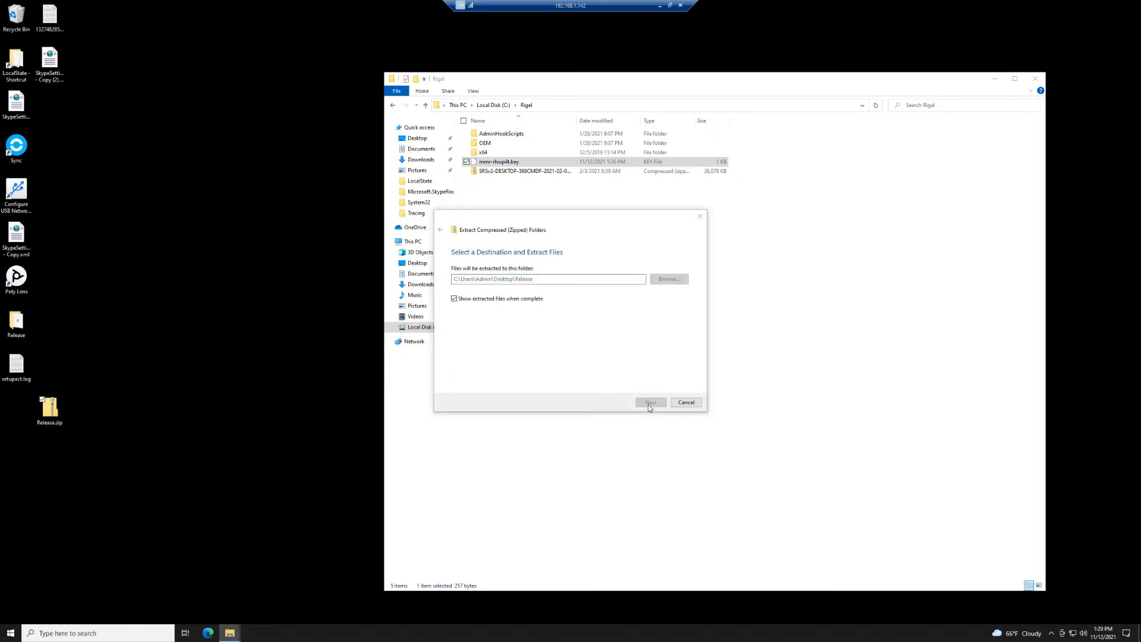
{"action": "left_click", "coordinate": [649, 402]}
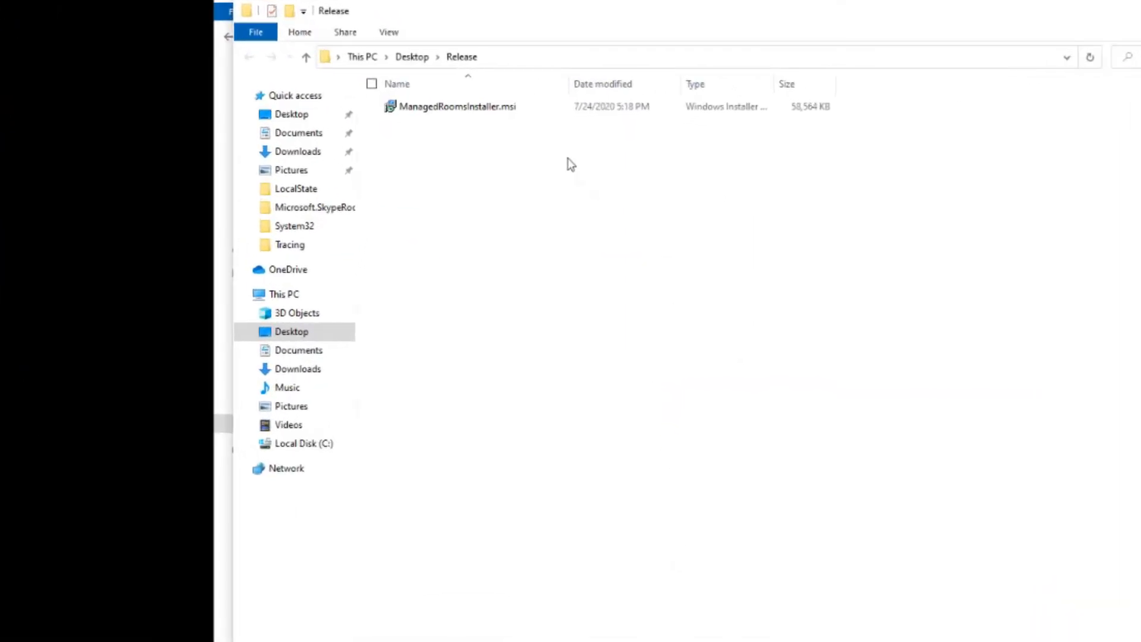
Step: Run ManagedRoomsInstaller.msi, approve the UAC prompt and finish the Managed Rooms setup
{"action": "double_click", "coordinate": [457, 106]}
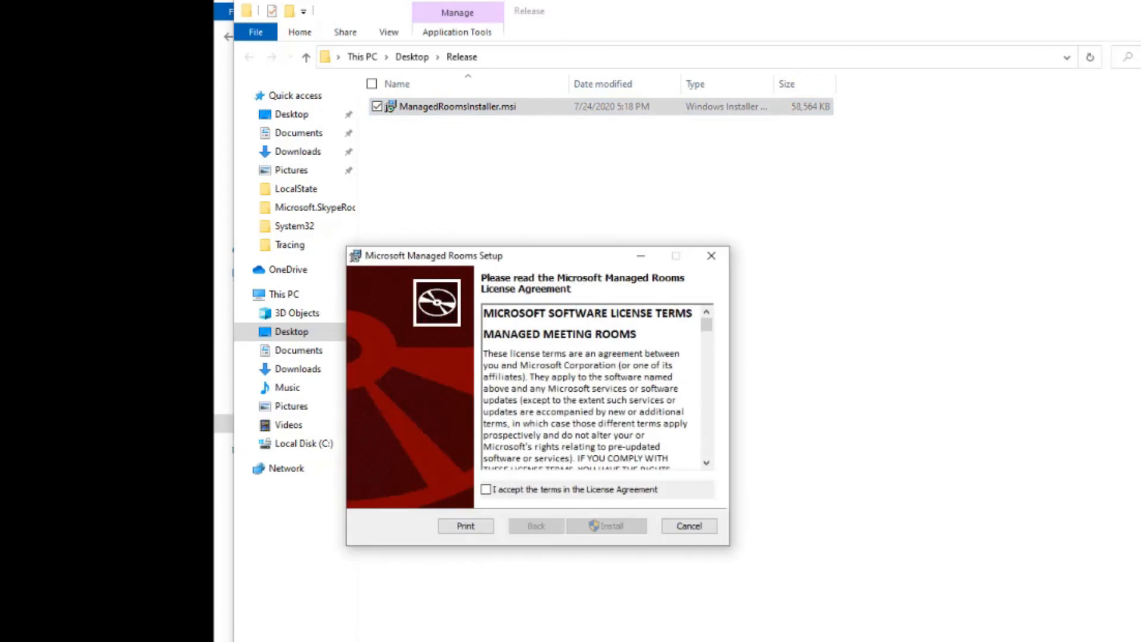
{"action": "mouse_move", "coordinate": [572, 489]}
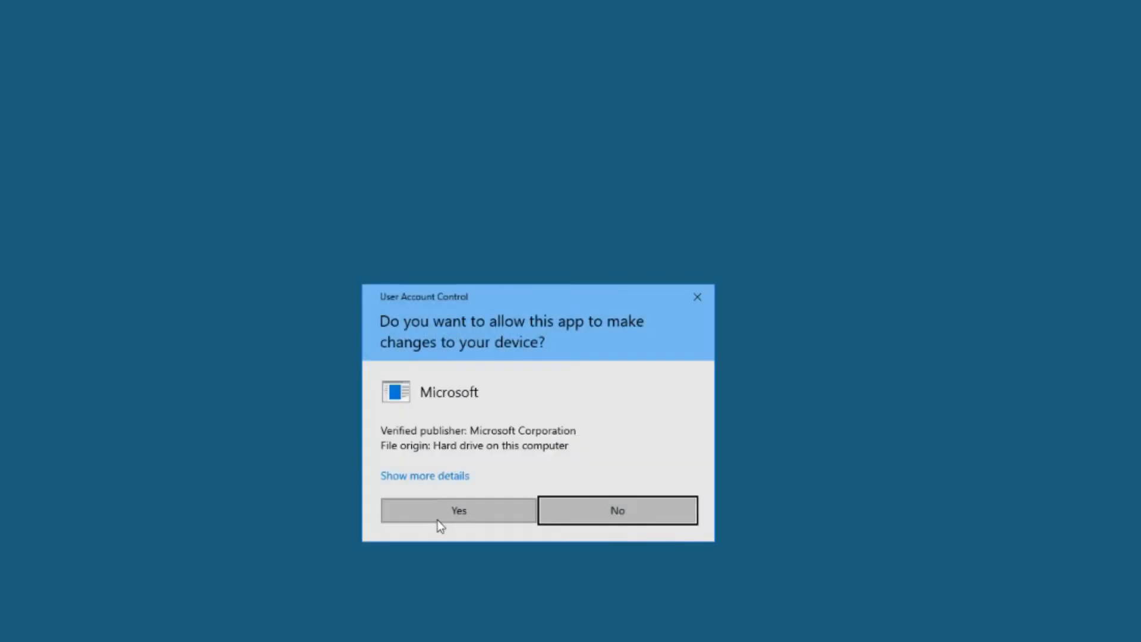
{"action": "left_click", "coordinate": [458, 510]}
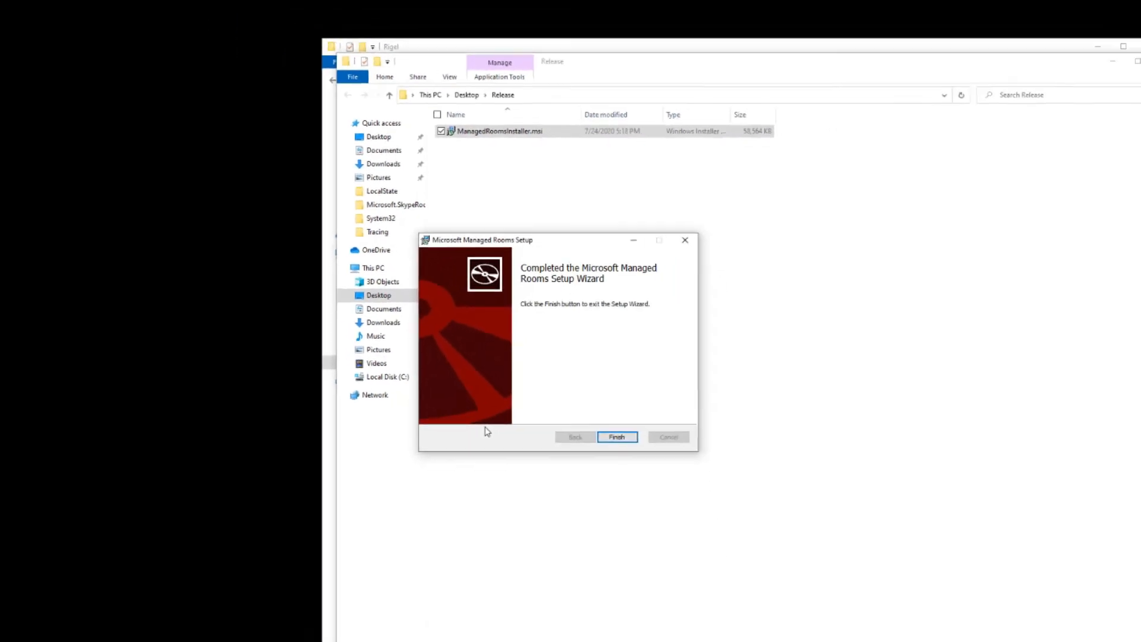
{"action": "left_click", "coordinate": [617, 436]}
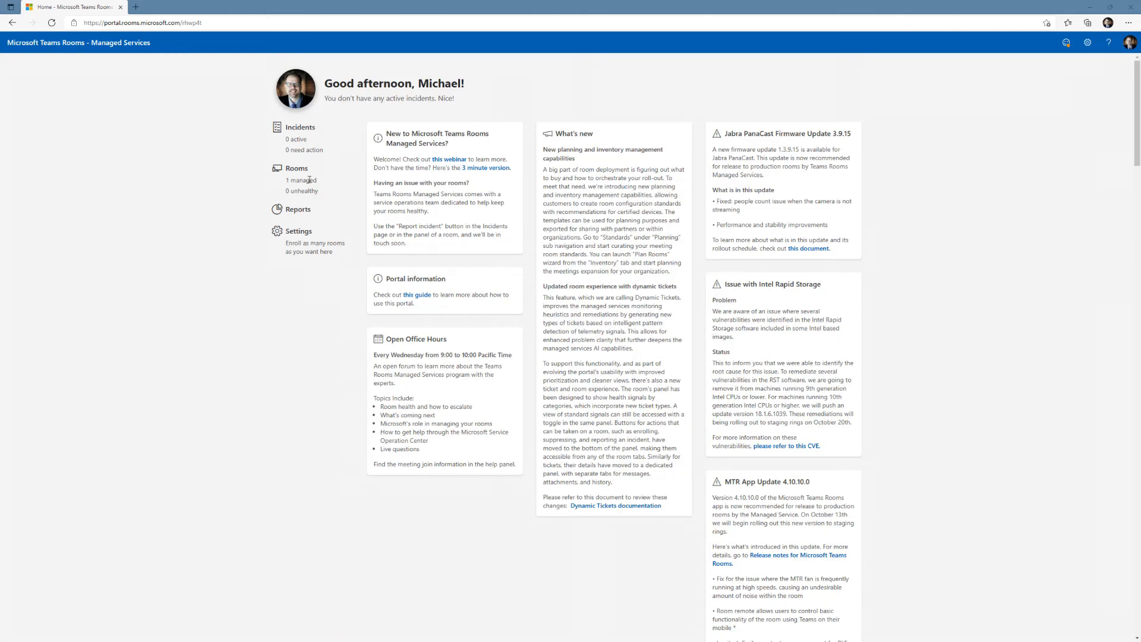
Step: Go to the Rooms list and open the details pane for Townview-Conference Room 1
{"action": "double_click", "coordinate": [299, 180]}
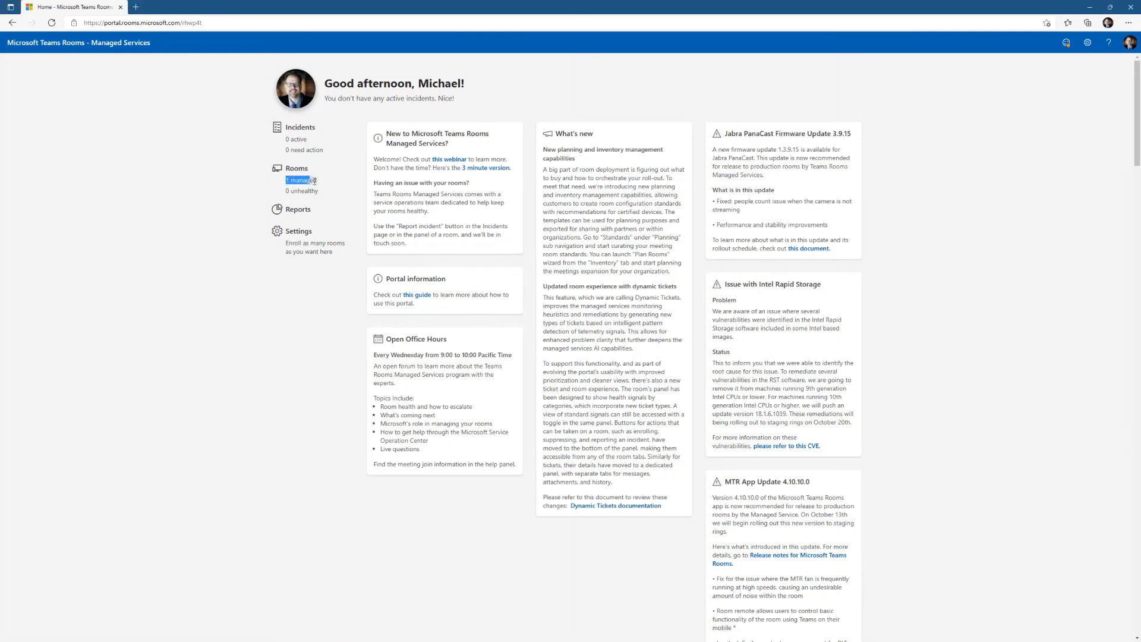
{"action": "mouse_move", "coordinate": [296, 167]}
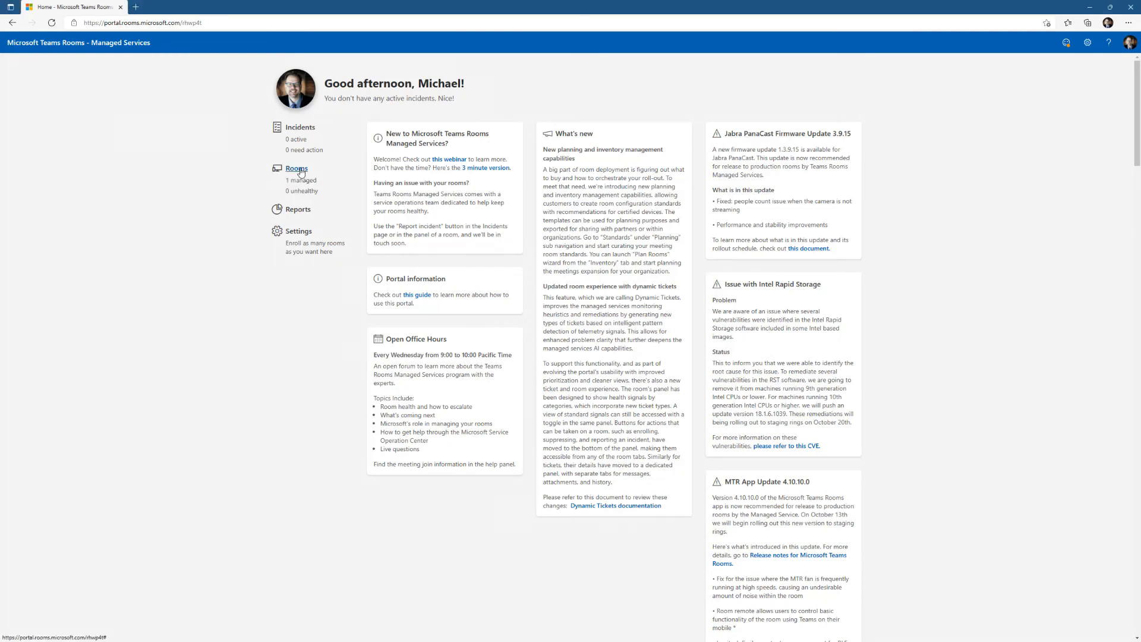
{"action": "left_click", "coordinate": [297, 167]}
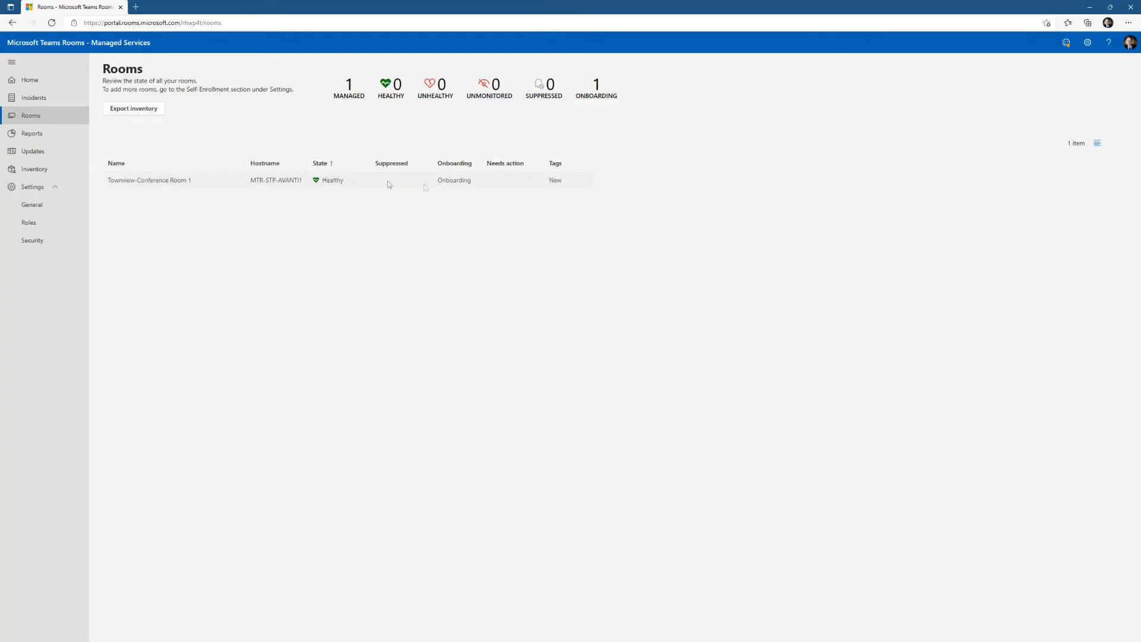
{"action": "left_click", "coordinate": [150, 180]}
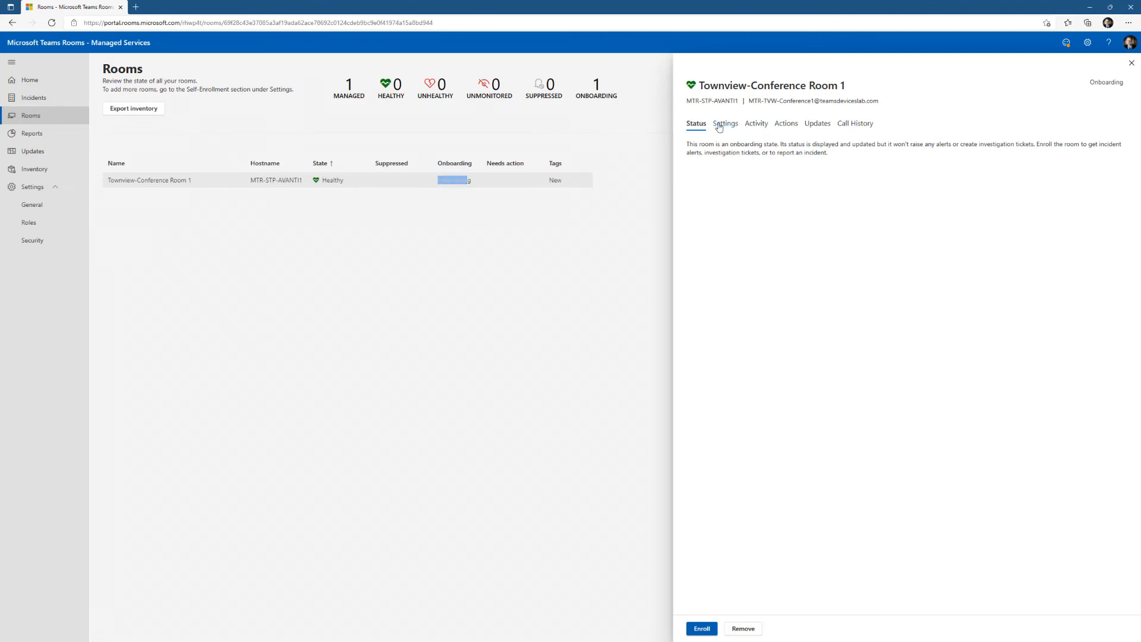
Step: Review the room's Account and Meetings settings in its Settings tab
{"action": "left_click", "coordinate": [725, 123]}
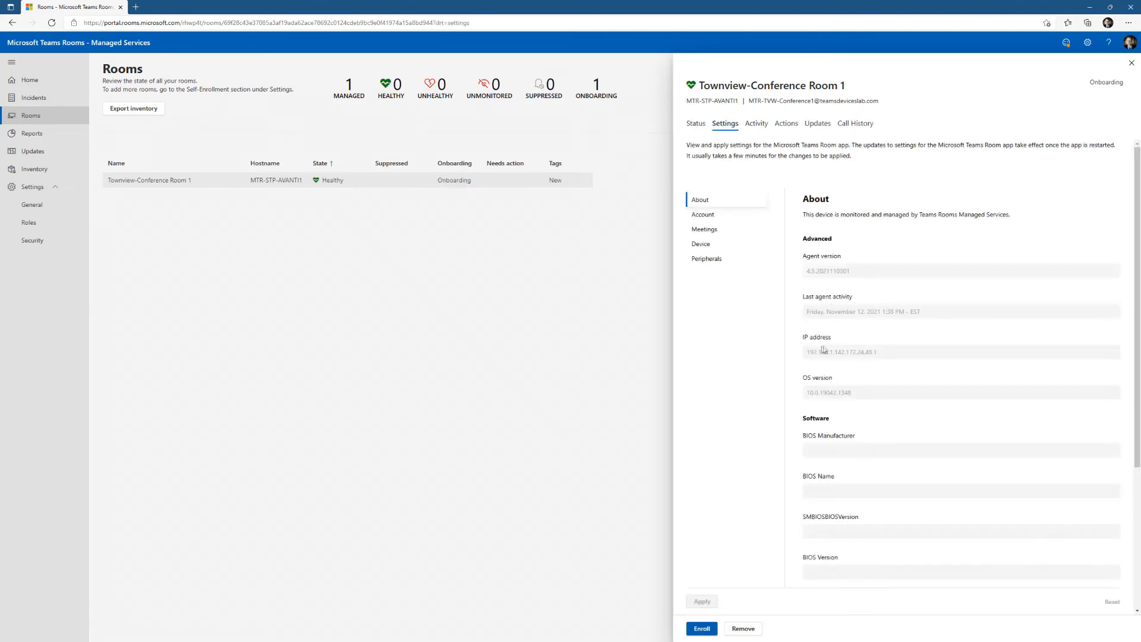
{"action": "left_click", "coordinate": [702, 214]}
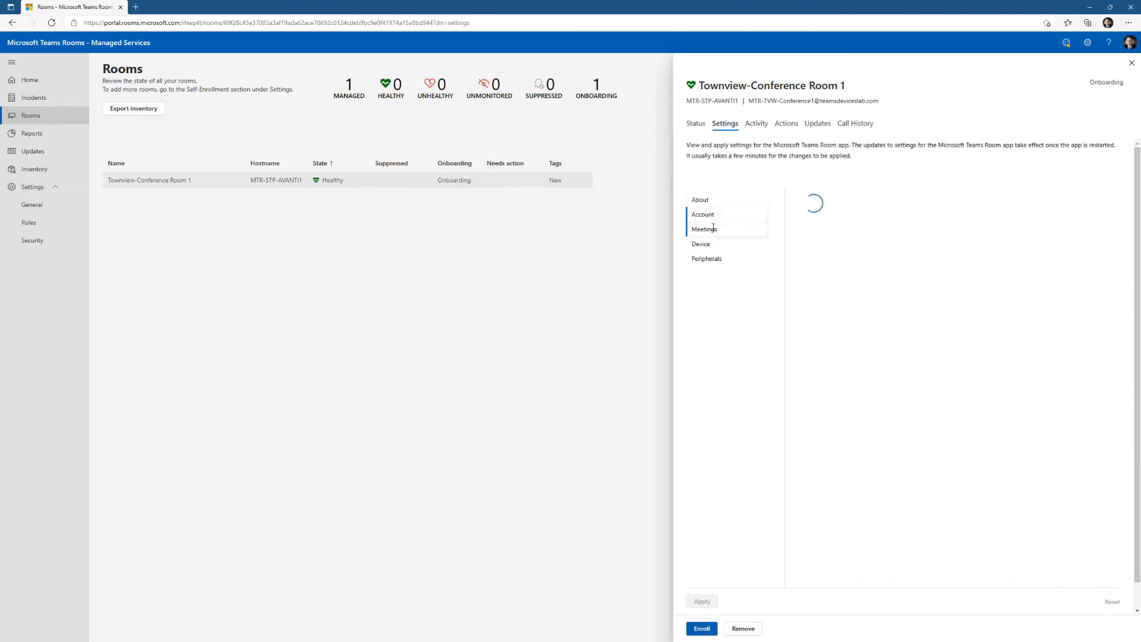
{"action": "left_click", "coordinate": [701, 214]}
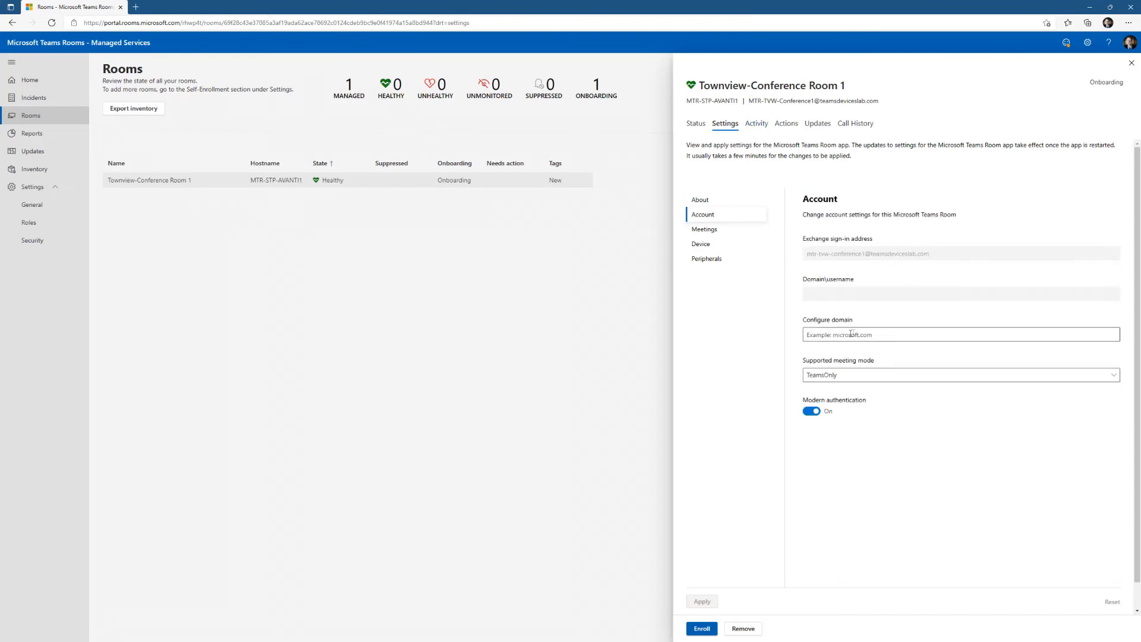
{"action": "mouse_move", "coordinate": [704, 230]}
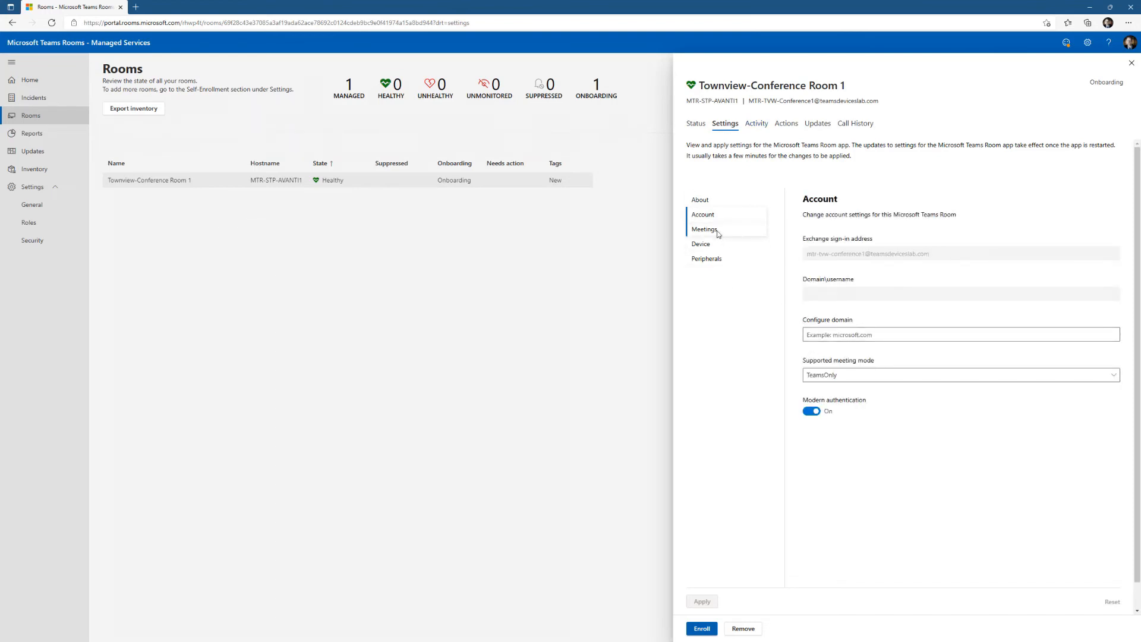
{"action": "left_click", "coordinate": [704, 230]}
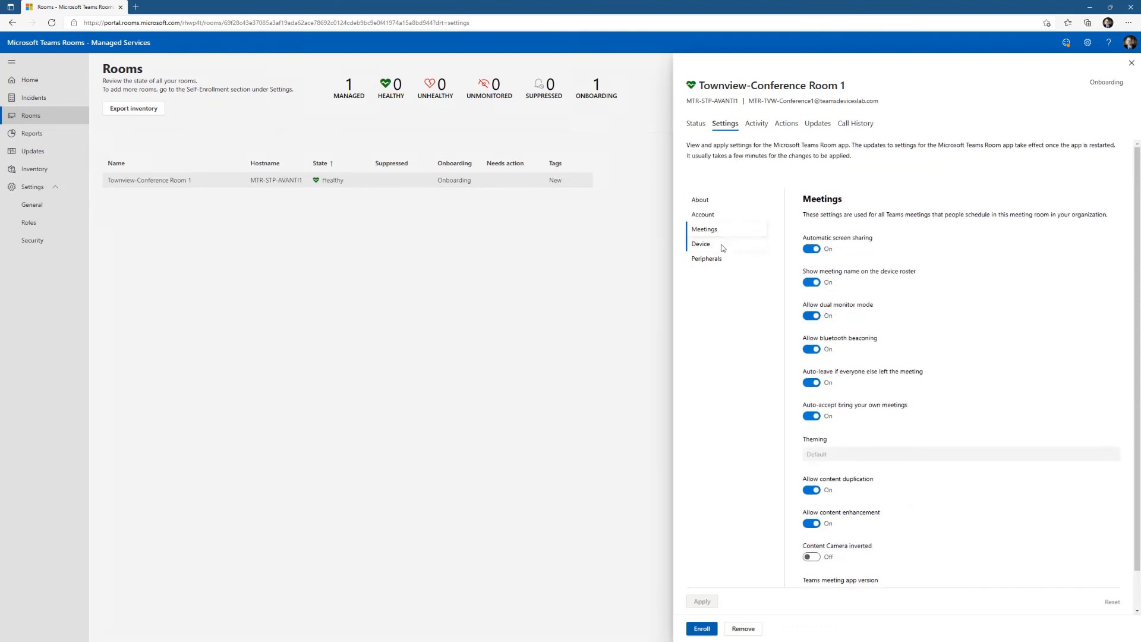
Step: Review the Device and Peripherals settings, check the Activity logs, and start a new browser tab
{"action": "left_click", "coordinate": [702, 244]}
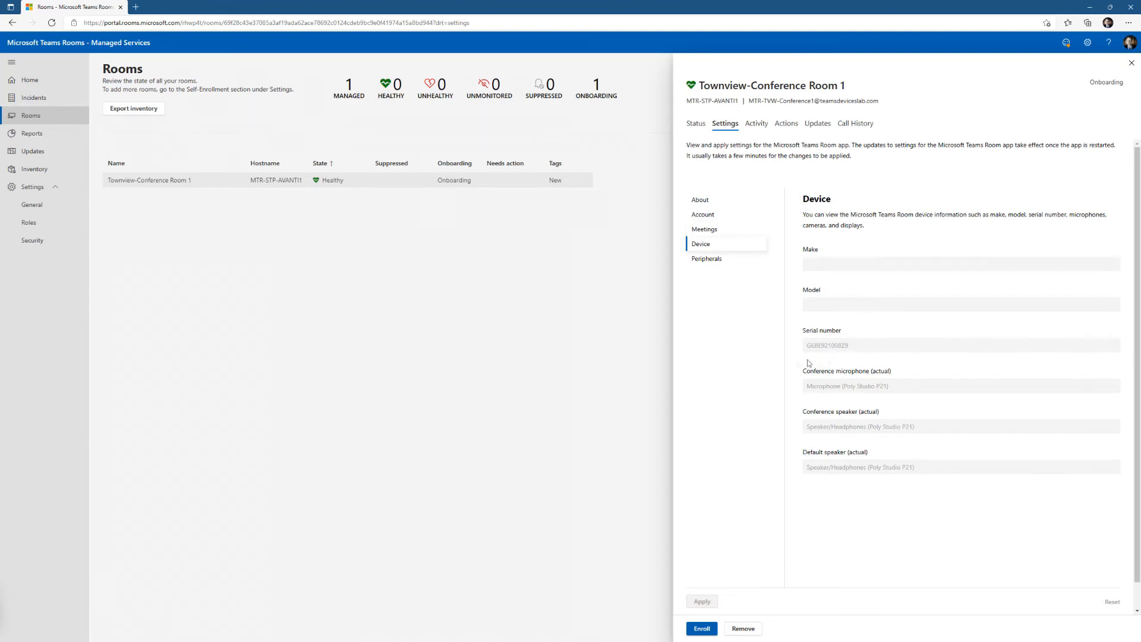
{"action": "left_click", "coordinate": [706, 258]}
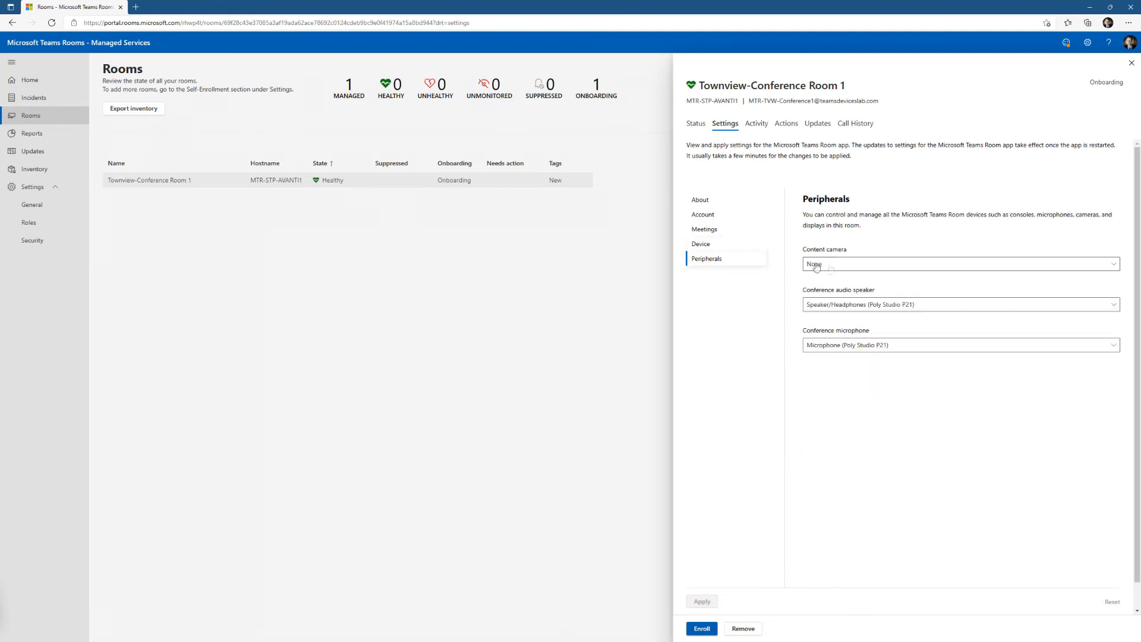
{"action": "left_click", "coordinate": [756, 123]}
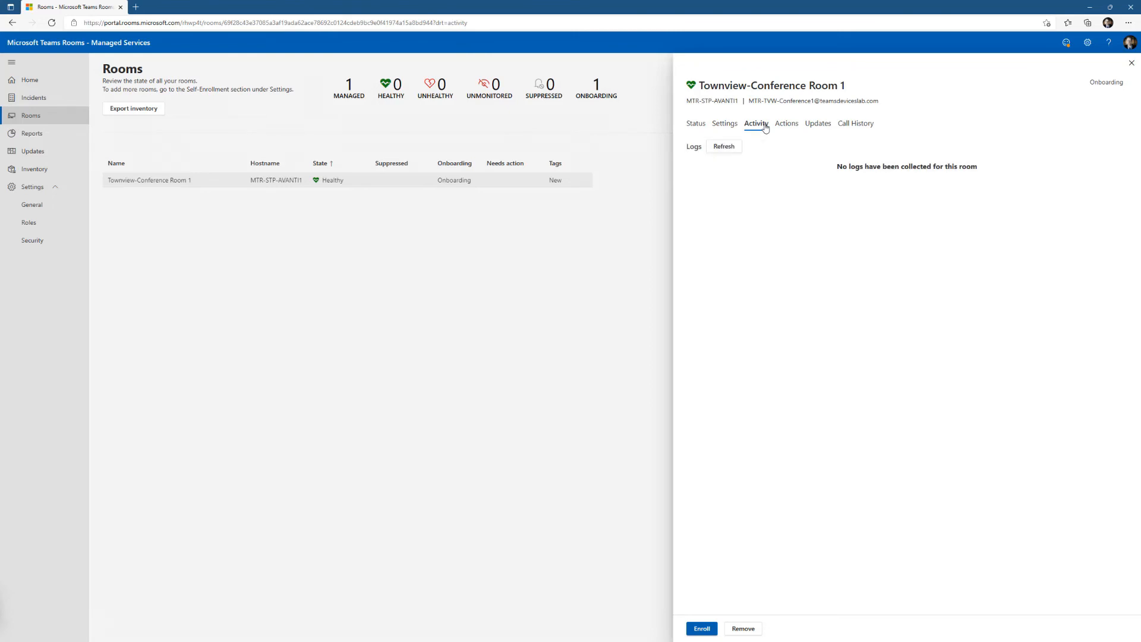
{"action": "mouse_move", "coordinate": [988, 112]}
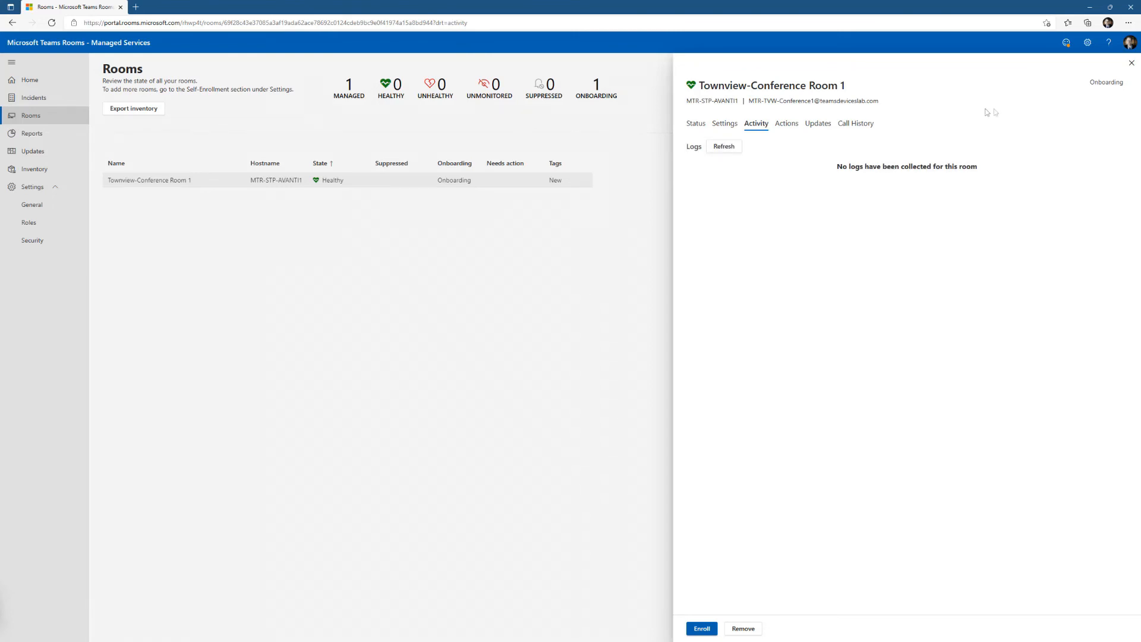
{"action": "left_click", "coordinate": [1130, 63]}
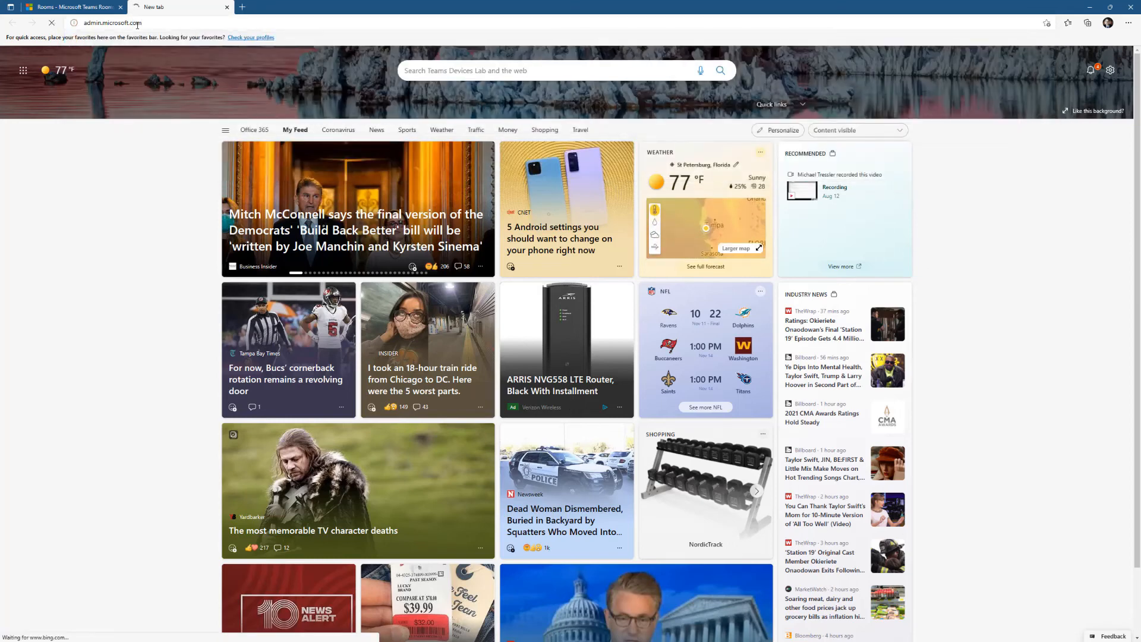
Step: Load admin.microsoft.com and show the Active users list under Users
{"action": "key", "text": "Return"}
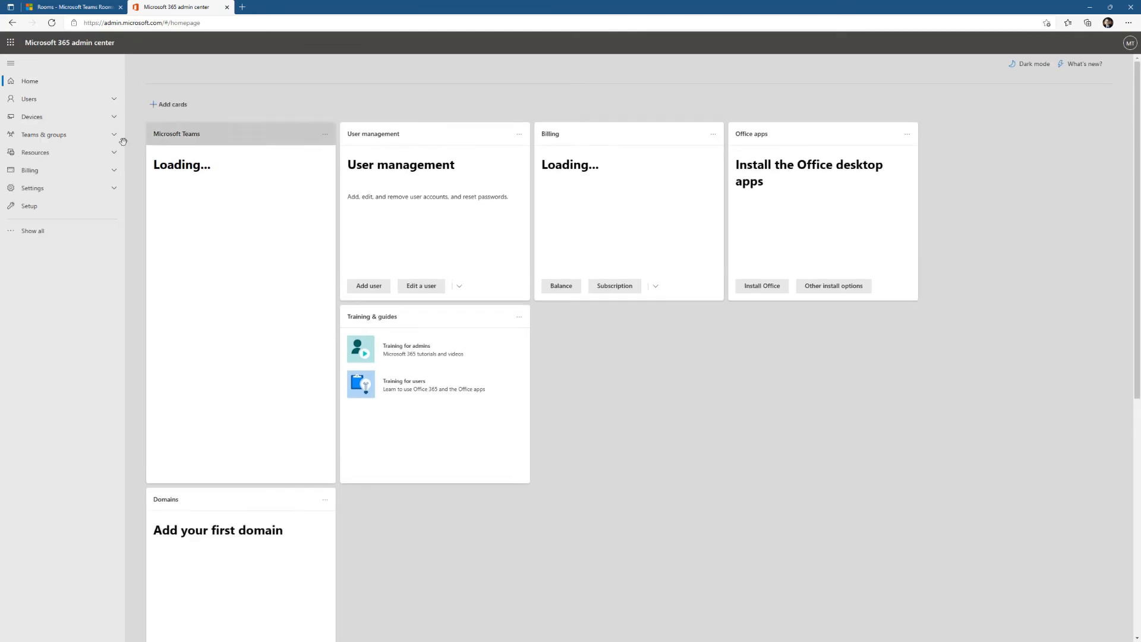
{"action": "left_click", "coordinate": [29, 99]}
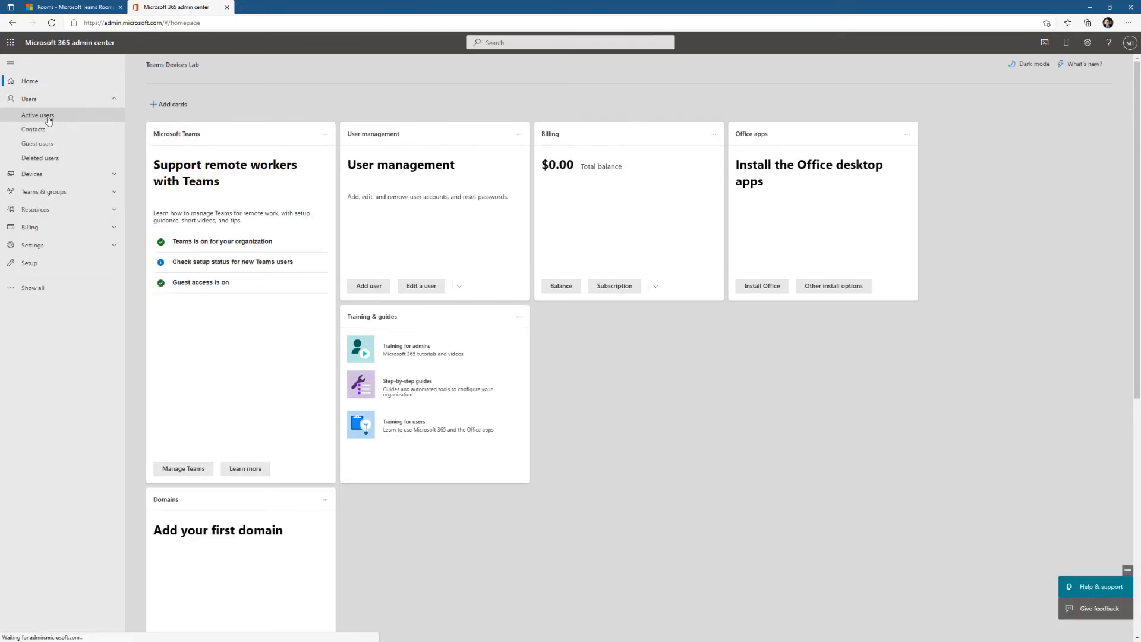
{"action": "left_click", "coordinate": [37, 115]}
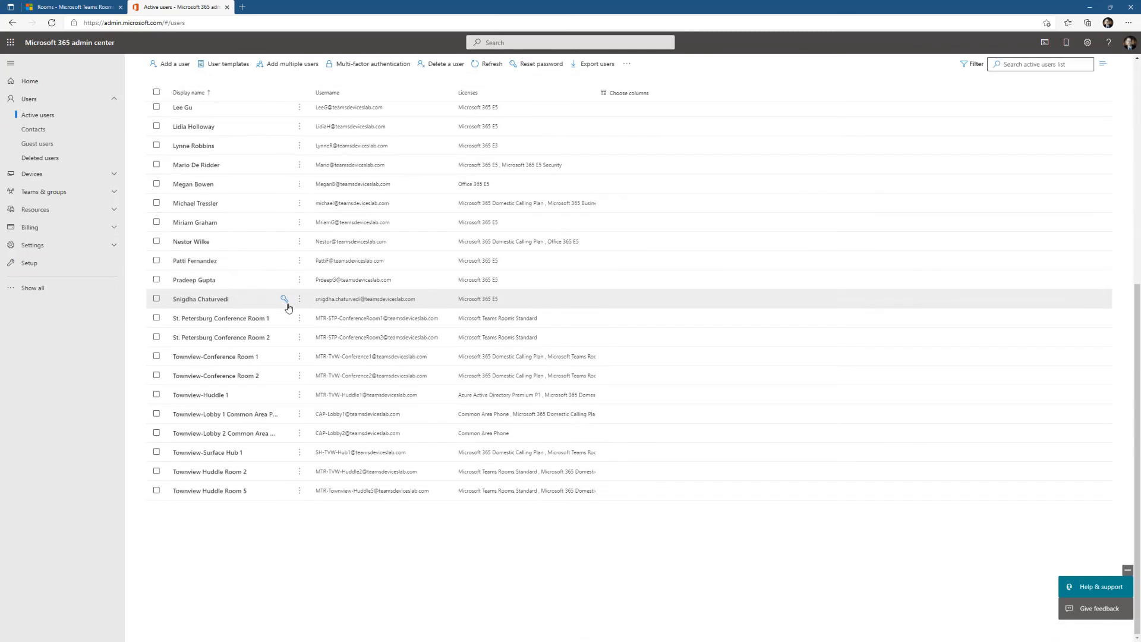
{"action": "mouse_move", "coordinate": [233, 356]}
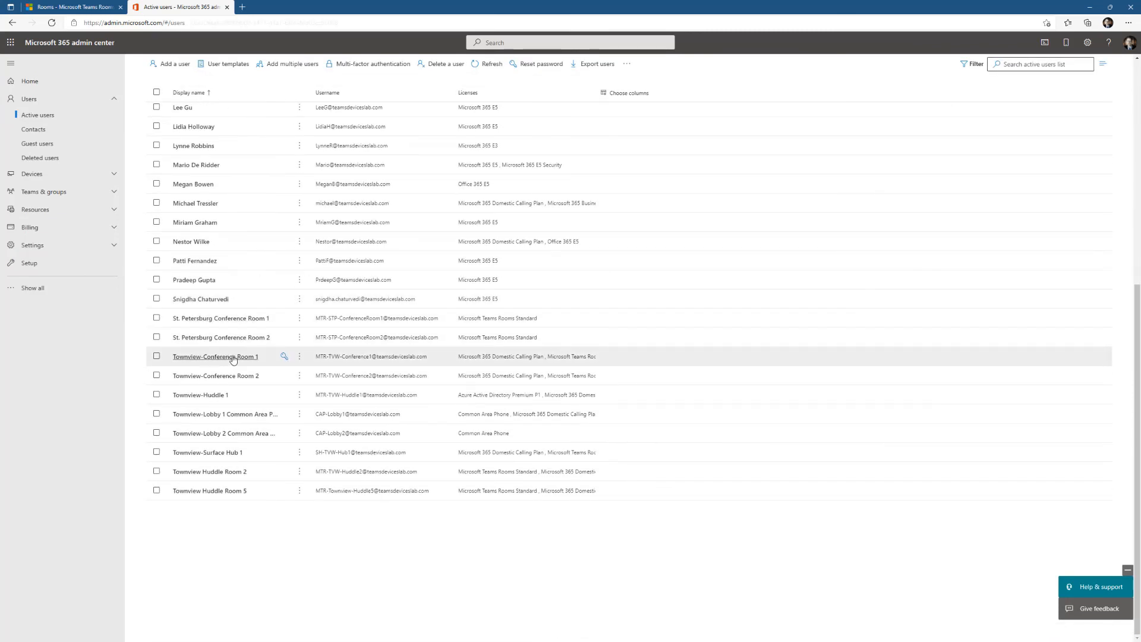
Step: In Townview-Conference Room 1's Licenses and apps, uncheck Microsoft Teams Rooms Standard
{"action": "left_click", "coordinate": [215, 356]}
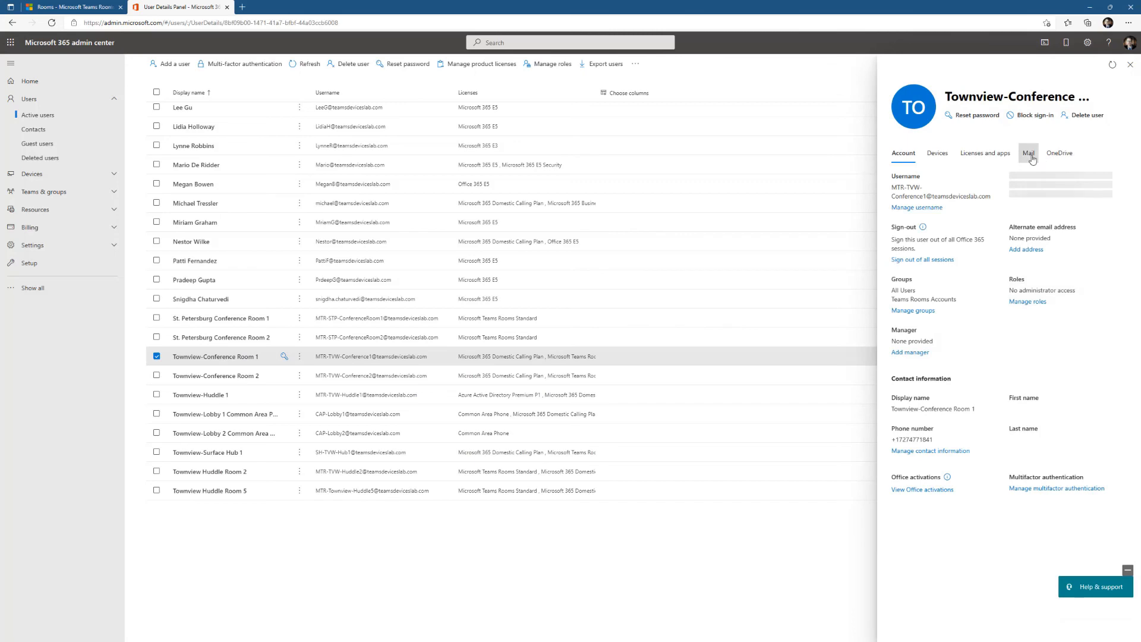
{"action": "left_click", "coordinate": [984, 153]}
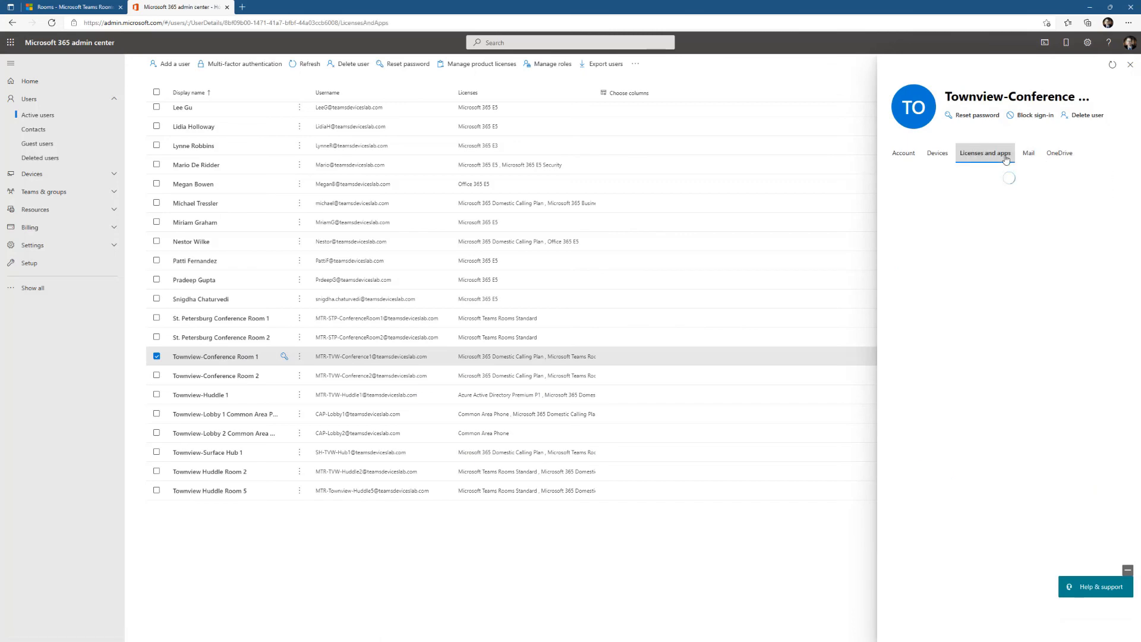
{"action": "left_click", "coordinate": [984, 154]}
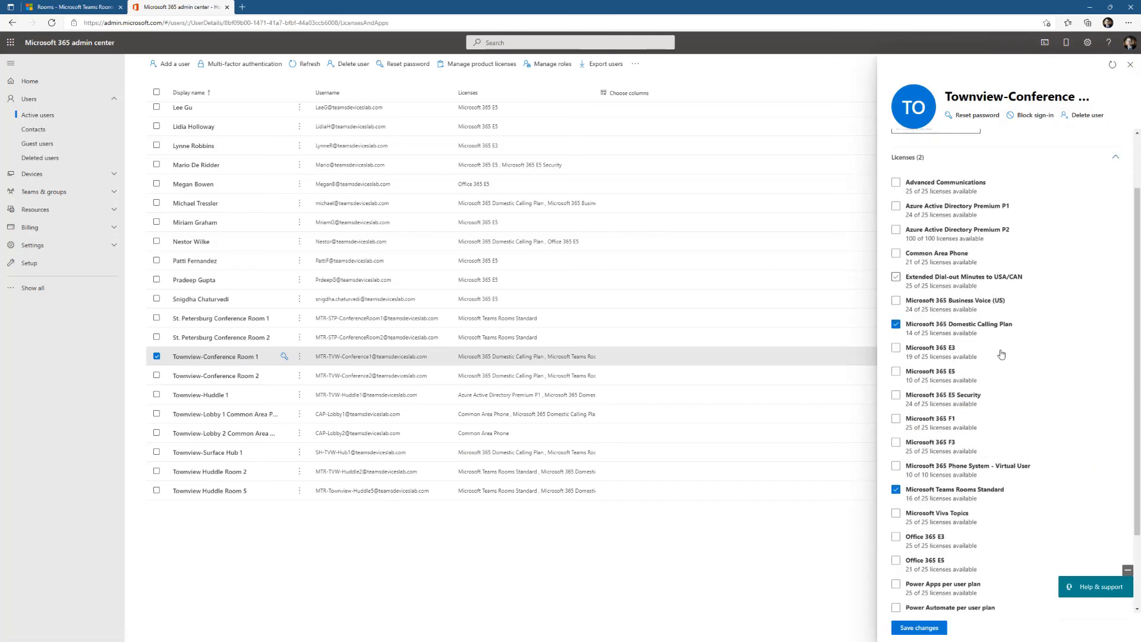
{"action": "left_click", "coordinate": [897, 277]}
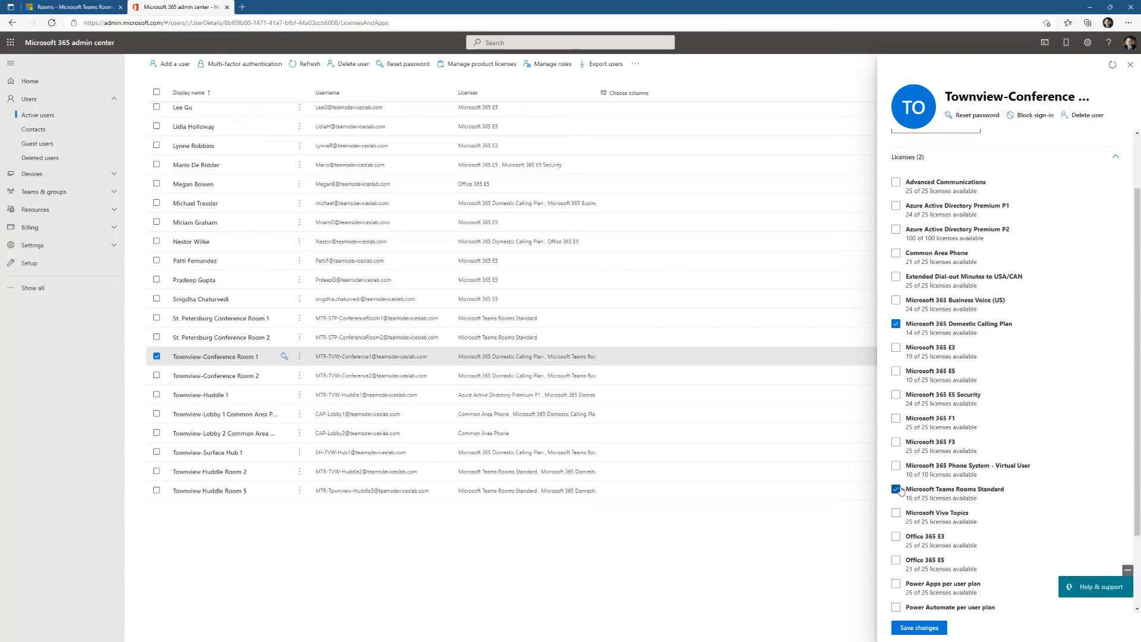
Step: Assign Teams Rooms Premium (USA/CAN) and save the license changes
{"action": "scroll", "scroll_direction": "down", "scroll_amount": 3}
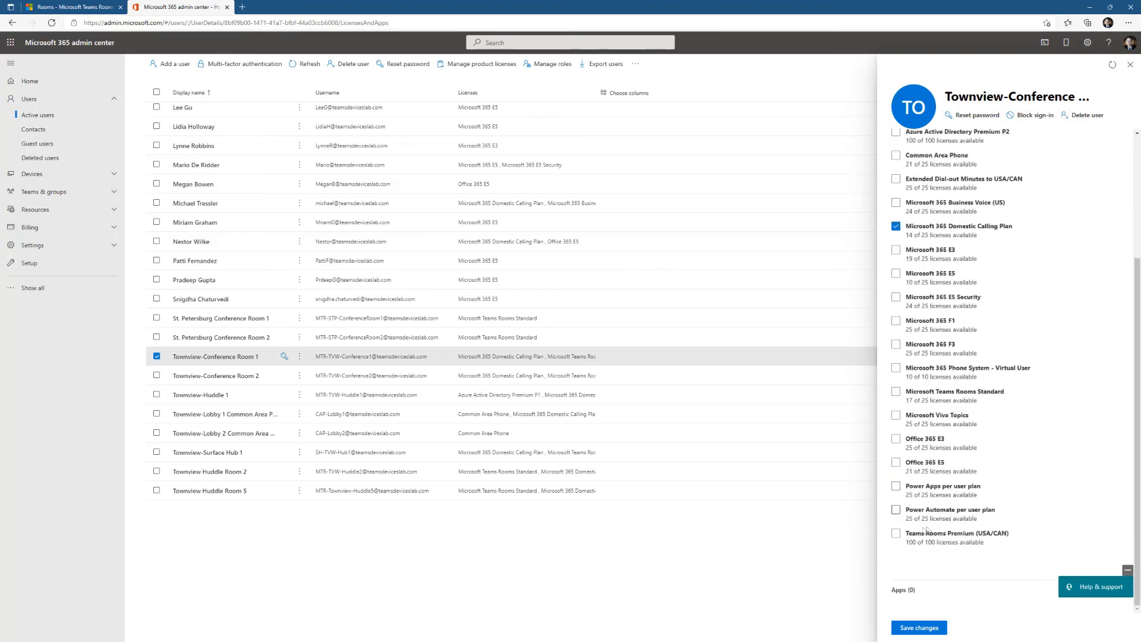
{"action": "left_click", "coordinate": [896, 533]}
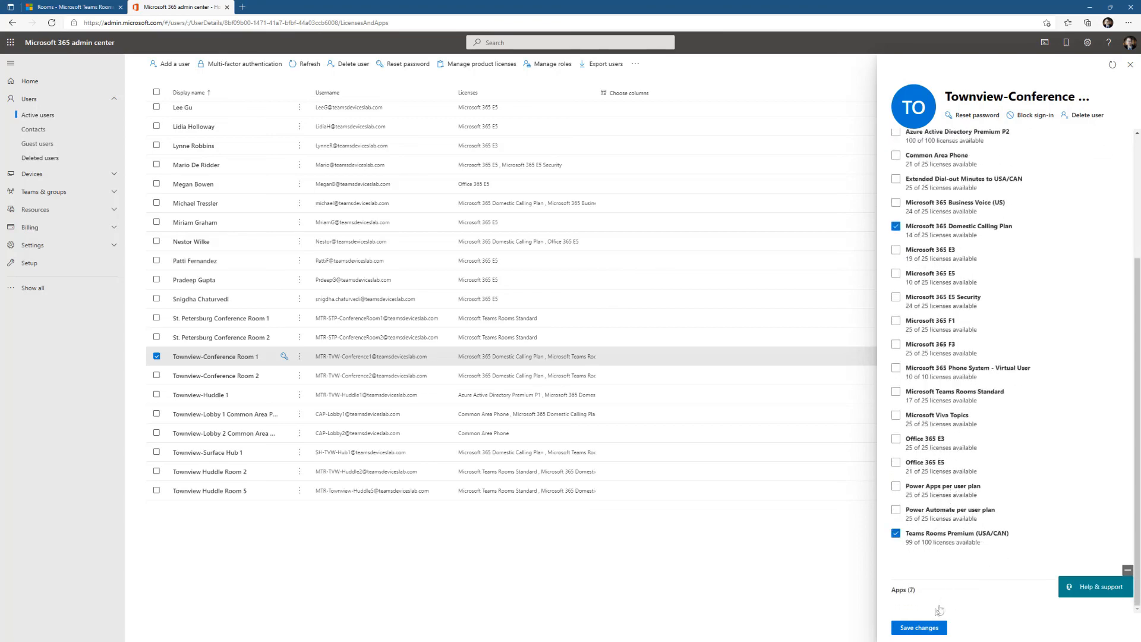
{"action": "left_click", "coordinate": [919, 627]}
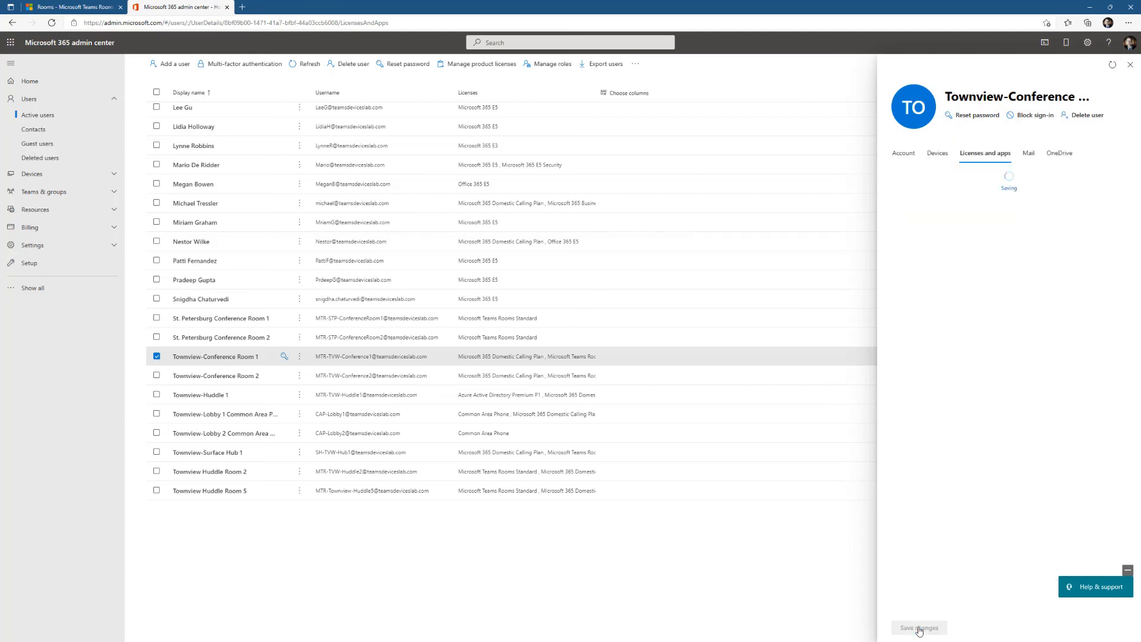
{"action": "left_click", "coordinate": [919, 627]}
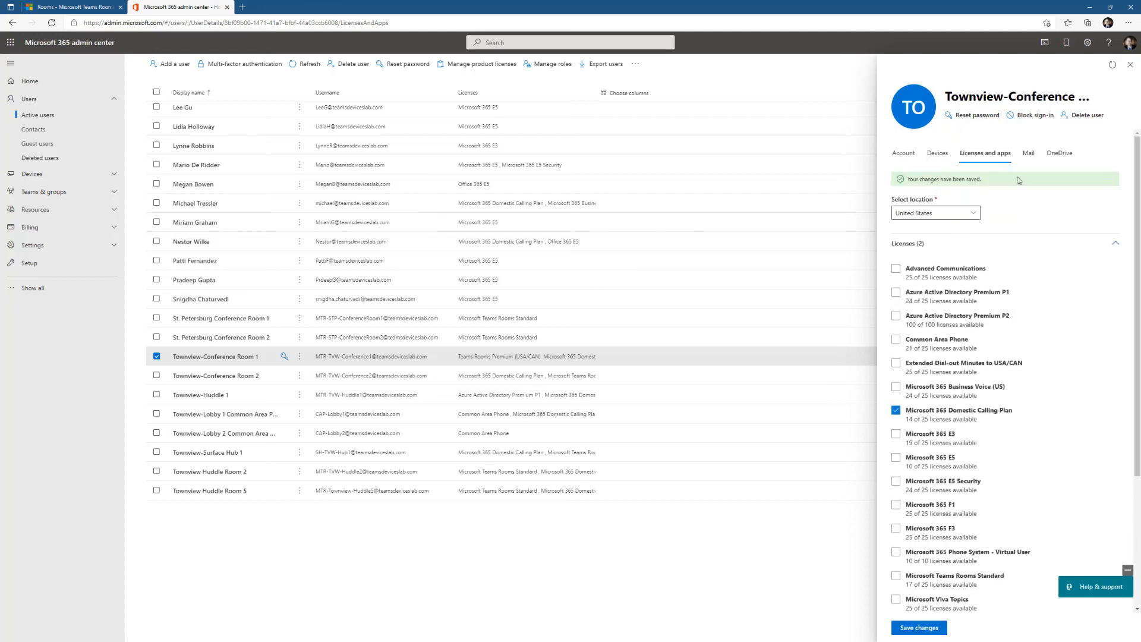
{"action": "mouse_move", "coordinate": [61, 161]}
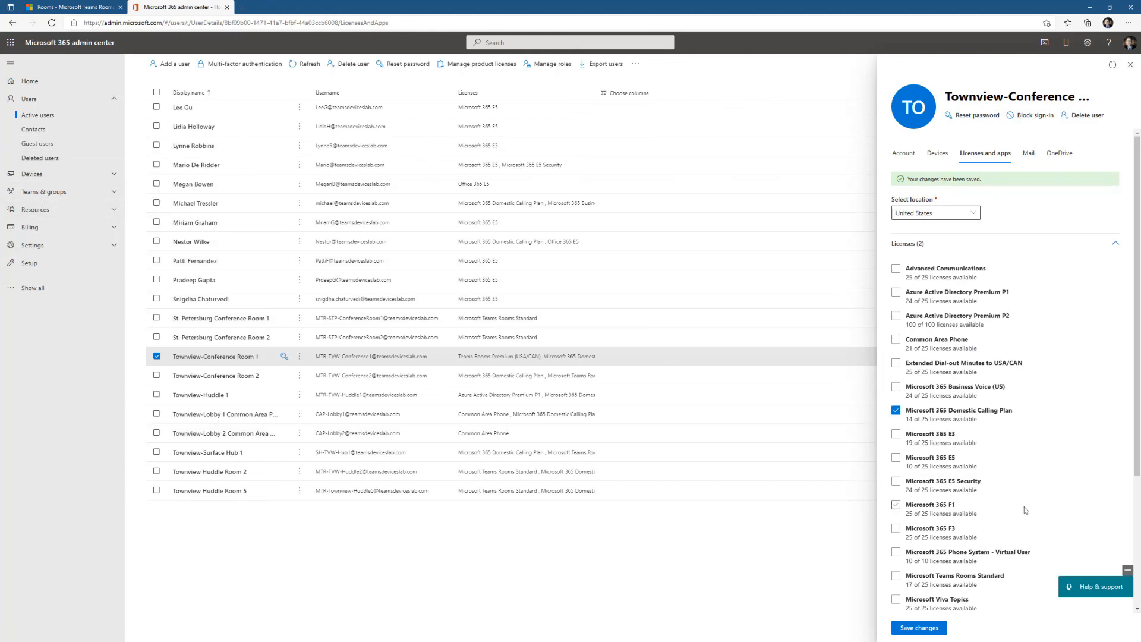
{"action": "scroll", "scroll_direction": "down", "scroll_amount": 3}
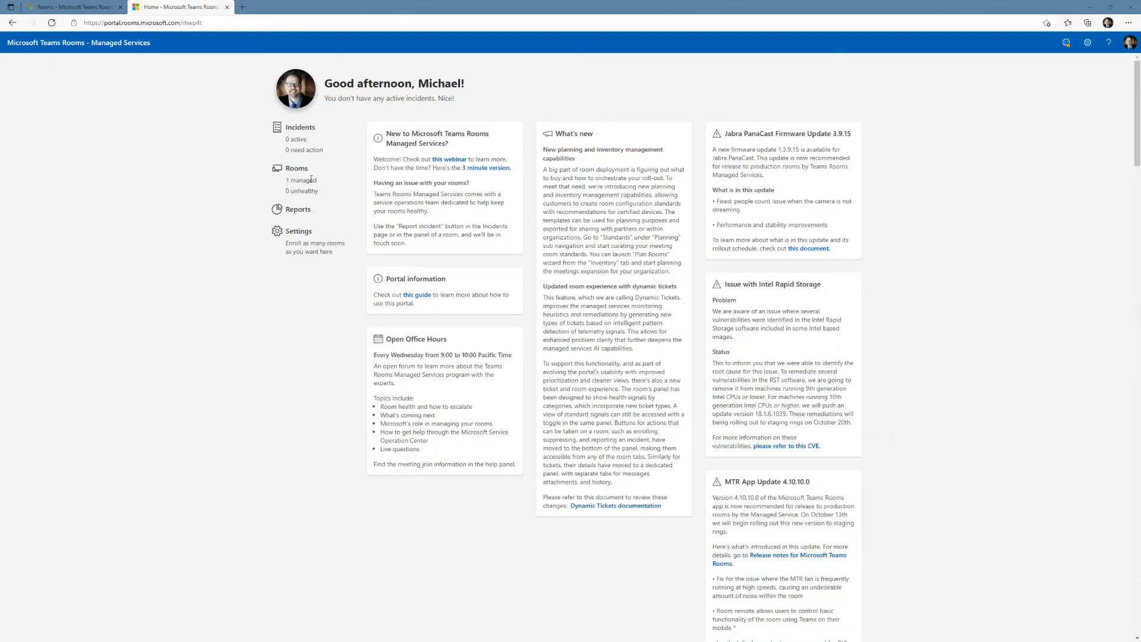
Step: Enroll Townview-Conference Room 1 from the Rooms list and return to the list showing it Healthy
{"action": "left_click", "coordinate": [296, 169]}
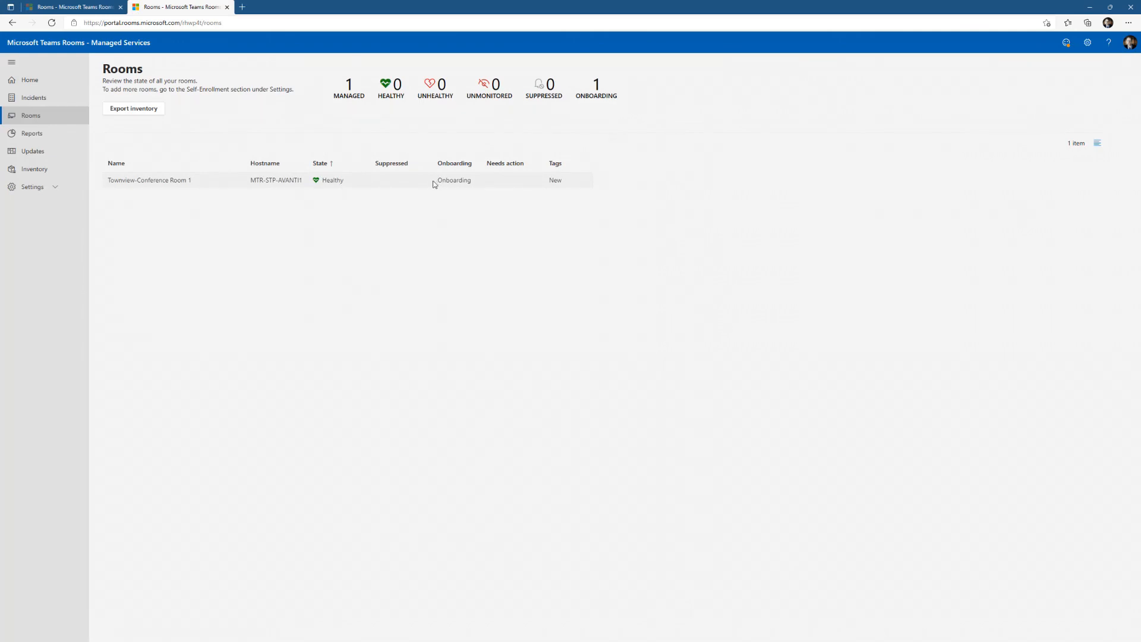
{"action": "left_click", "coordinate": [149, 179]}
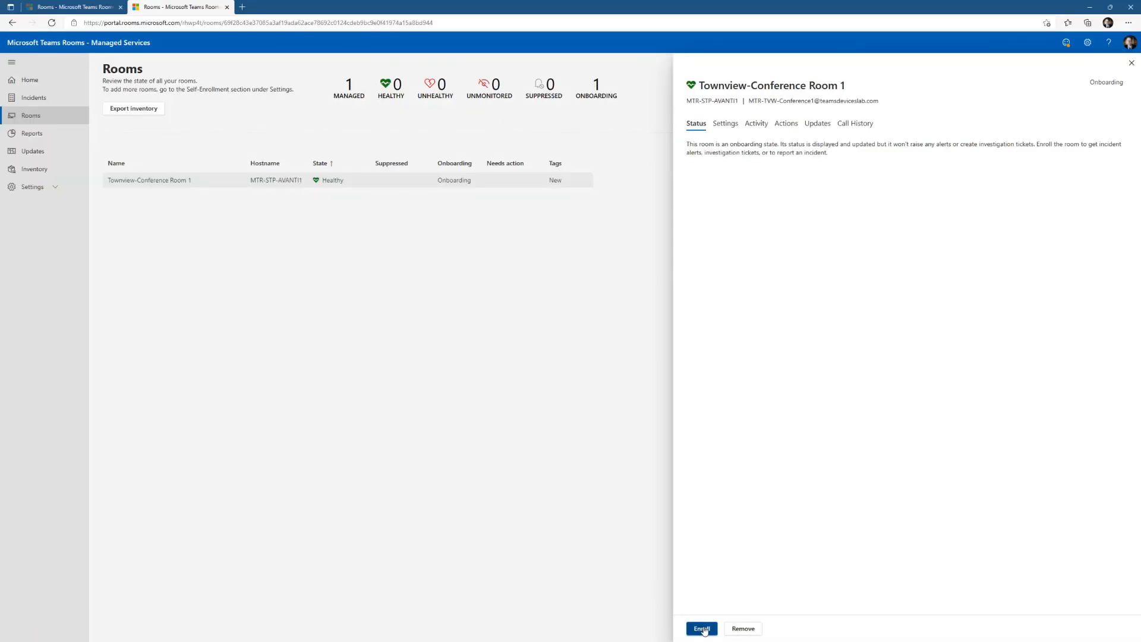
{"action": "left_click", "coordinate": [702, 628]}
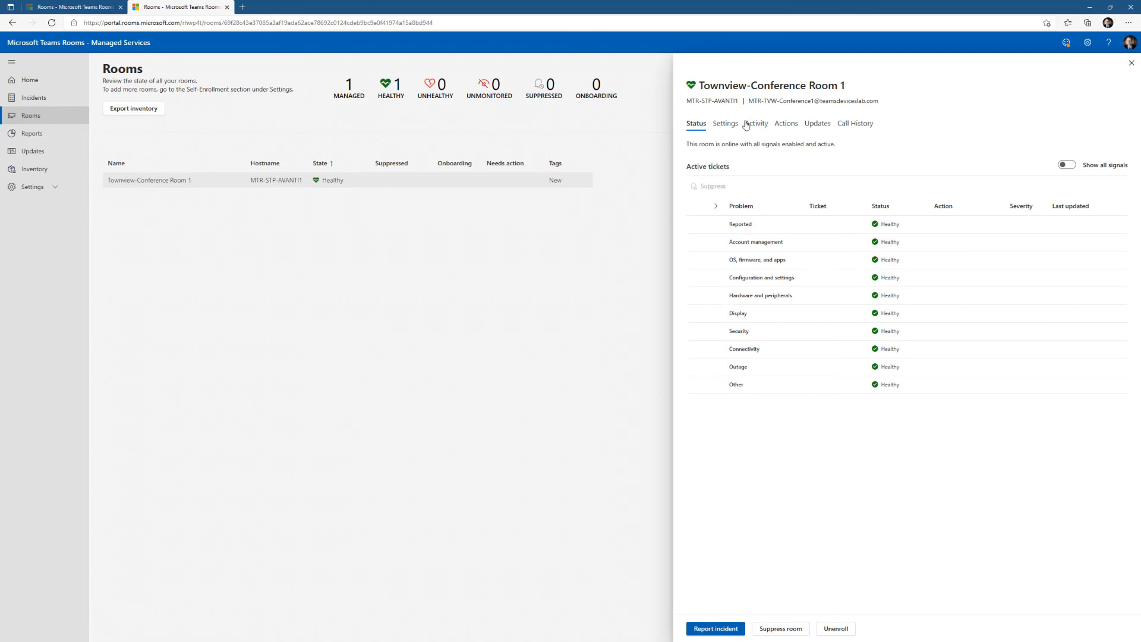
{"action": "mouse_move", "coordinate": [454, 234]}
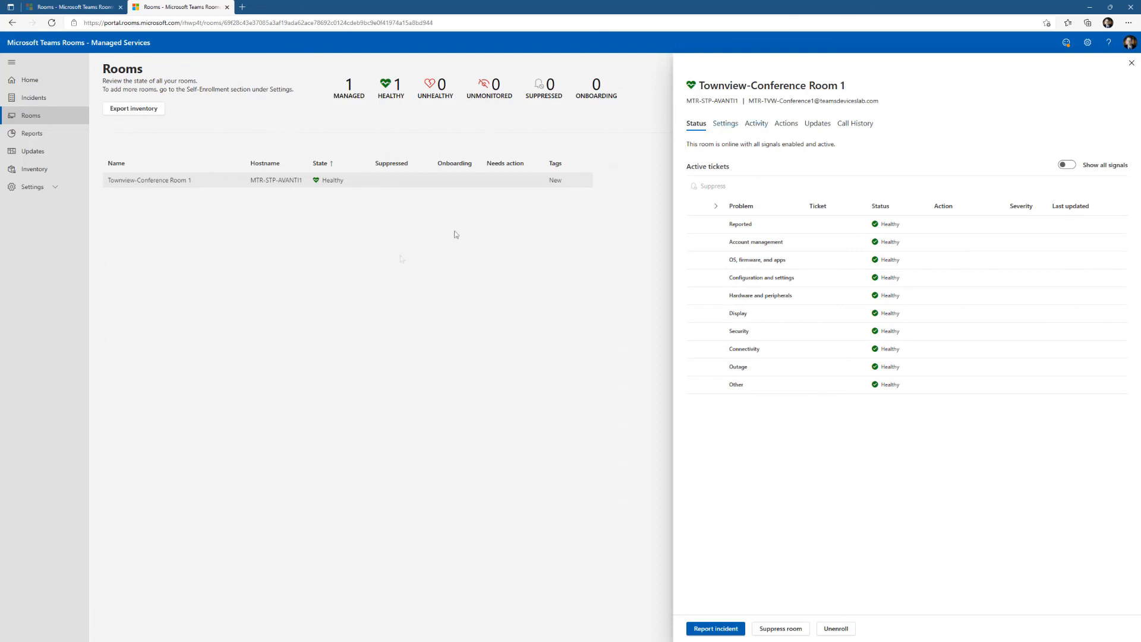
{"action": "mouse_move", "coordinate": [30, 134]}
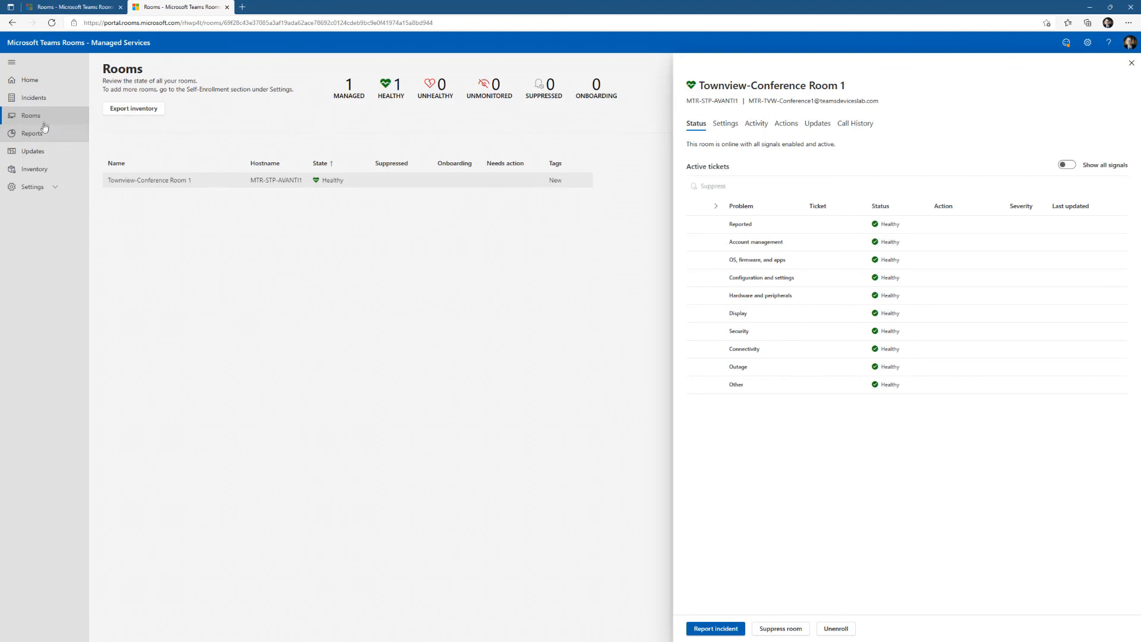
{"action": "left_click", "coordinate": [1131, 63]}
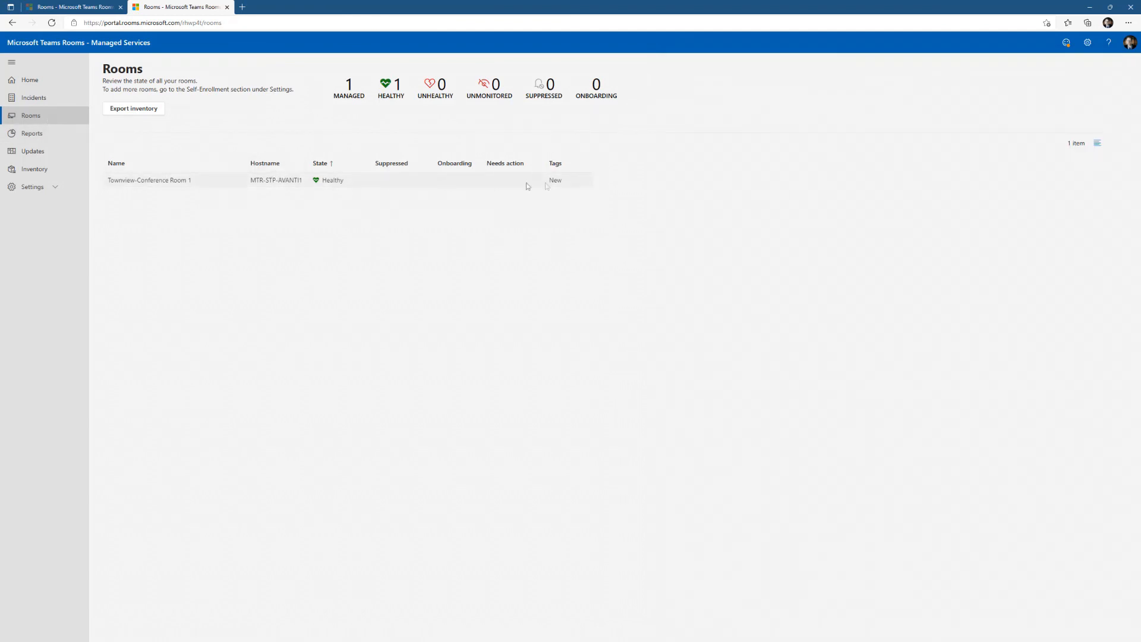
{"action": "mouse_move", "coordinate": [247, 182]}
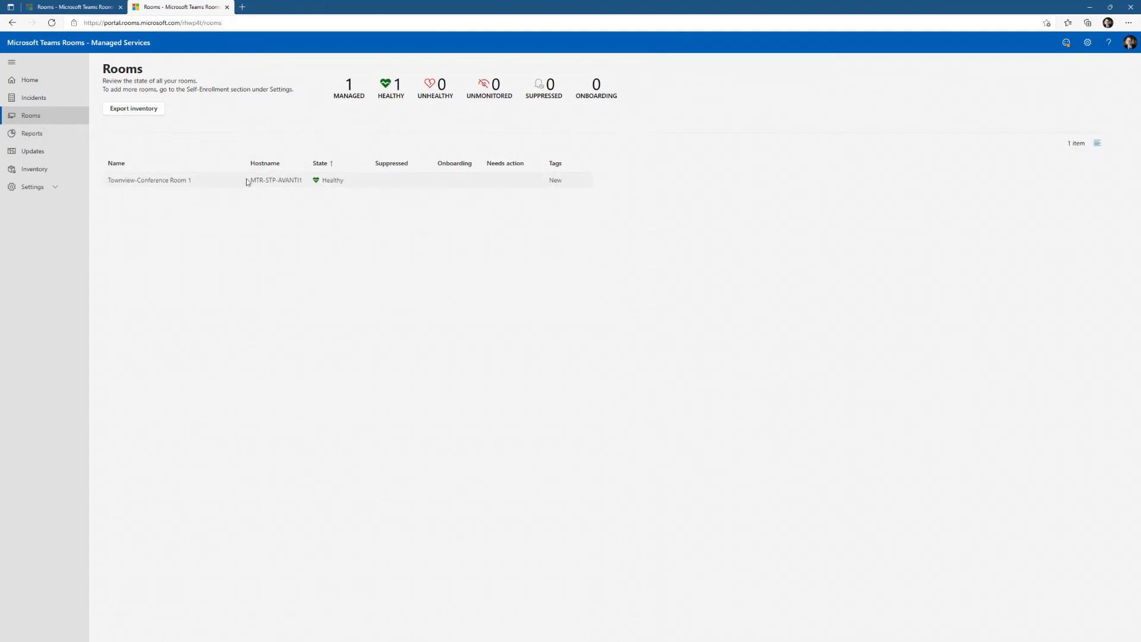